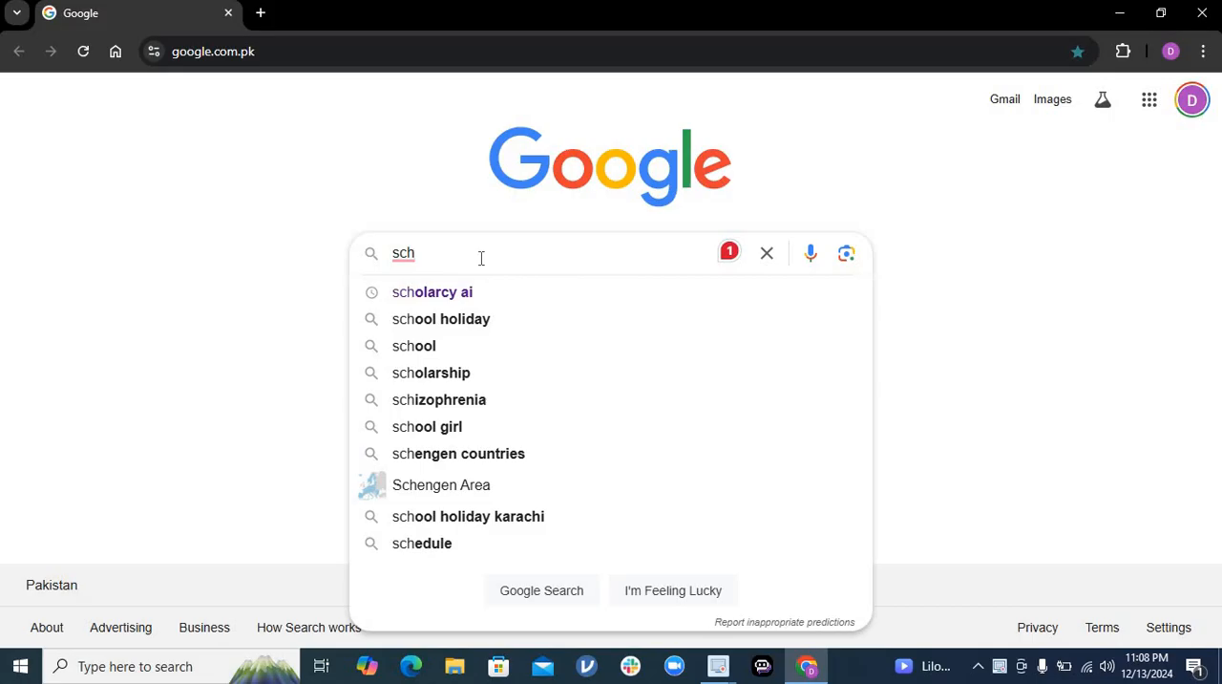
{"action": "mouse_move", "coordinate": [497, 282]}
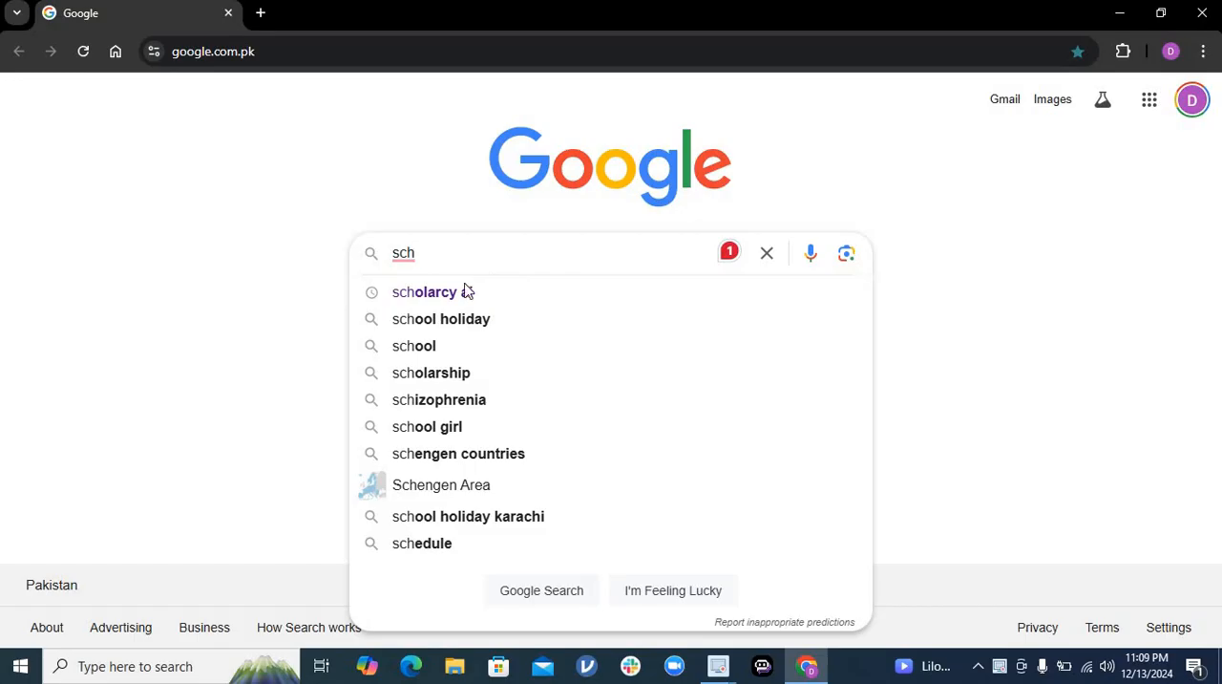
{"action": "mouse_move", "coordinate": [432, 292]}
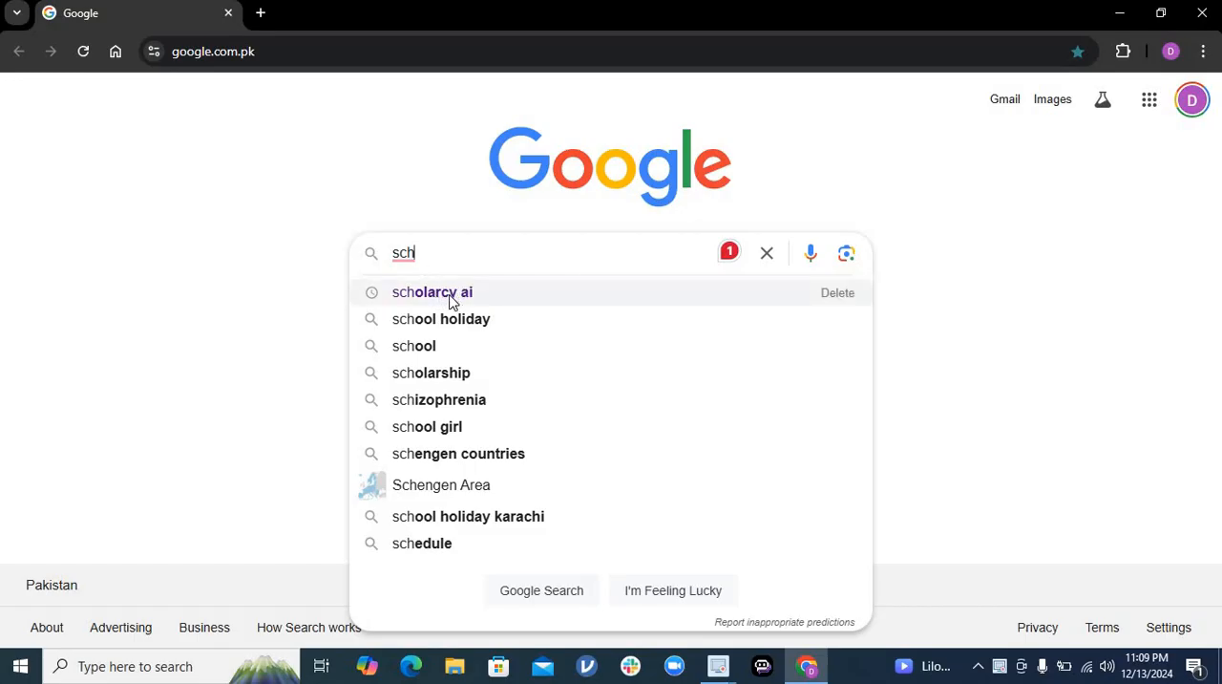
Run a Google search for 'scholarcy ai' from the suggestions.
{"action": "left_click", "coordinate": [432, 290]}
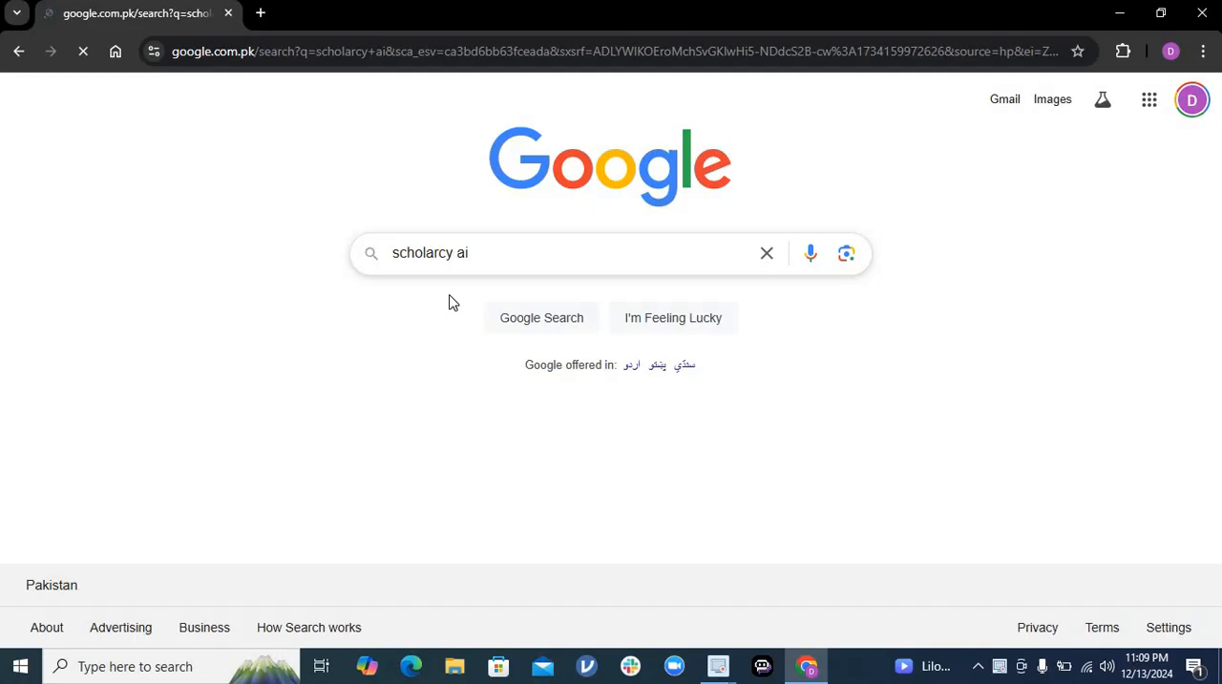
{"action": "left_click", "coordinate": [542, 317]}
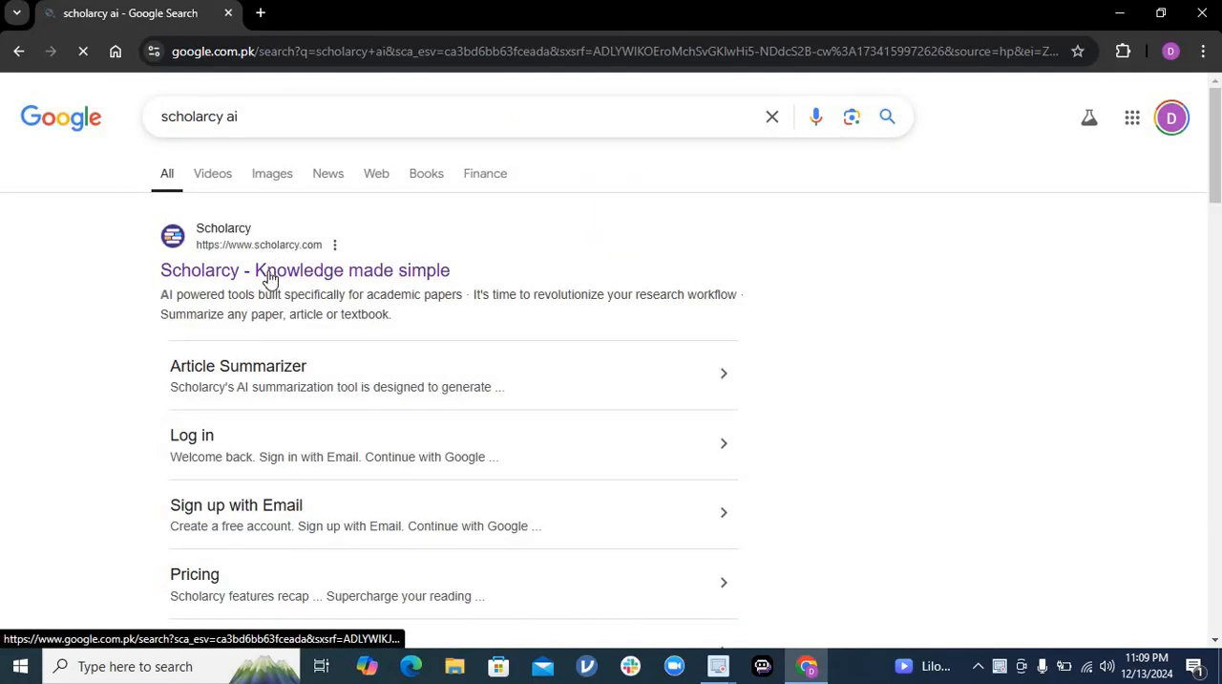
Open the Scholarcy site showing the weather and pain study example summary.
{"action": "left_click", "coordinate": [305, 272]}
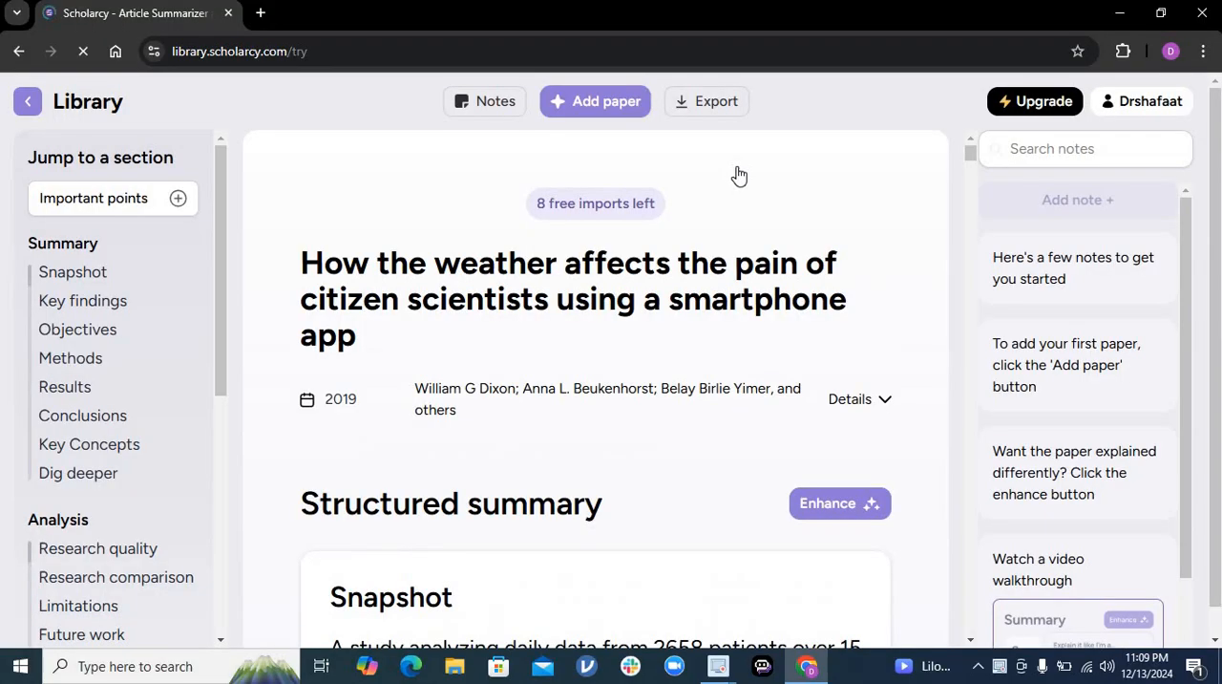
{"action": "mouse_move", "coordinate": [741, 174]}
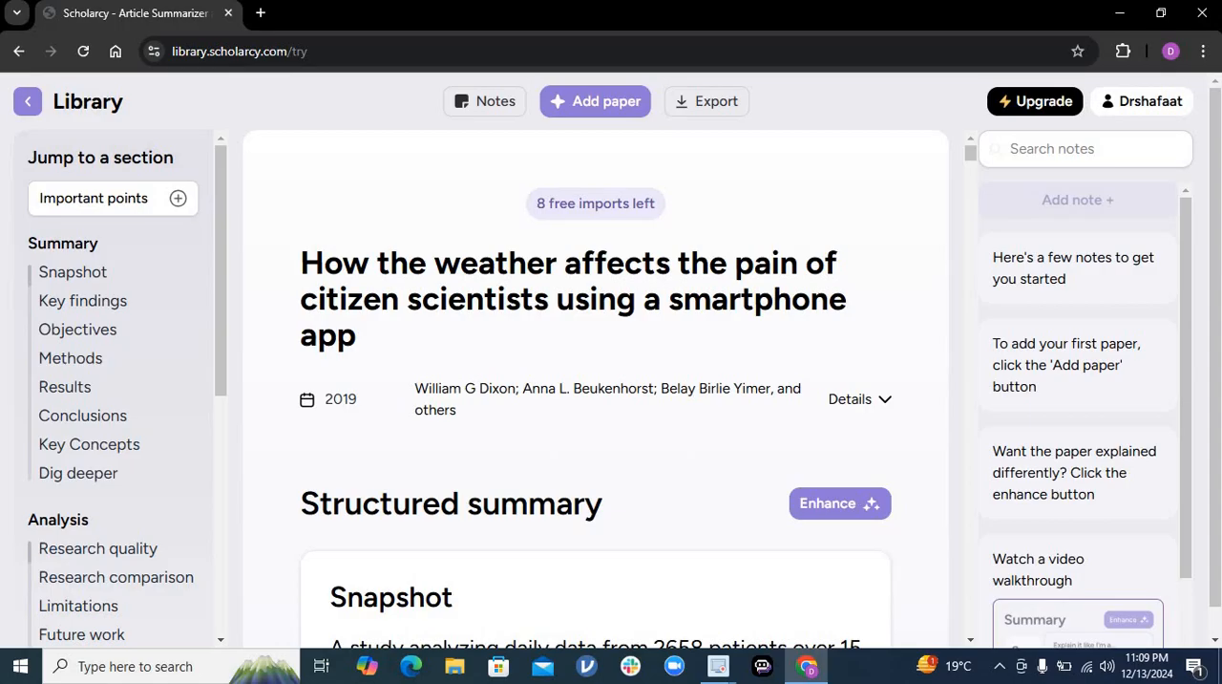
{"action": "mouse_move", "coordinate": [382, 195]}
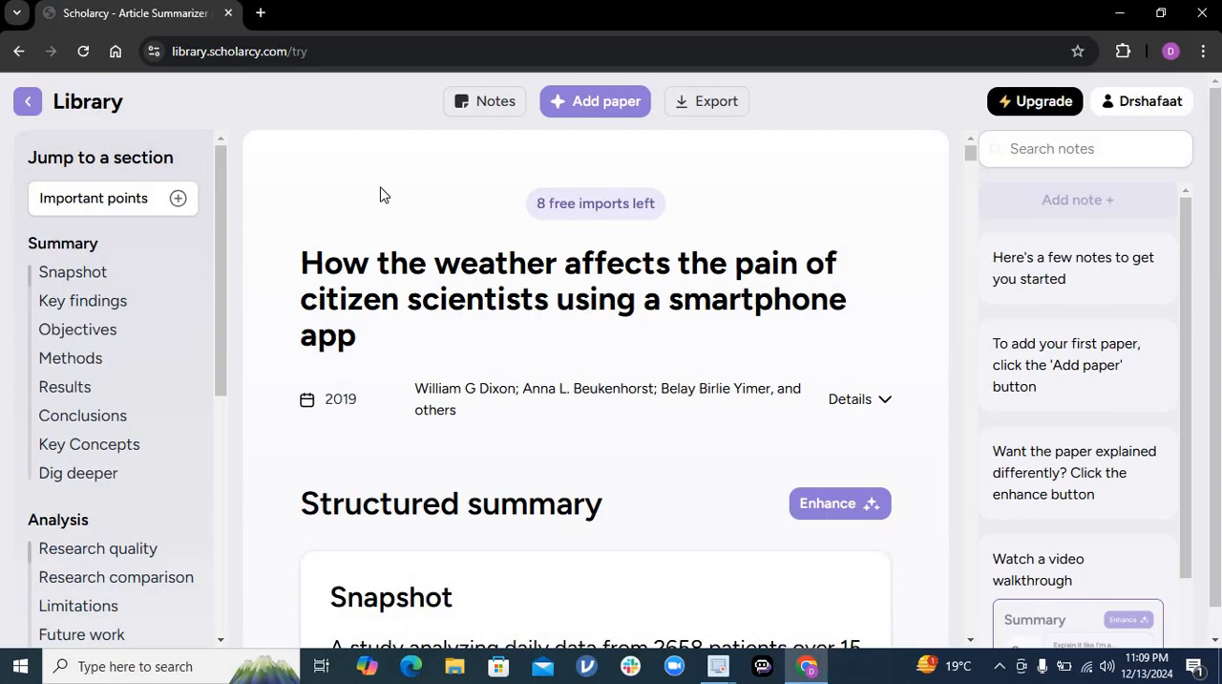
{"action": "mouse_move", "coordinate": [488, 107]}
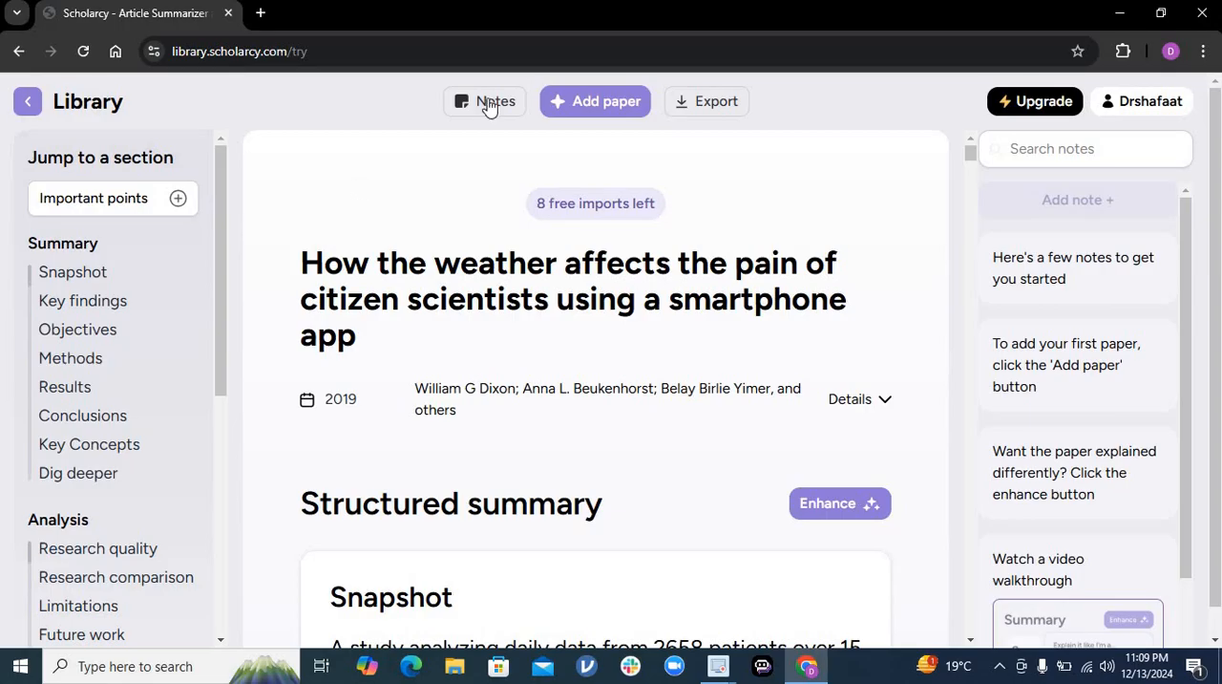
{"action": "mouse_move", "coordinate": [596, 101]}
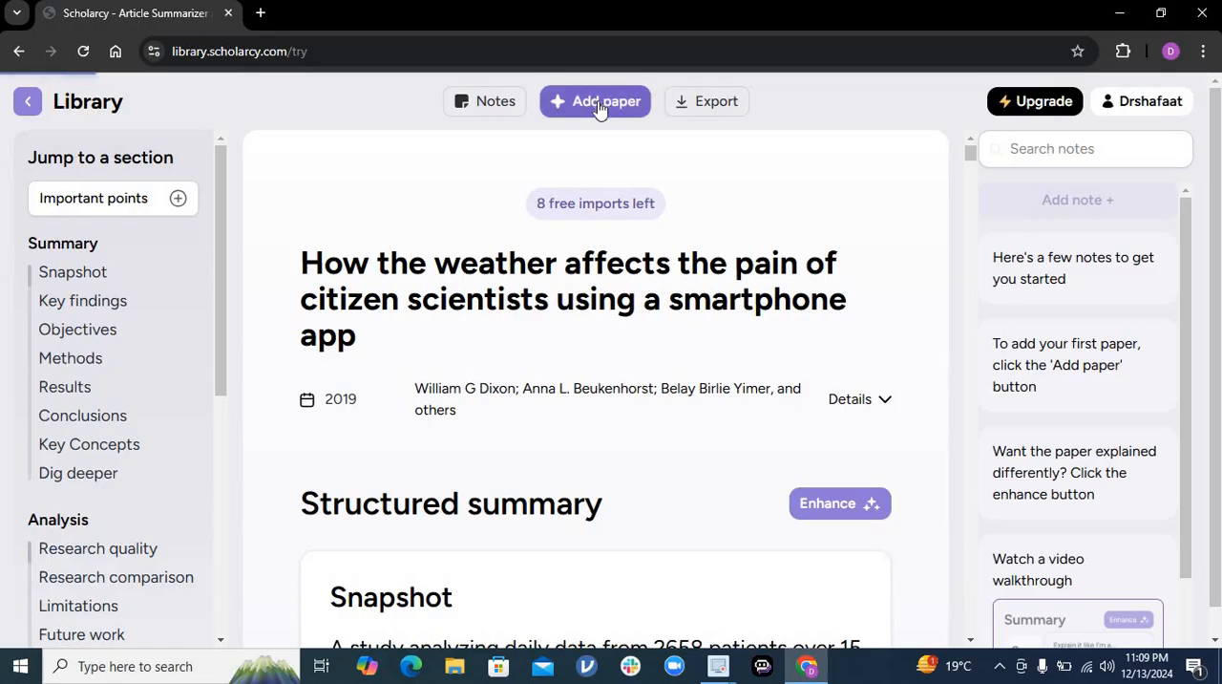
Upload the local Lancet META file so Scholarcy summarizes the albuminuria paper.
{"action": "left_click", "coordinate": [596, 102]}
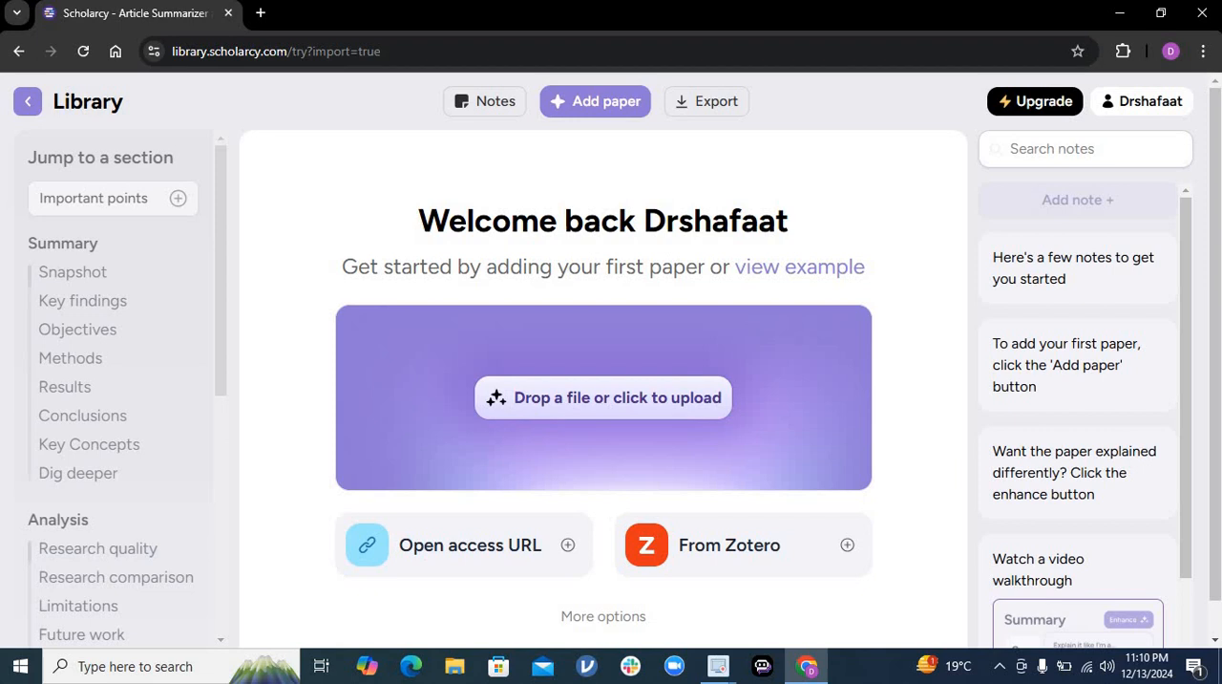
{"action": "mouse_move", "coordinate": [648, 451]}
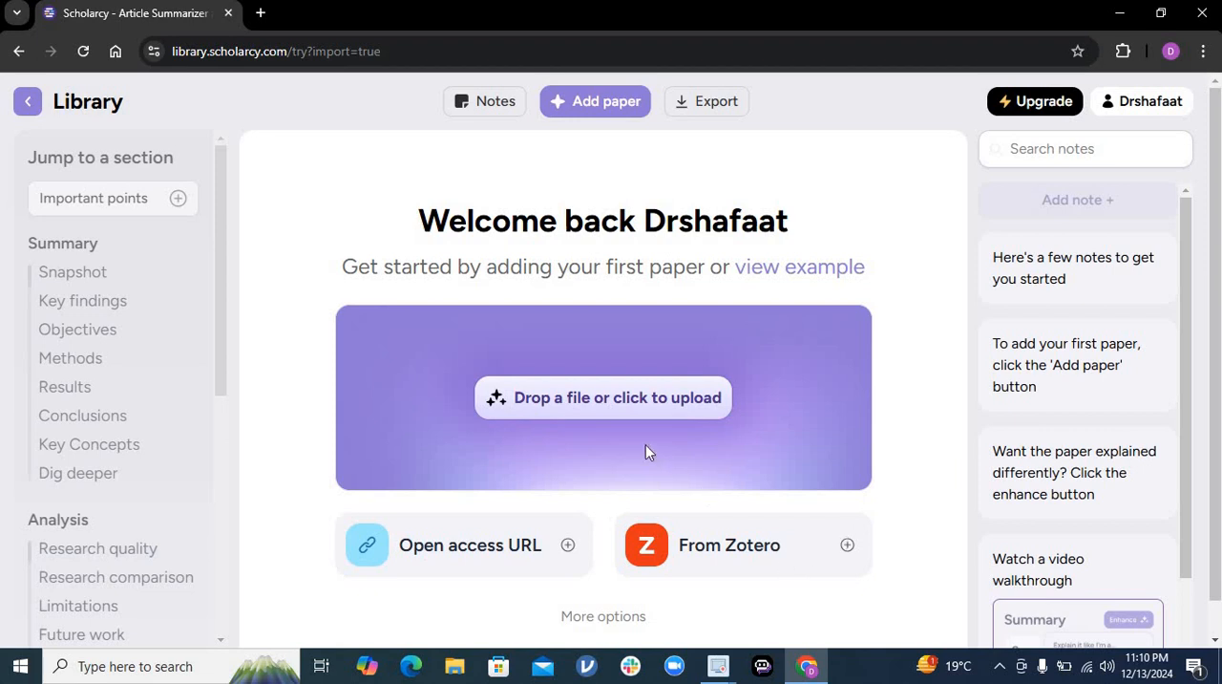
{"action": "mouse_move", "coordinate": [539, 397]}
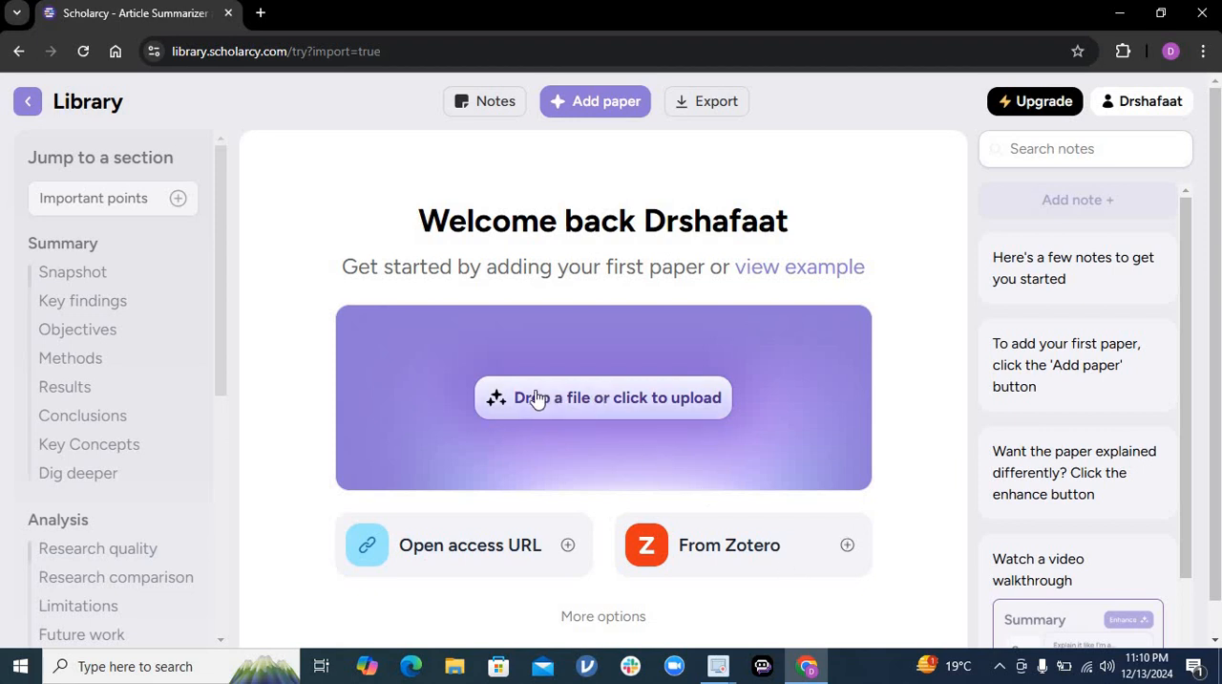
{"action": "left_click", "coordinate": [603, 397]}
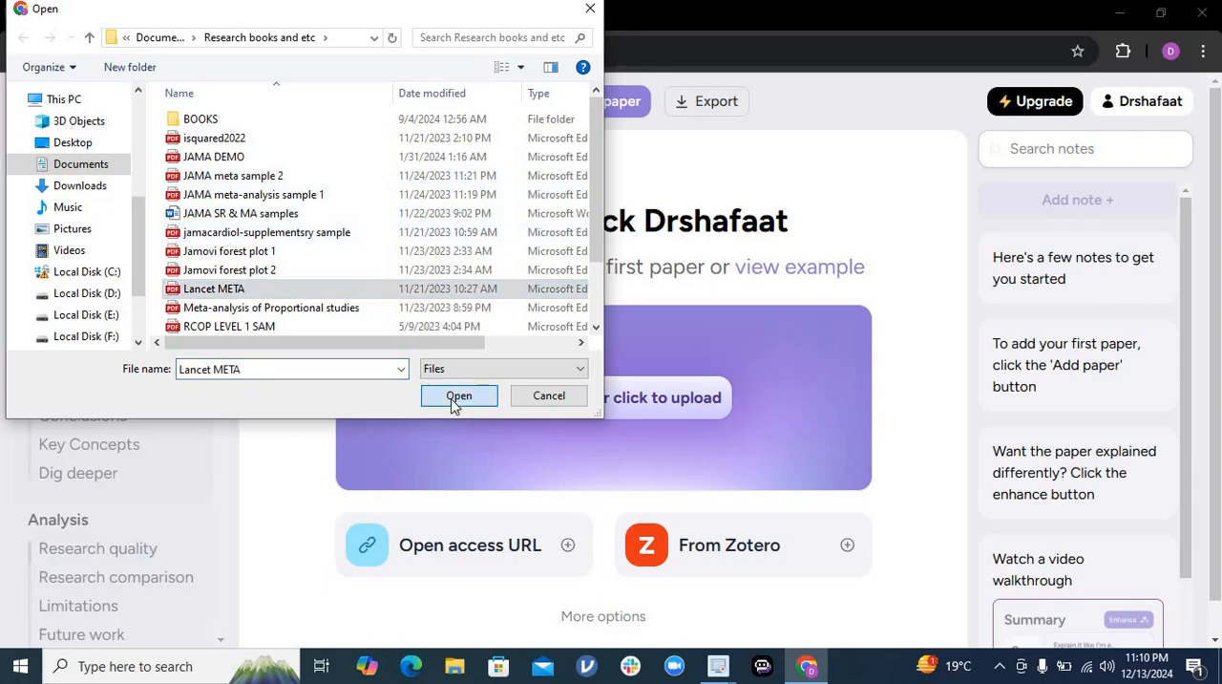
{"action": "left_click", "coordinate": [458, 395]}
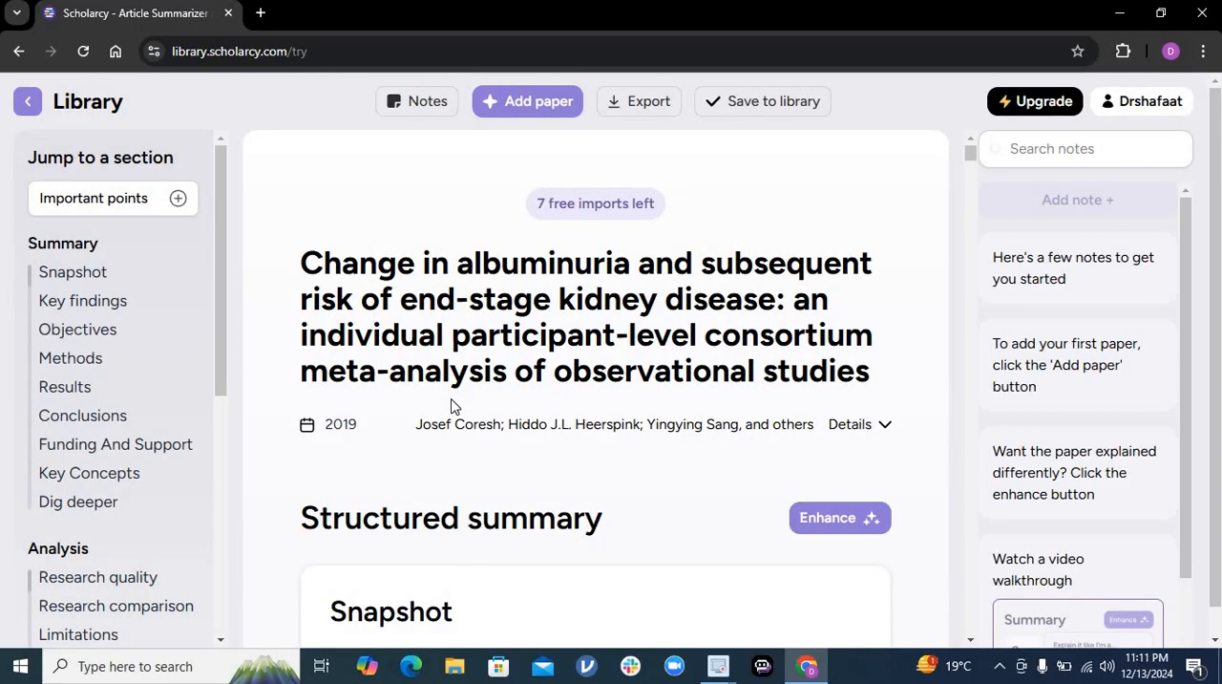
{"action": "mouse_move", "coordinate": [449, 401]}
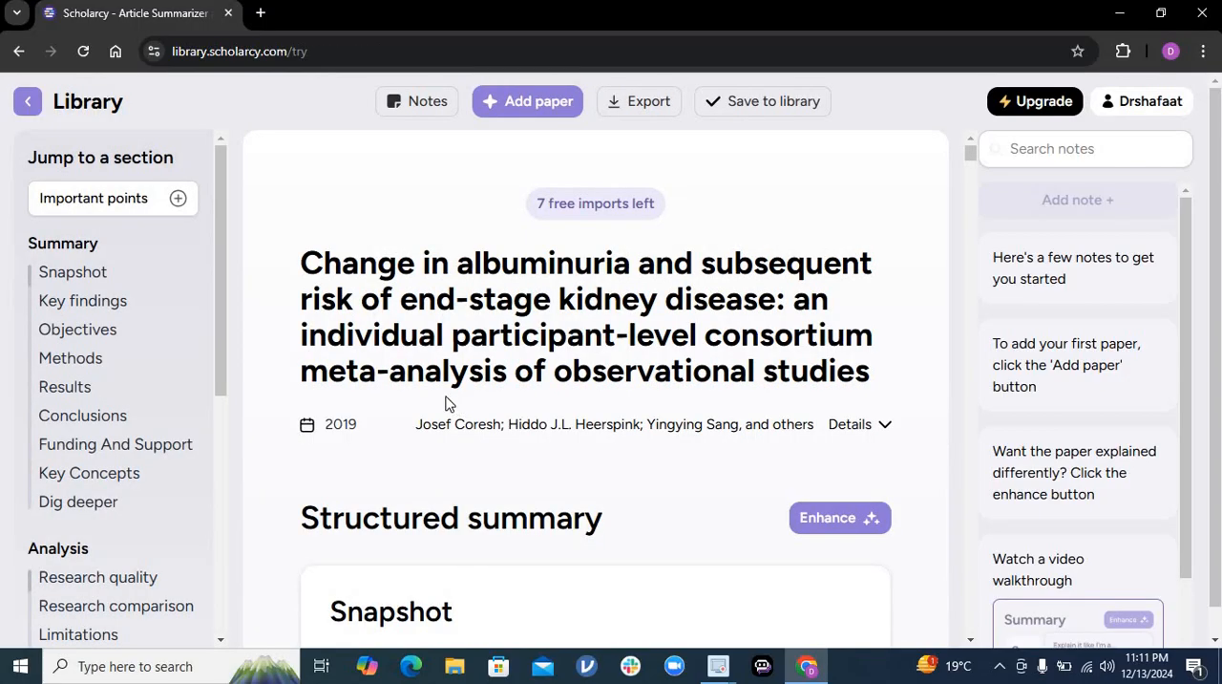
{"action": "mouse_move", "coordinate": [214, 252]}
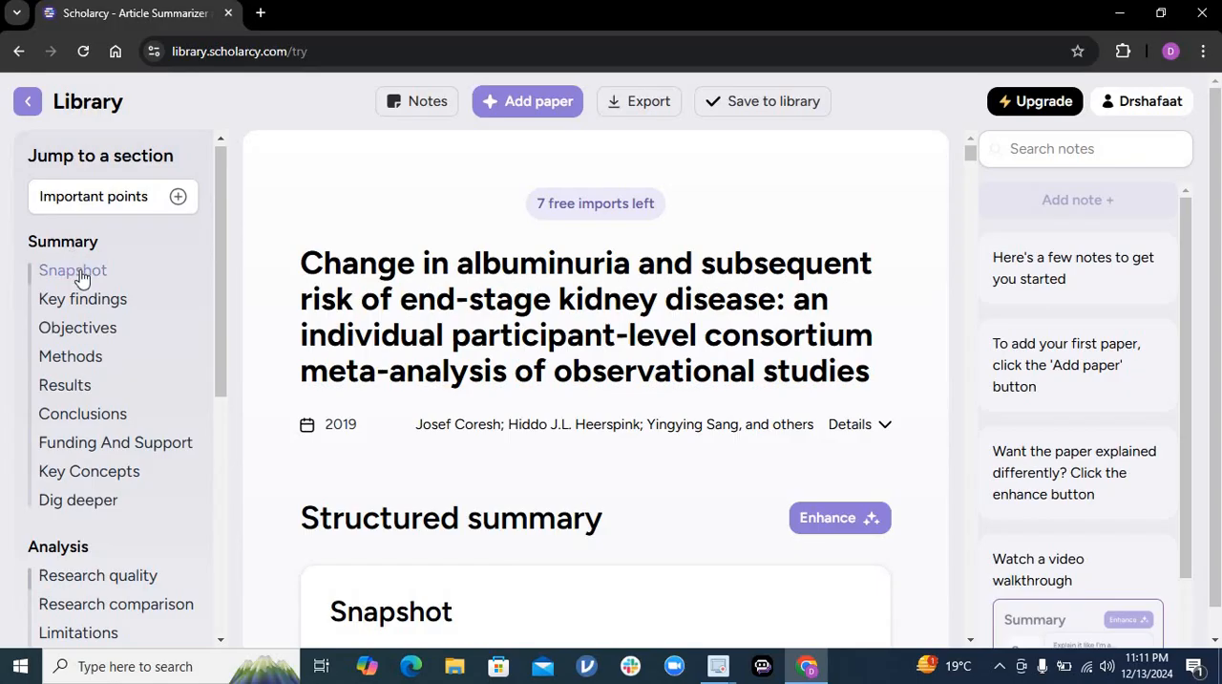
{"action": "mouse_move", "coordinate": [73, 271]}
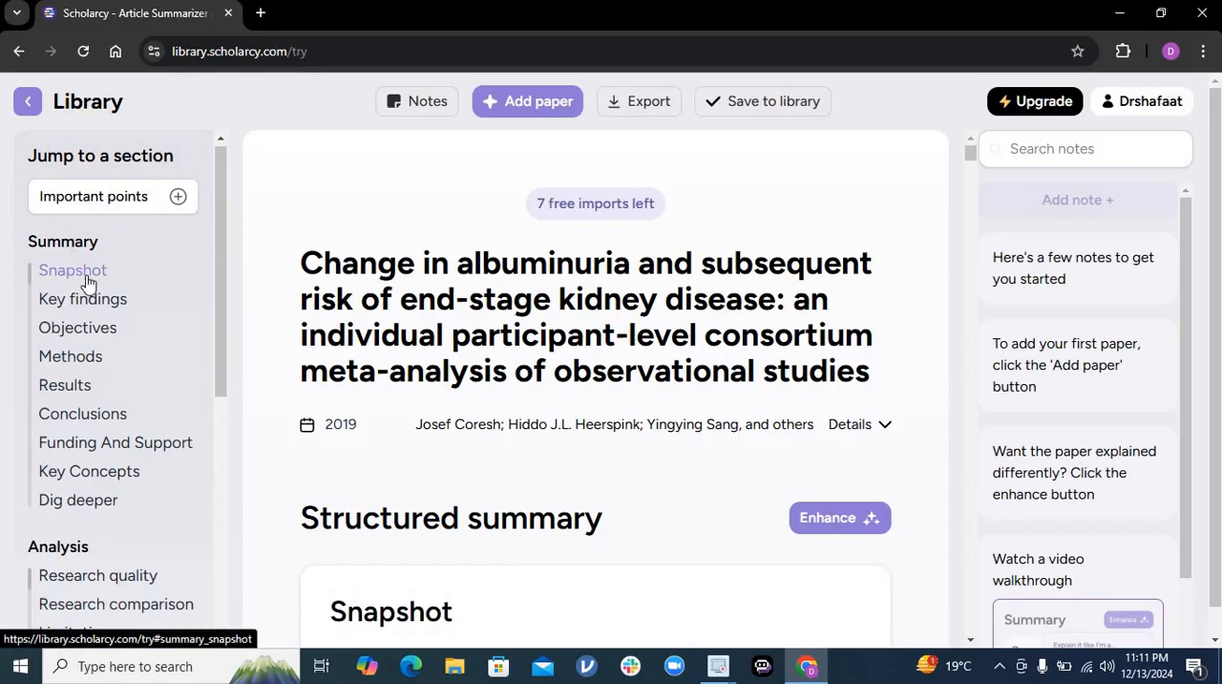
{"action": "mouse_move", "coordinate": [82, 298]}
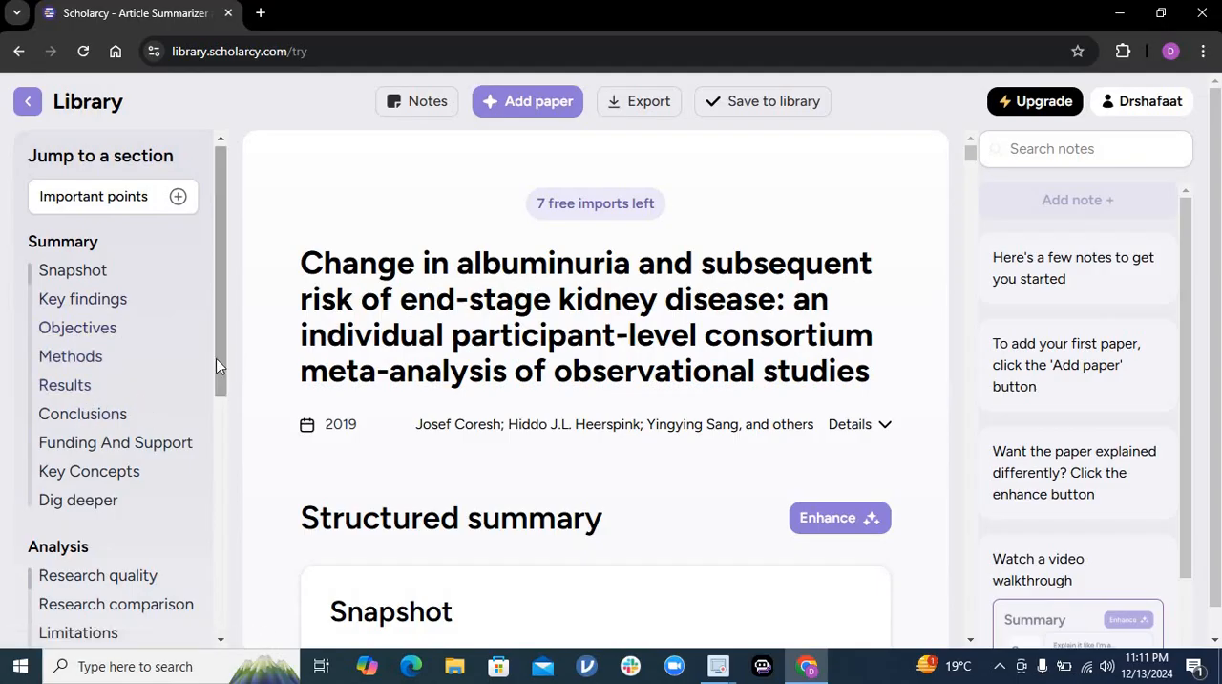
{"action": "scroll", "scroll_direction": "down", "scroll_amount": 3}
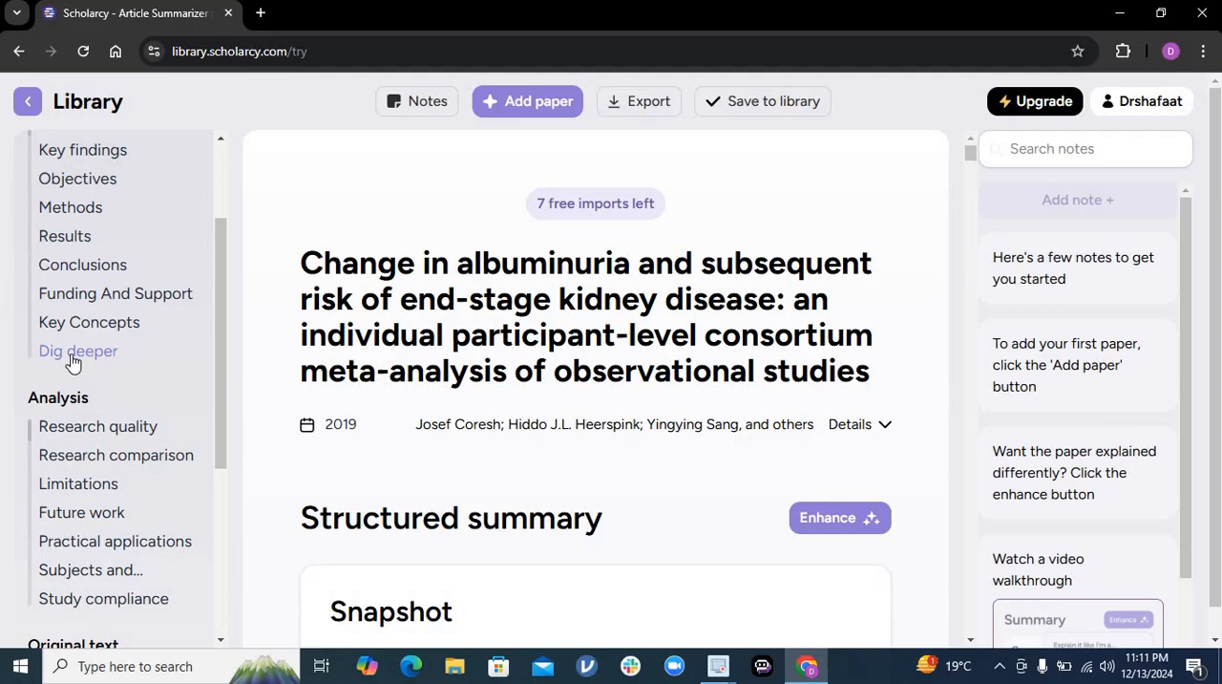
{"action": "mouse_move", "coordinate": [78, 351]}
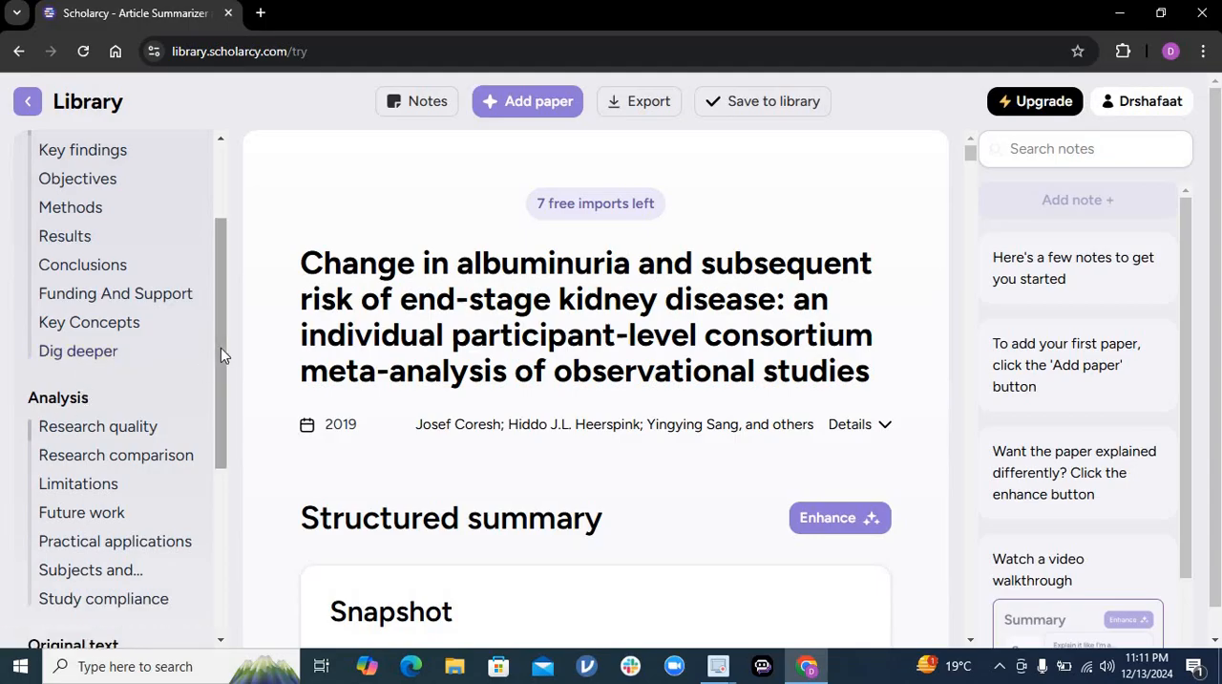
{"action": "scroll", "scroll_direction": "down", "scroll_amount": 3}
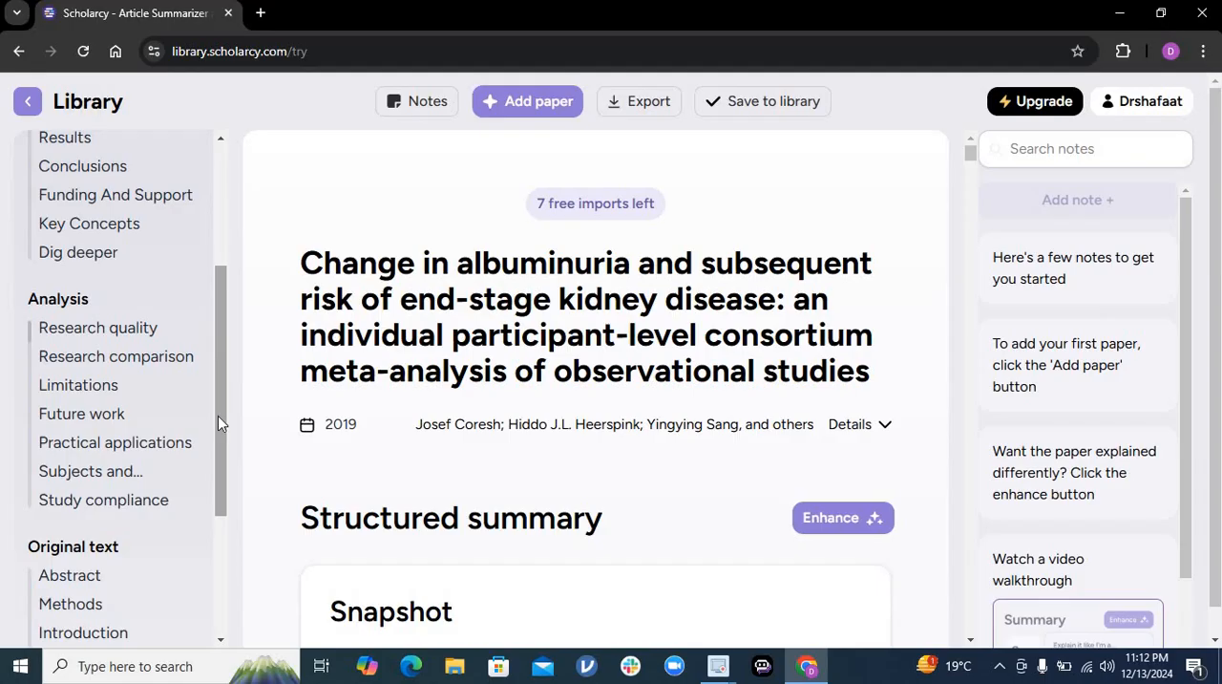
{"action": "scroll", "scroll_direction": "down", "scroll_amount": 3}
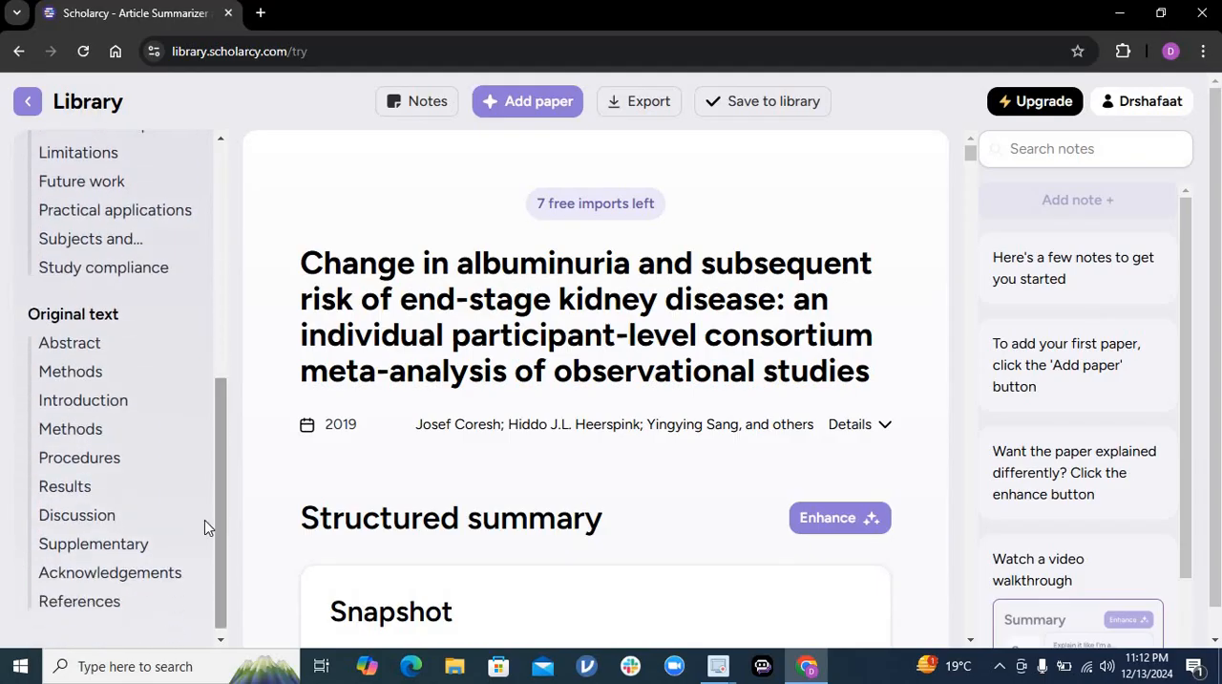
{"action": "mouse_move", "coordinate": [220, 454]}
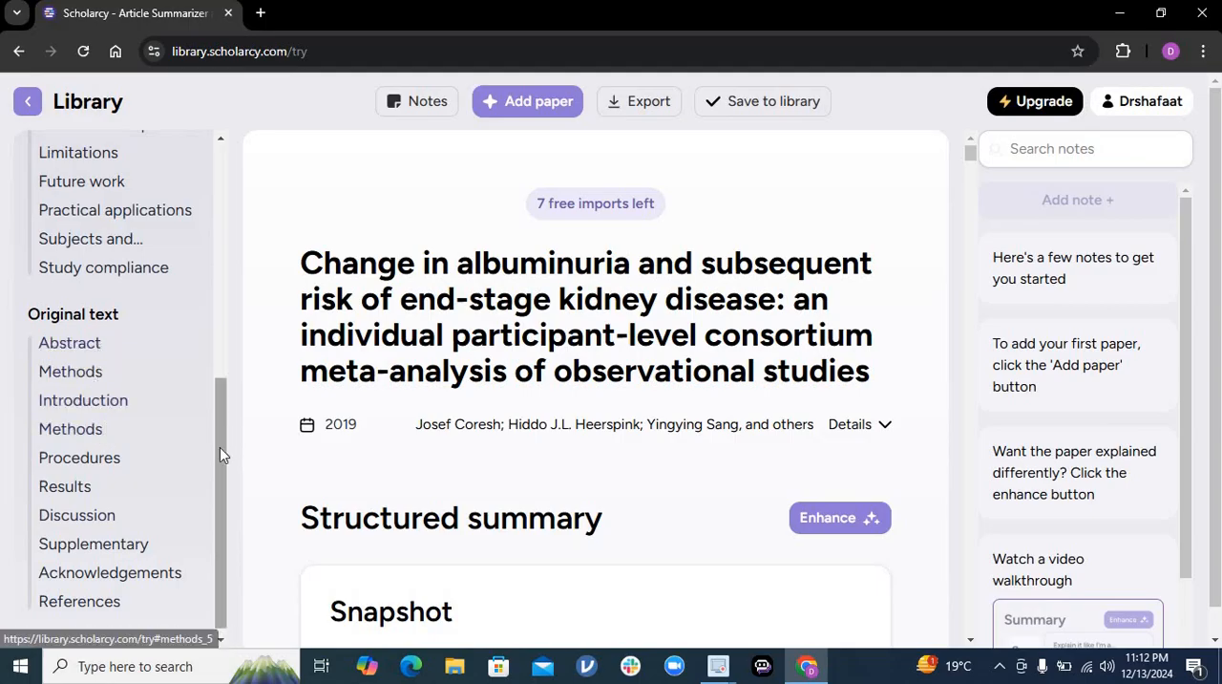
{"action": "scroll", "scroll_direction": "up", "scroll_amount": 3}
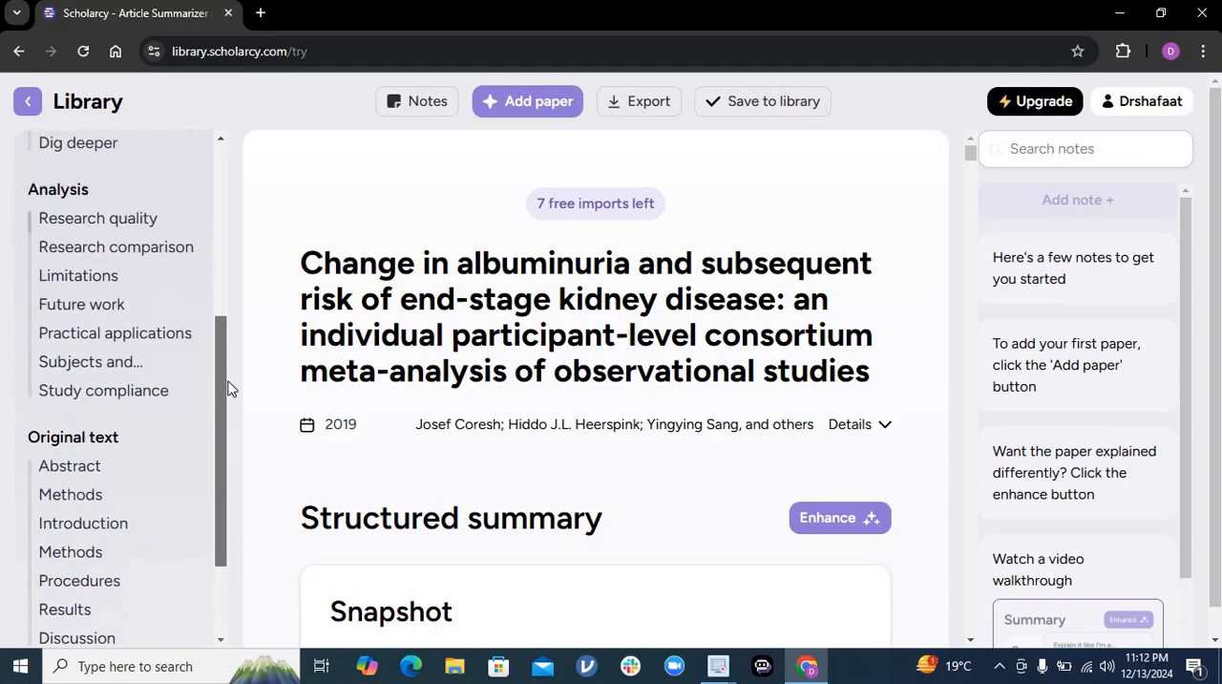
{"action": "scroll", "scroll_direction": "up", "scroll_amount": 3}
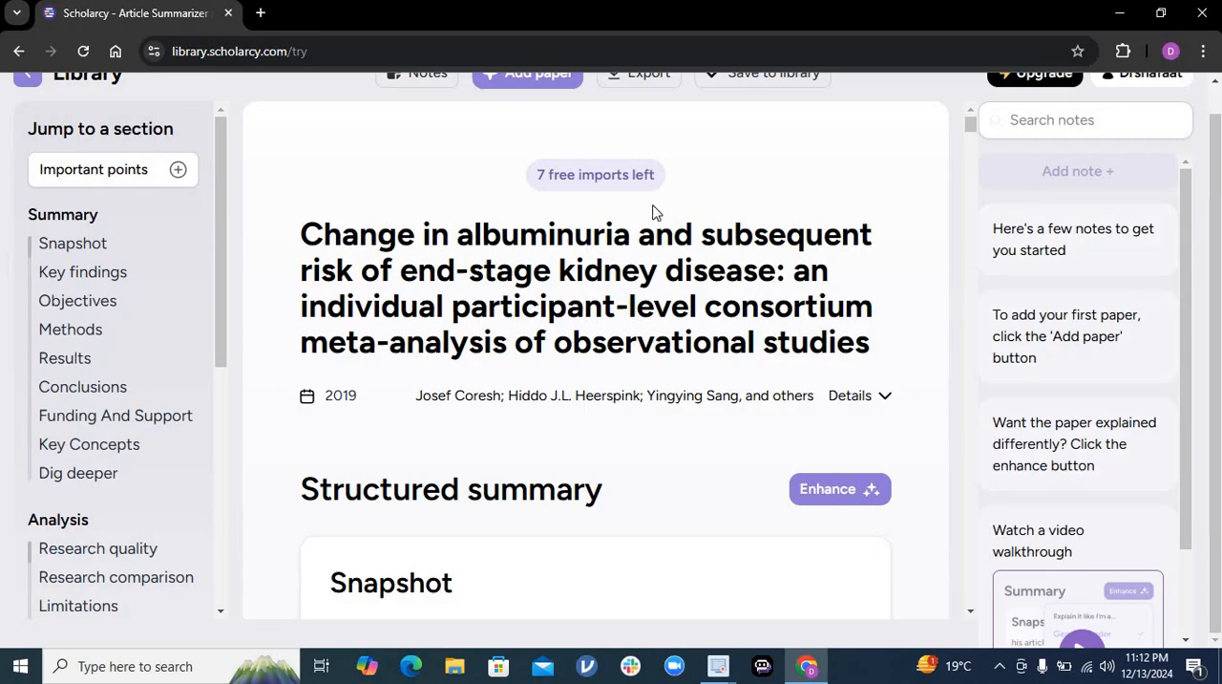
{"action": "mouse_move", "coordinate": [962, 157]}
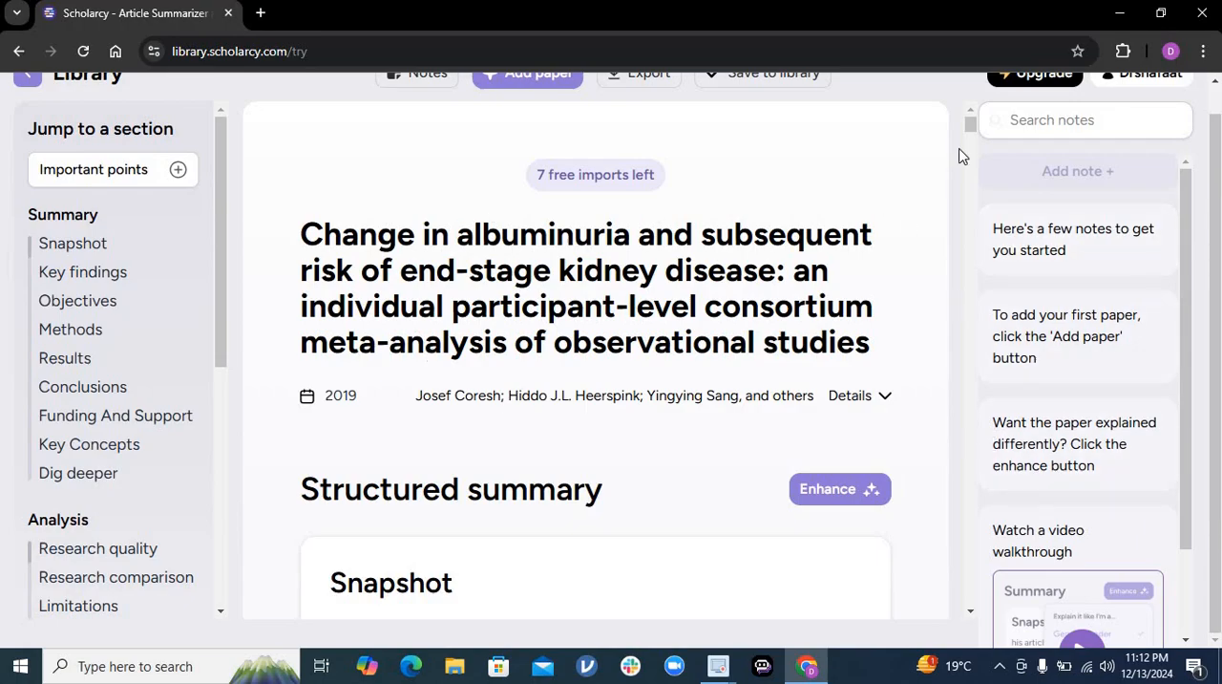
{"action": "scroll", "scroll_direction": "down", "scroll_amount": 3}
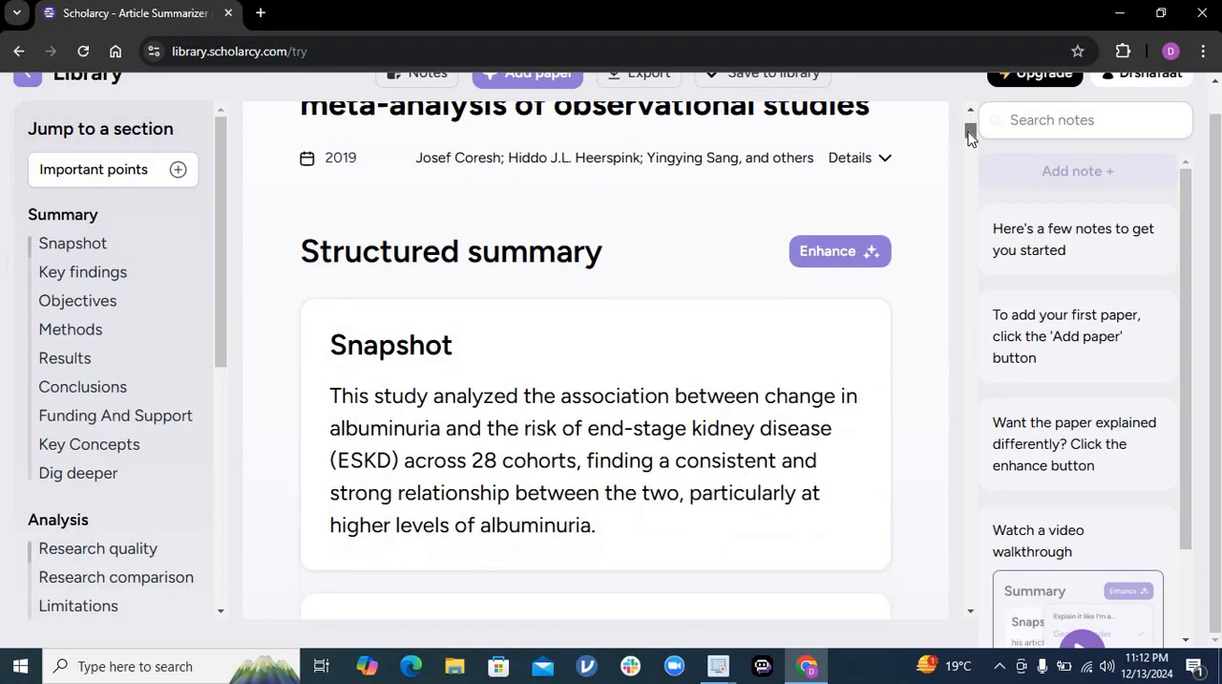
{"action": "scroll", "scroll_direction": "down", "scroll_amount": 3}
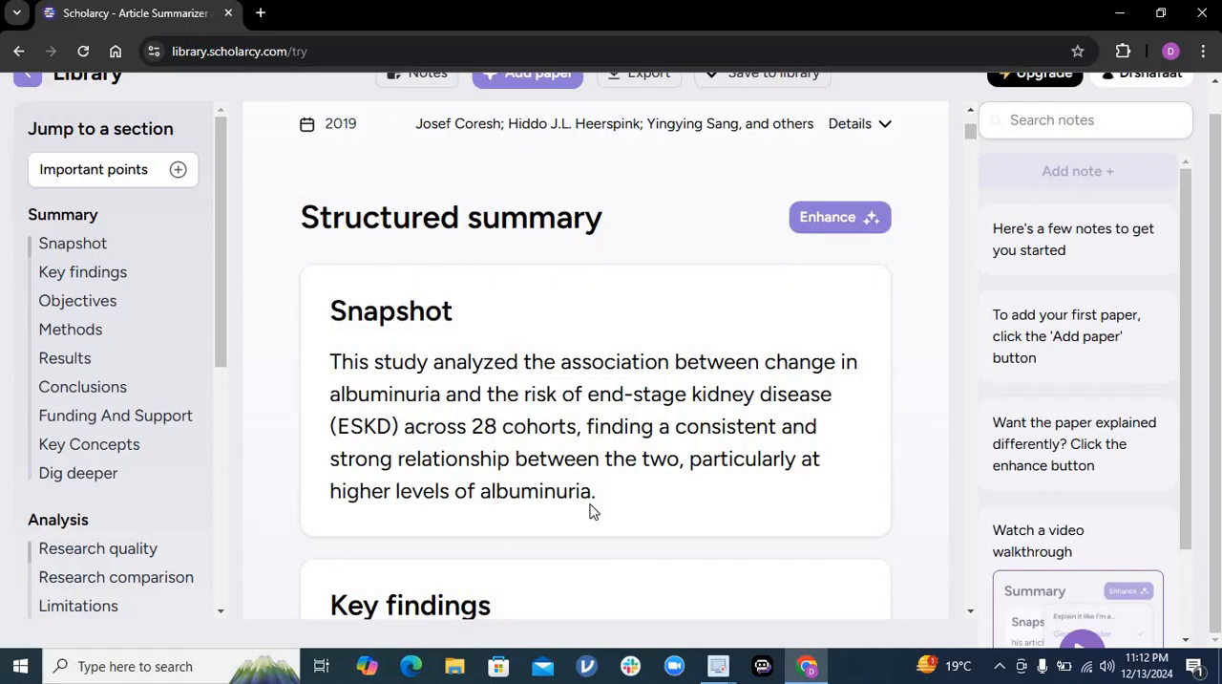
{"action": "mouse_move", "coordinate": [839, 252]}
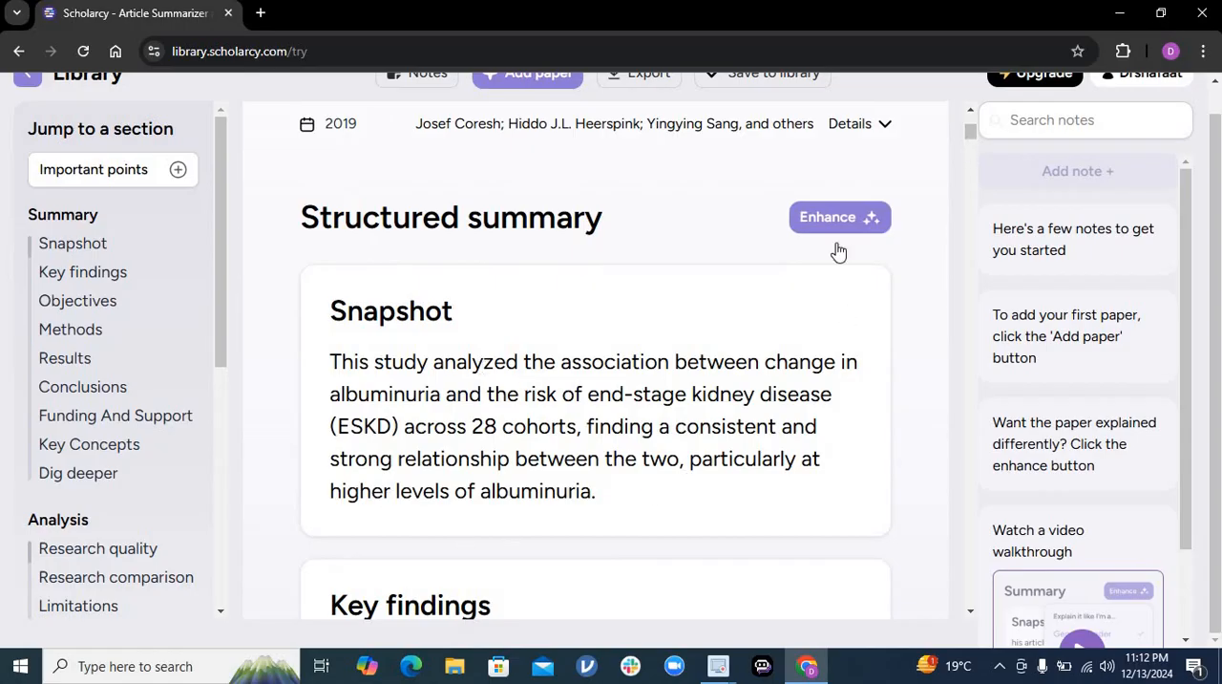
{"action": "mouse_move", "coordinate": [401, 420]}
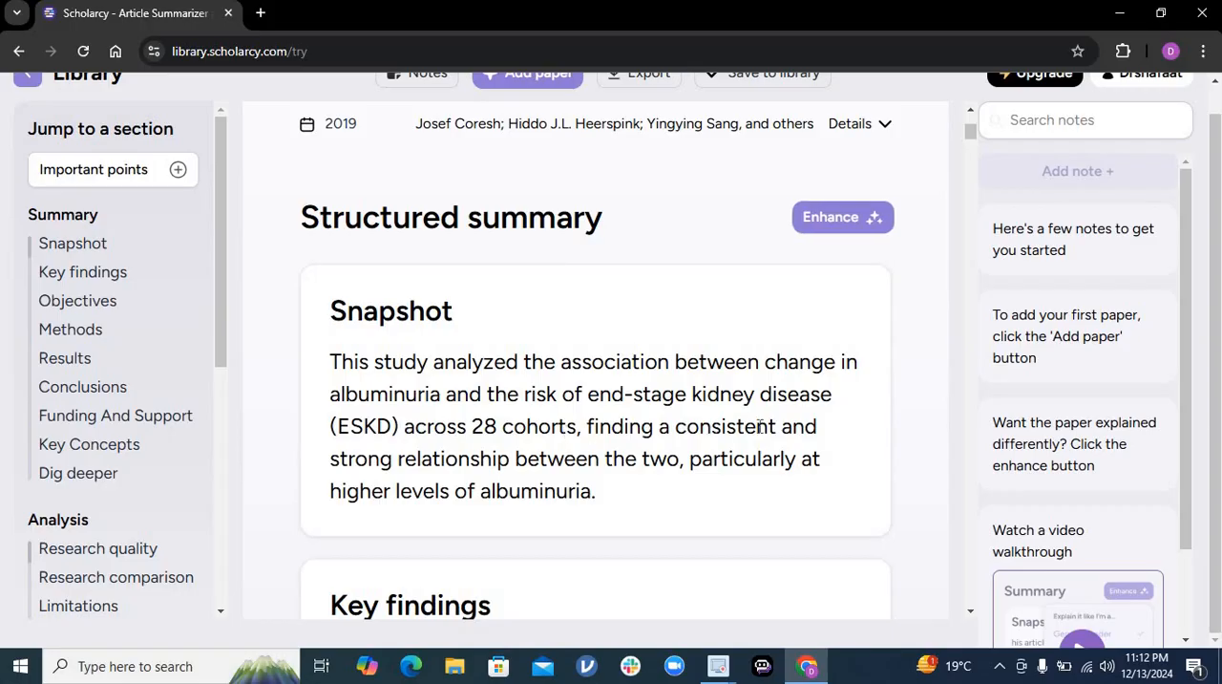
{"action": "scroll", "scroll_direction": "down", "scroll_amount": 3}
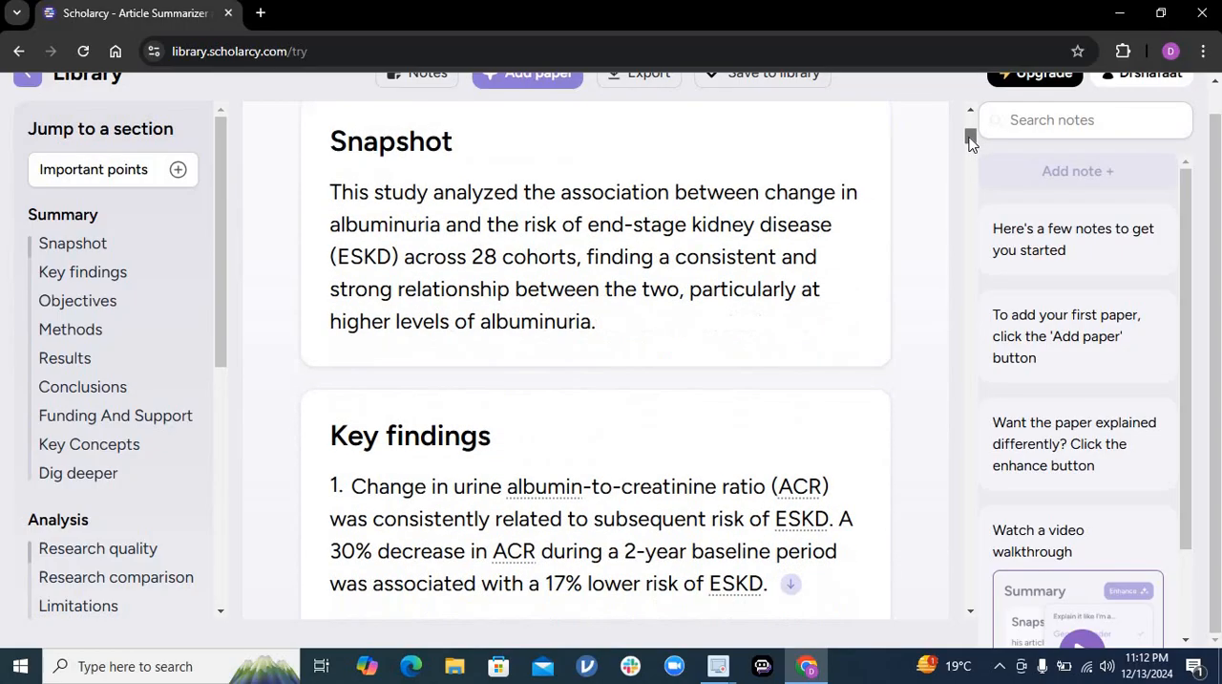
{"action": "scroll", "scroll_direction": "down", "scroll_amount": 3}
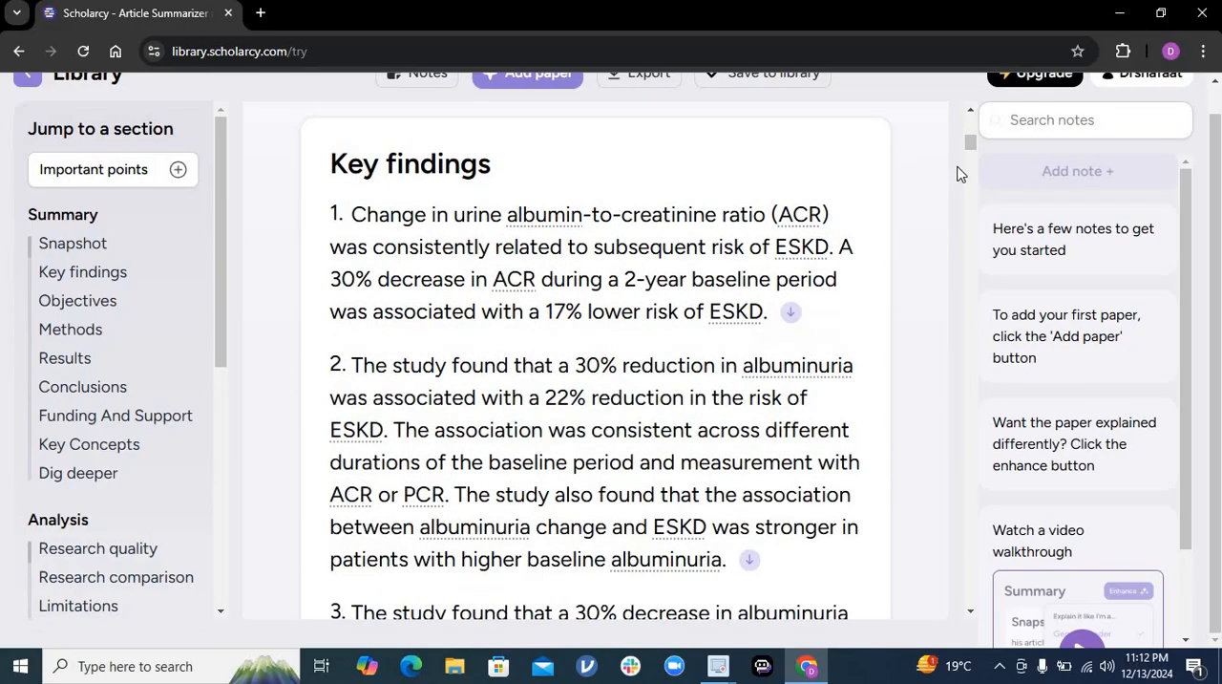
{"action": "scroll", "scroll_direction": "down", "scroll_amount": 3}
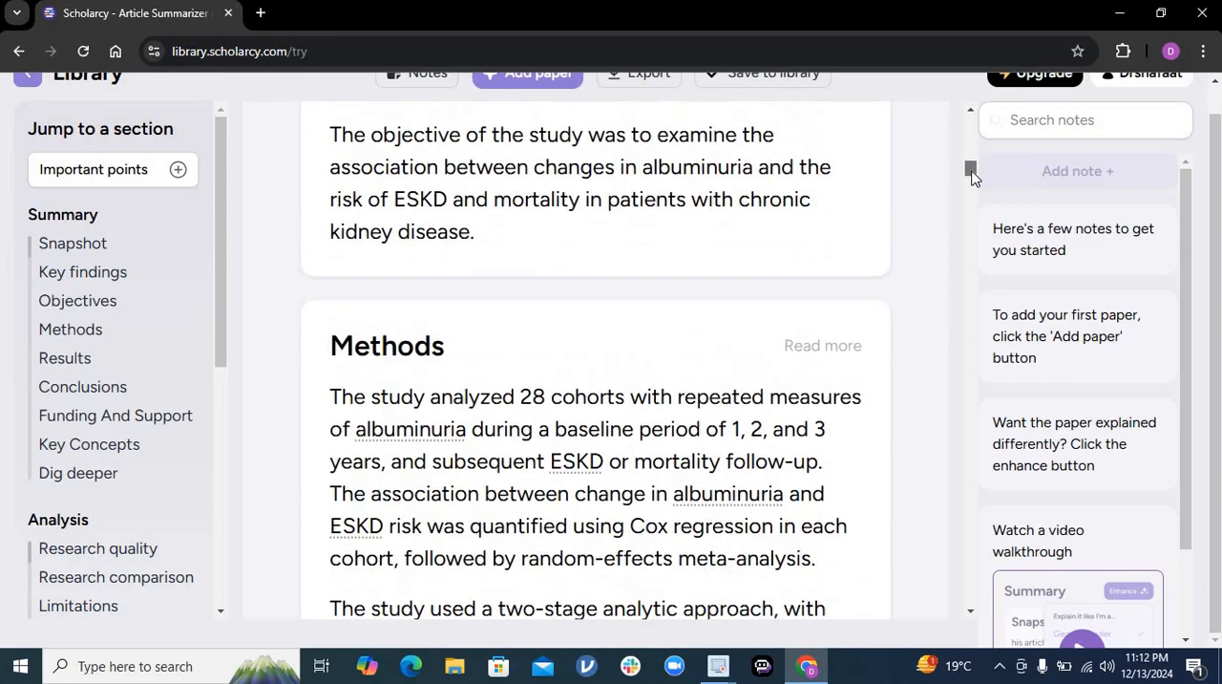
{"action": "scroll", "scroll_direction": "down", "scroll_amount": 3}
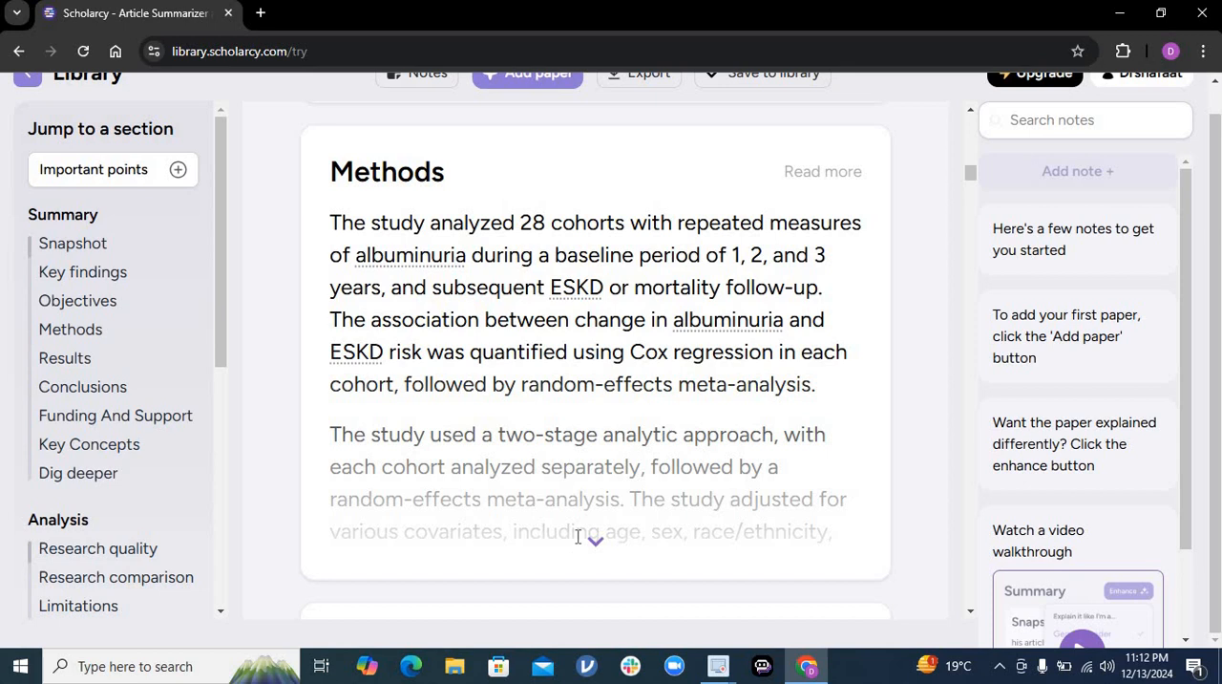
{"action": "scroll", "scroll_direction": "down", "scroll_amount": 3}
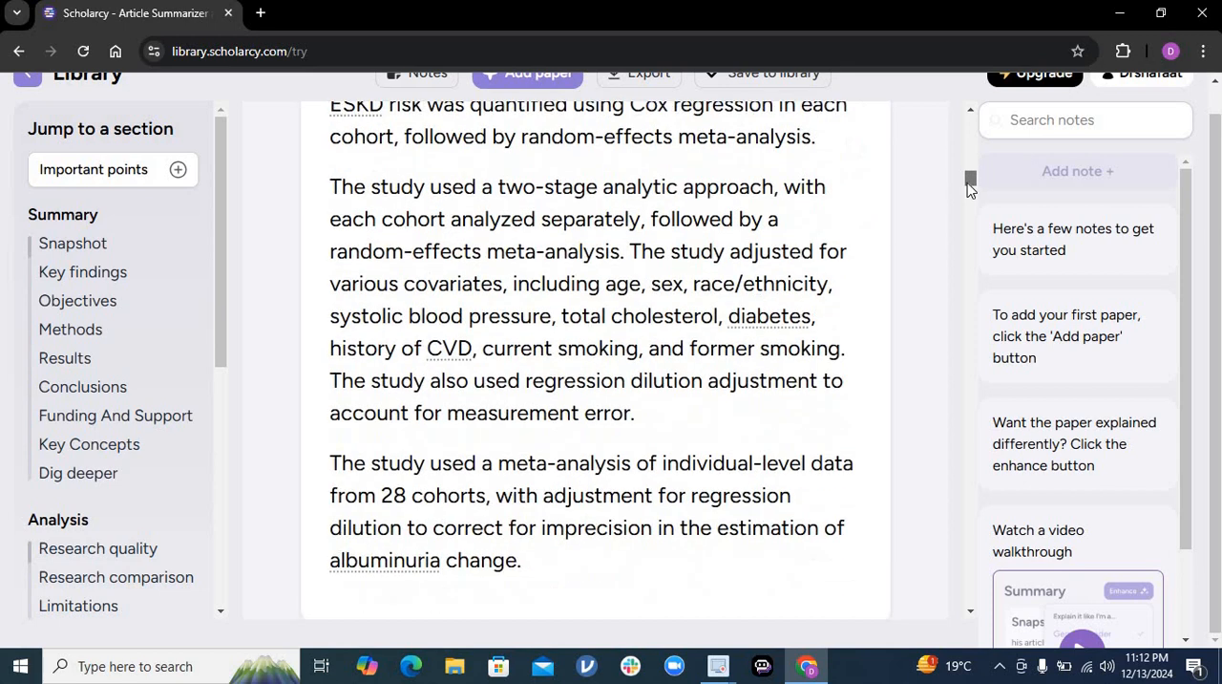
{"action": "scroll", "scroll_direction": "up", "scroll_amount": 3}
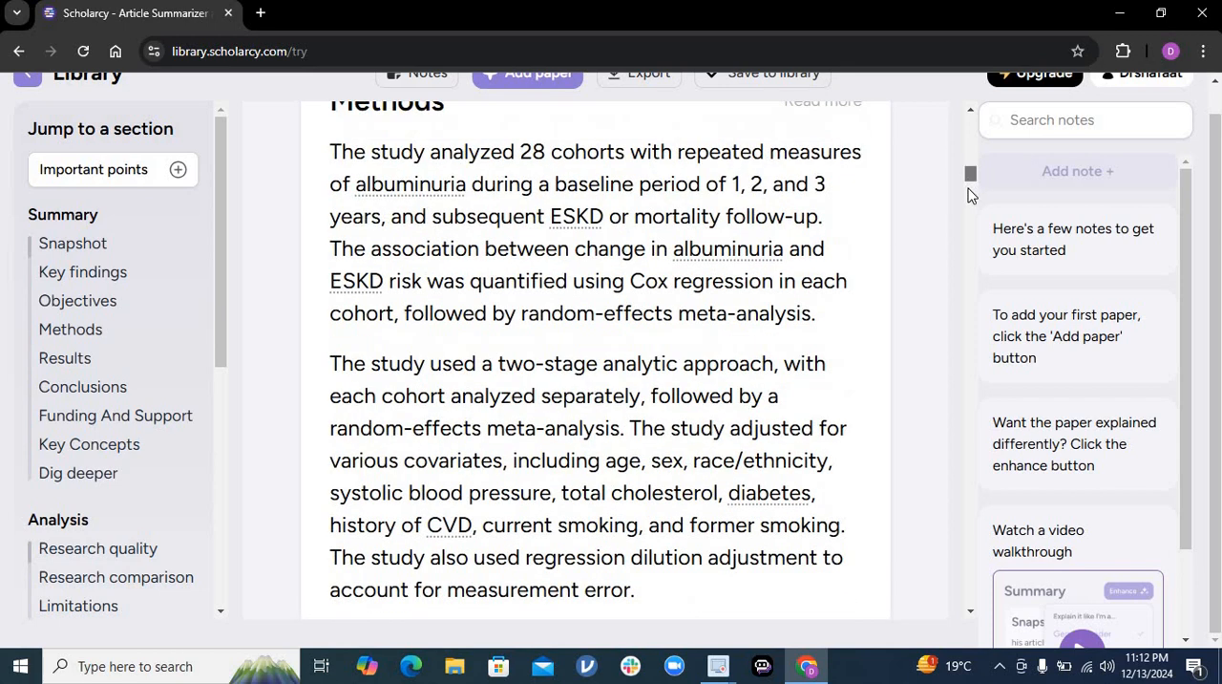
{"action": "scroll", "scroll_direction": "down", "scroll_amount": 3}
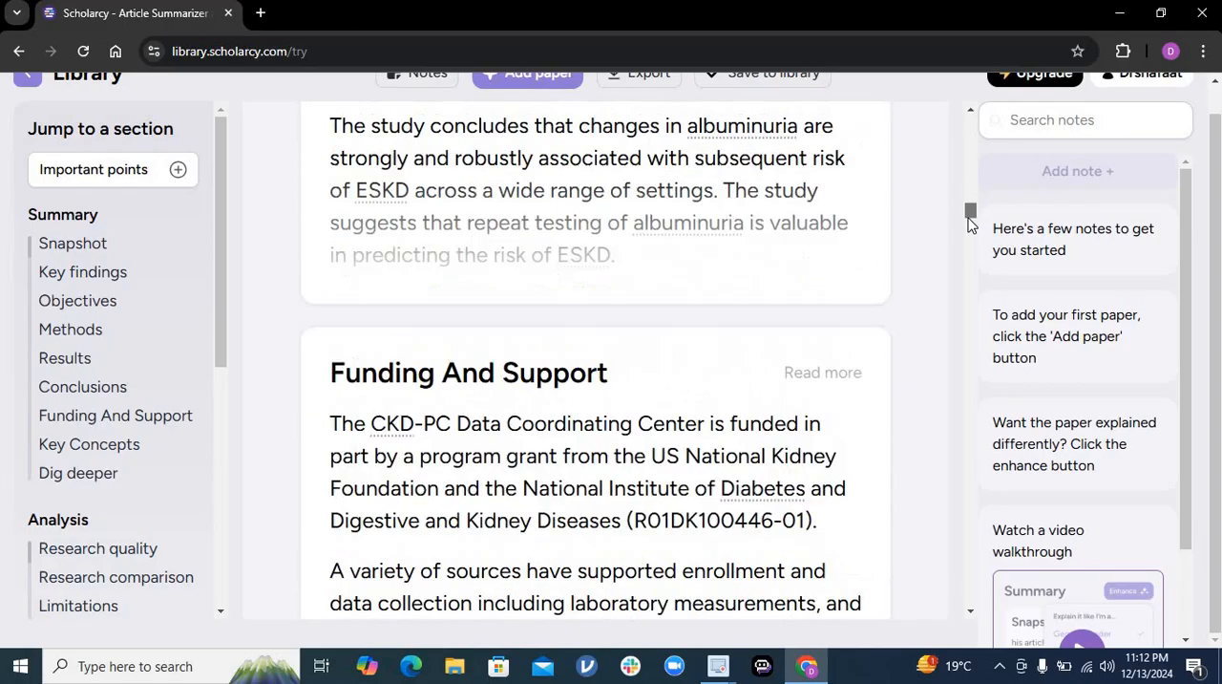
{"action": "scroll", "scroll_direction": "down", "scroll_amount": 3}
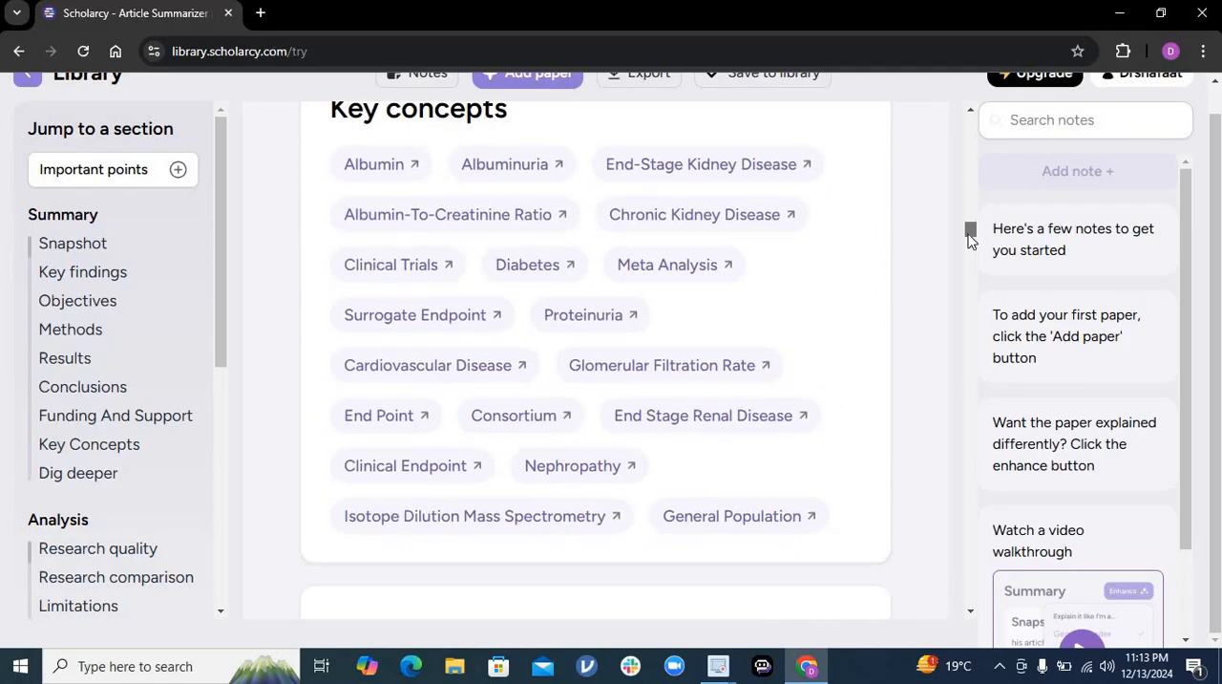
{"action": "scroll", "scroll_direction": "up", "scroll_amount": 3}
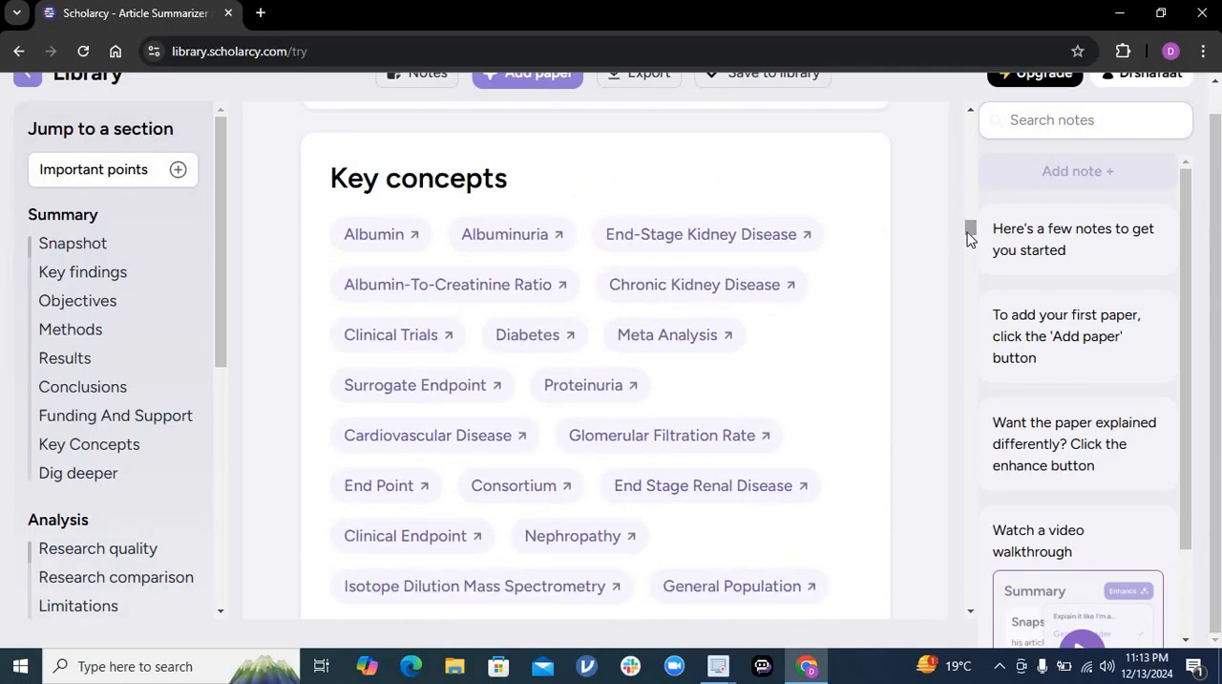
{"action": "scroll", "scroll_direction": "down", "scroll_amount": 3}
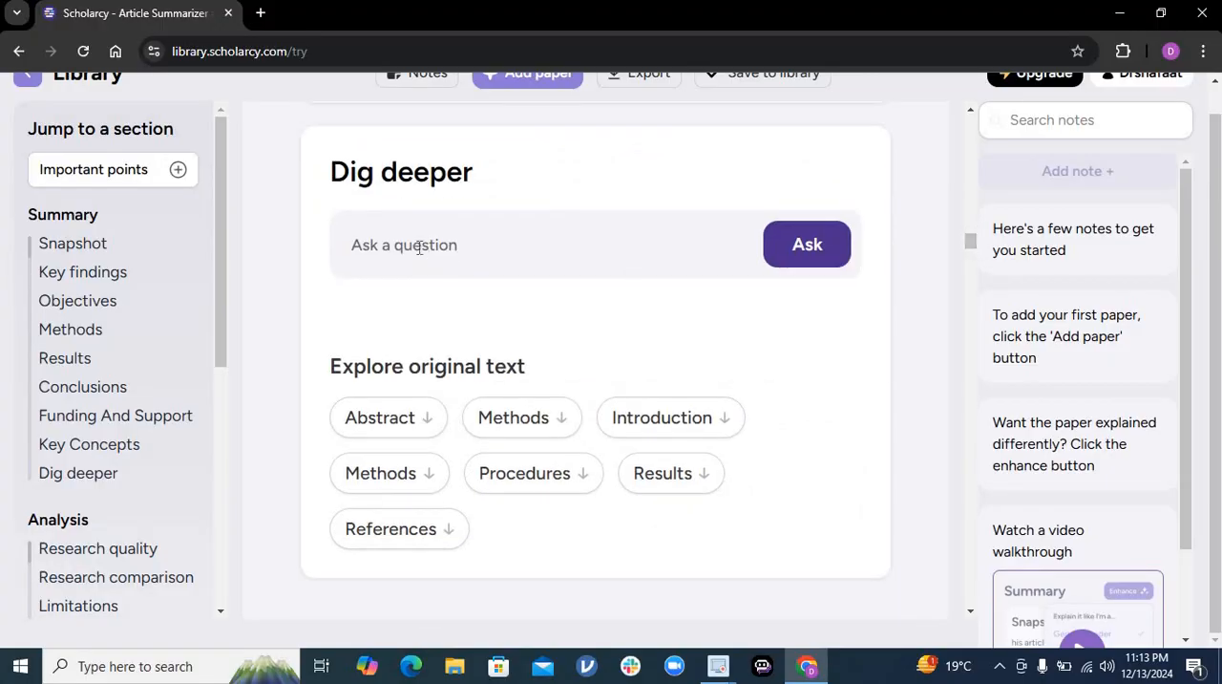
Ask the suggested 'what are the top 3 results from this study?' question and view the numbered answer.
{"action": "left_click", "coordinate": [544, 244]}
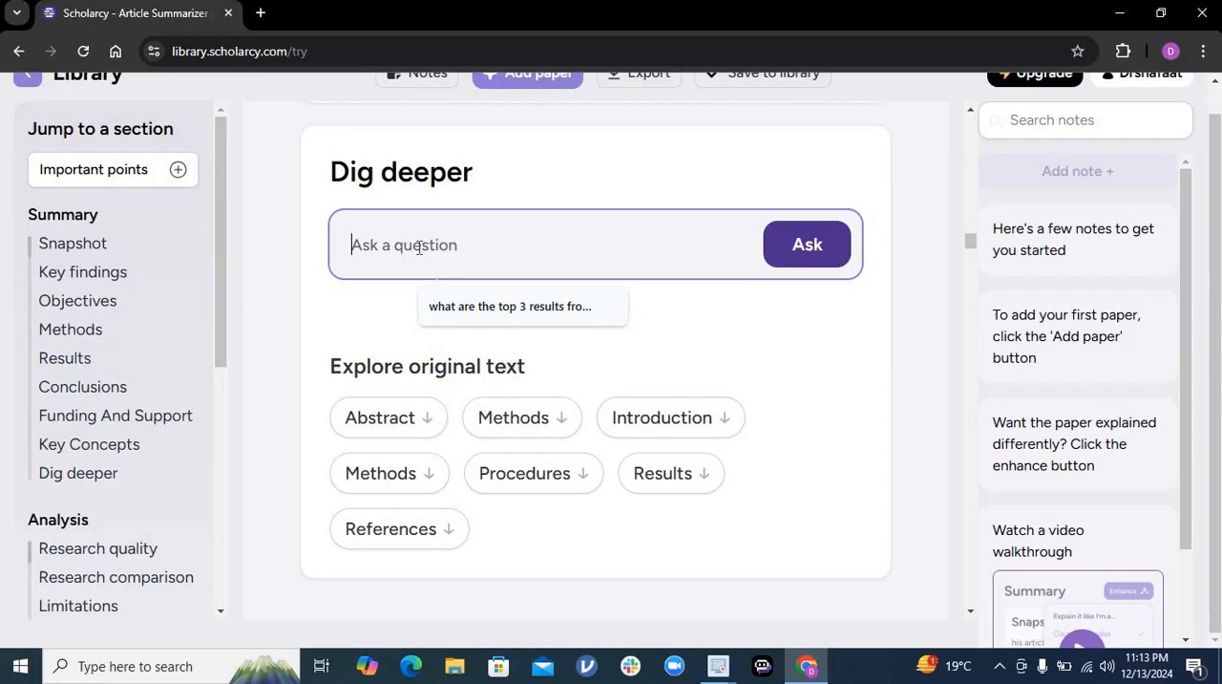
{"action": "mouse_move", "coordinate": [543, 333]}
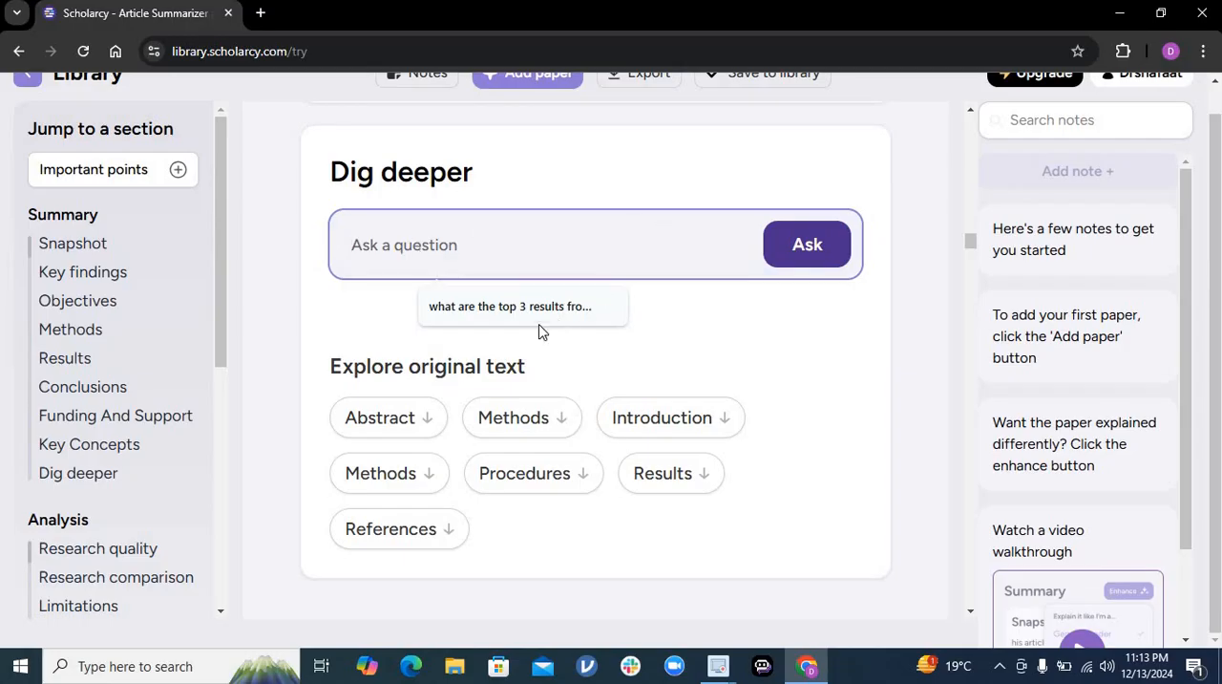
{"action": "left_click", "coordinate": [524, 306]}
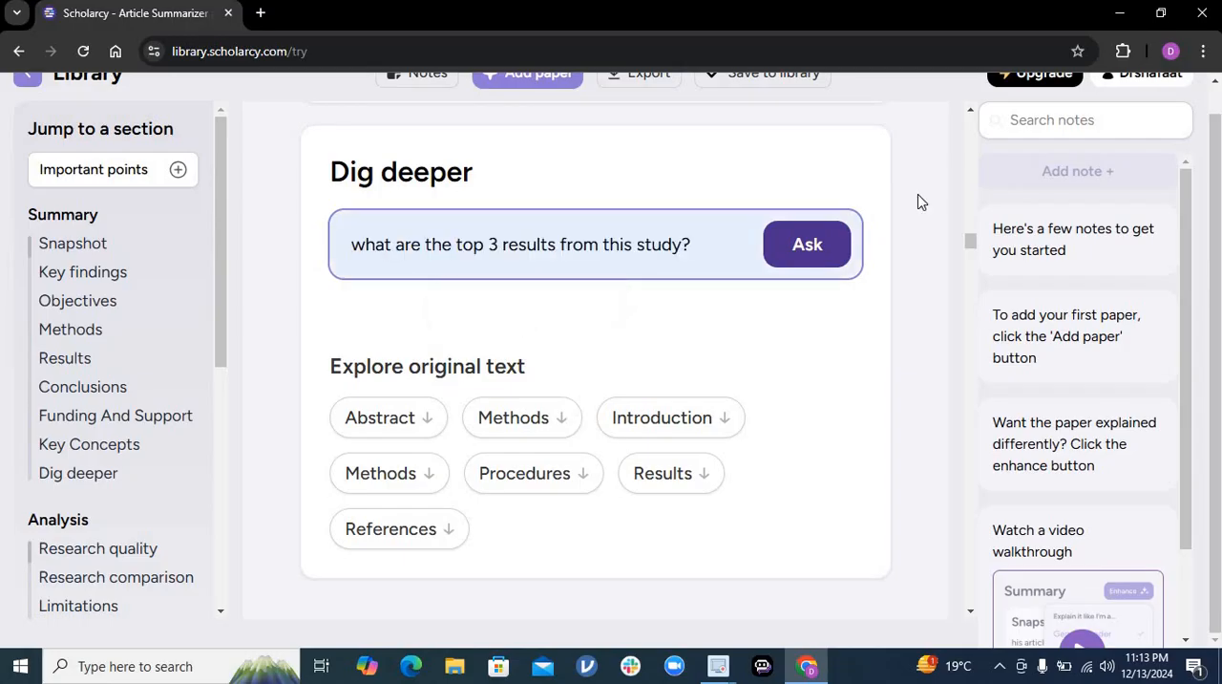
{"action": "left_click", "coordinate": [806, 245]}
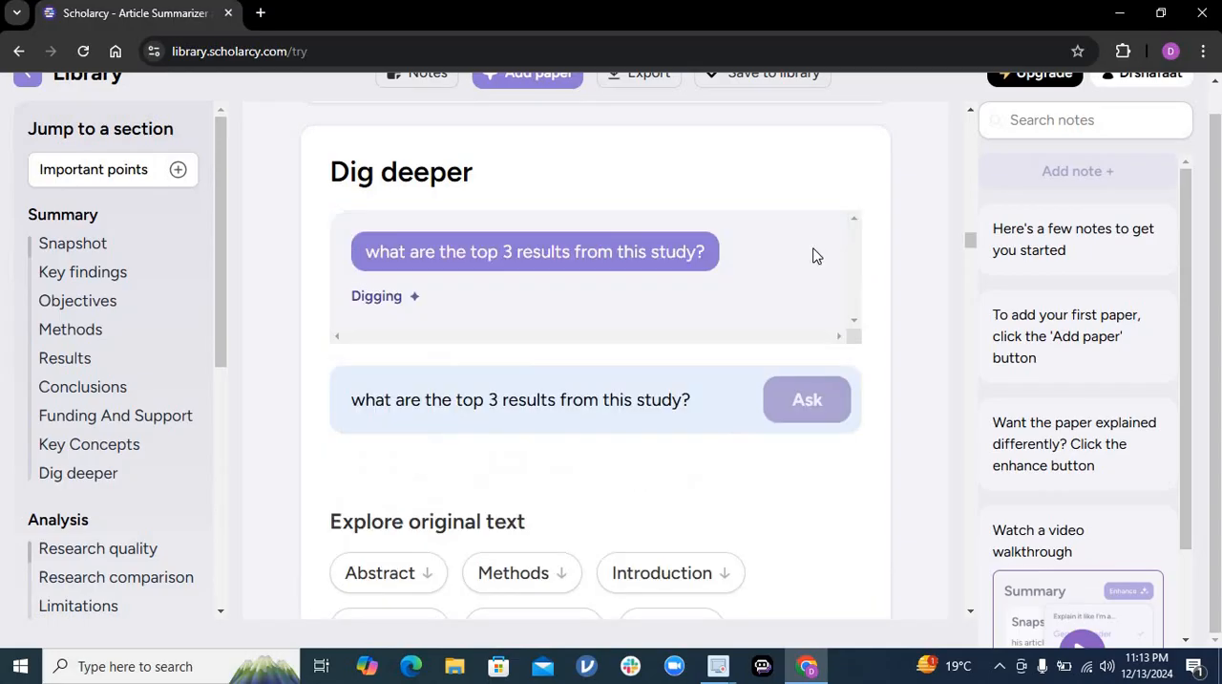
{"action": "left_click", "coordinate": [806, 399]}
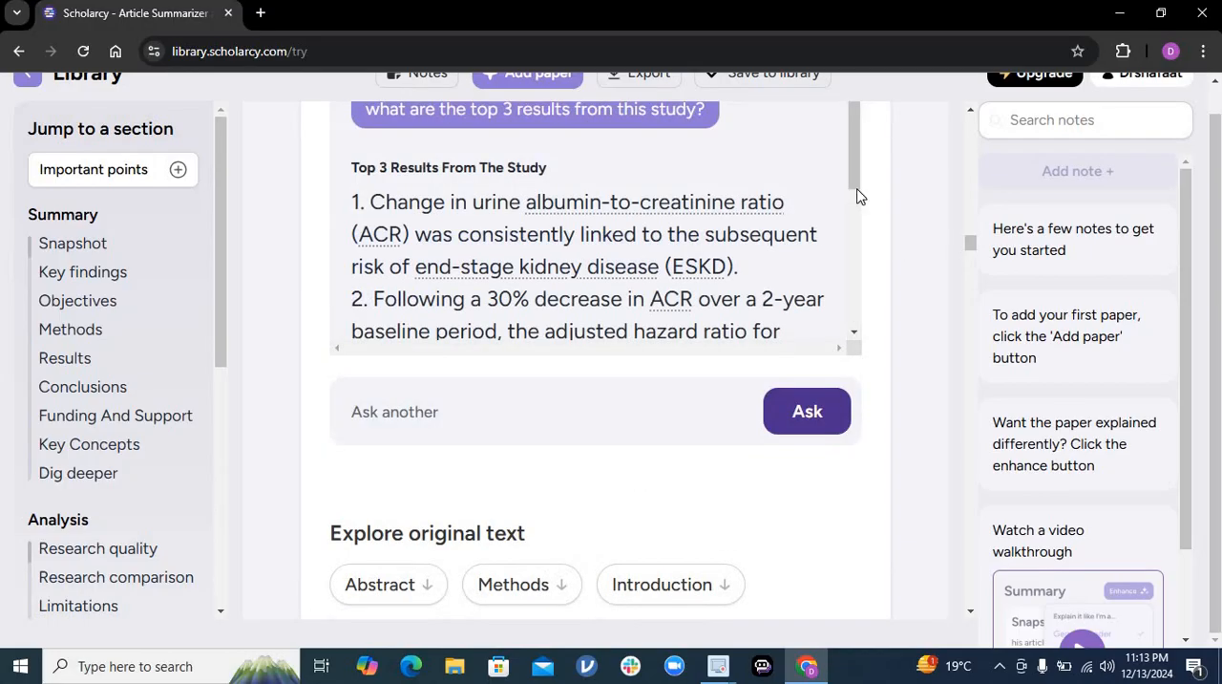
{"action": "scroll", "scroll_direction": "down", "scroll_amount": 3}
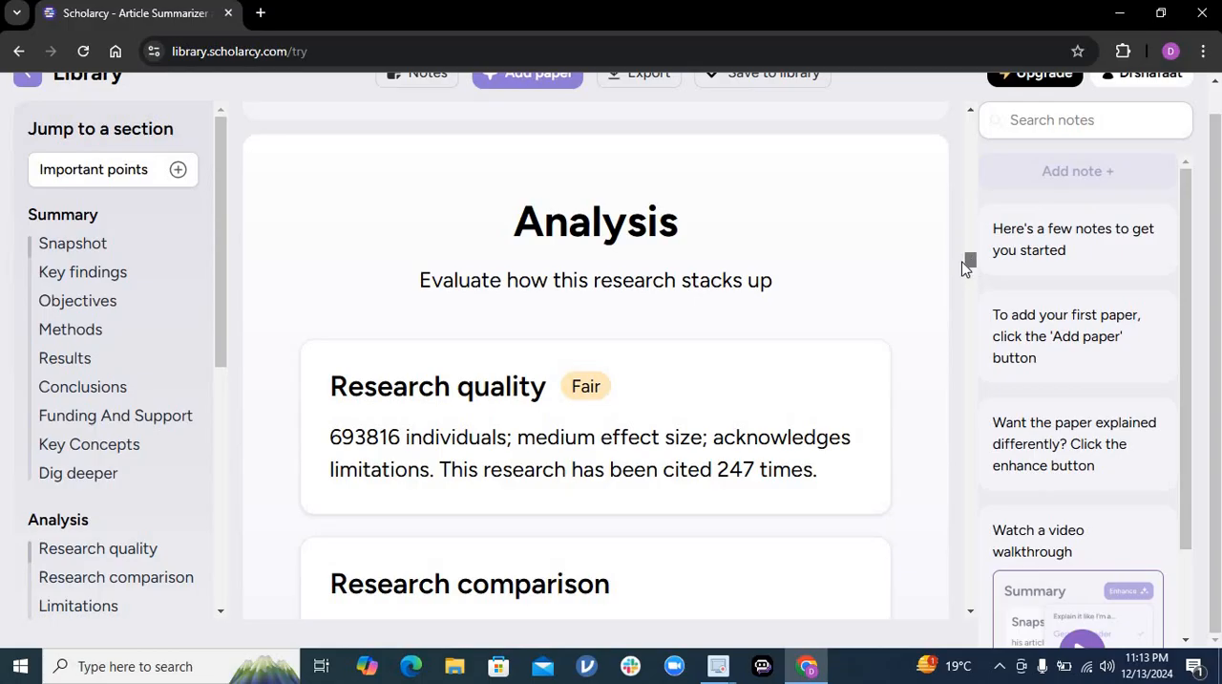
{"action": "mouse_move", "coordinate": [600, 396]}
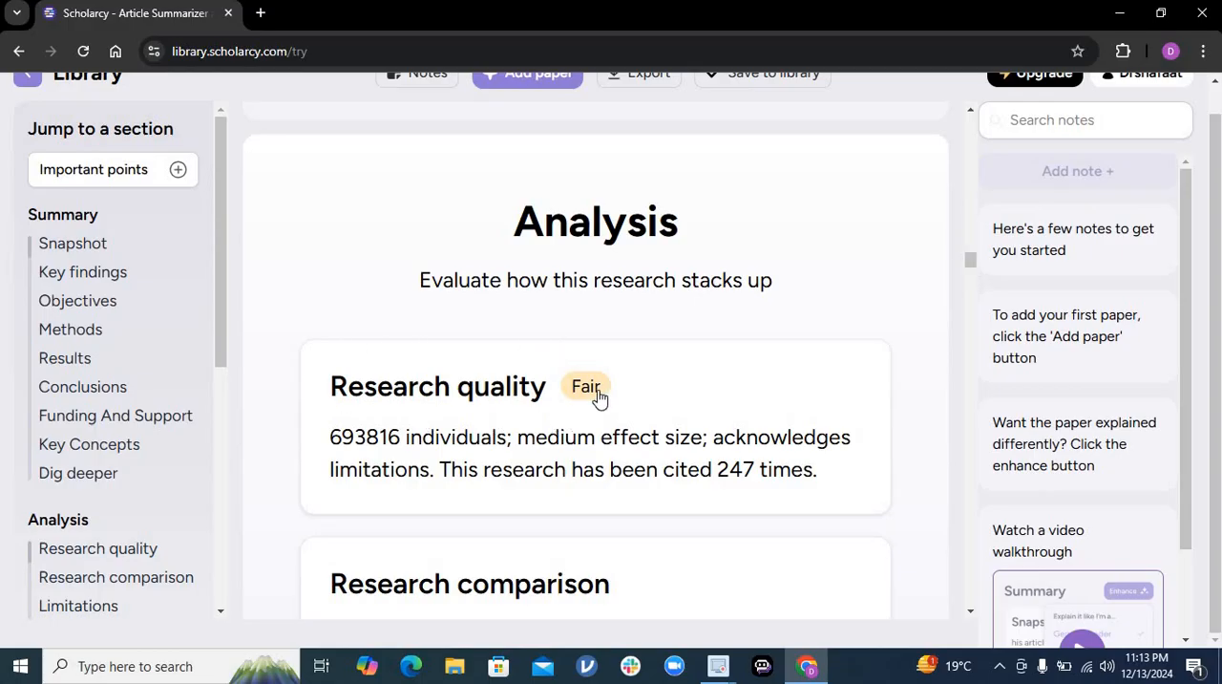
{"action": "mouse_move", "coordinate": [615, 370]}
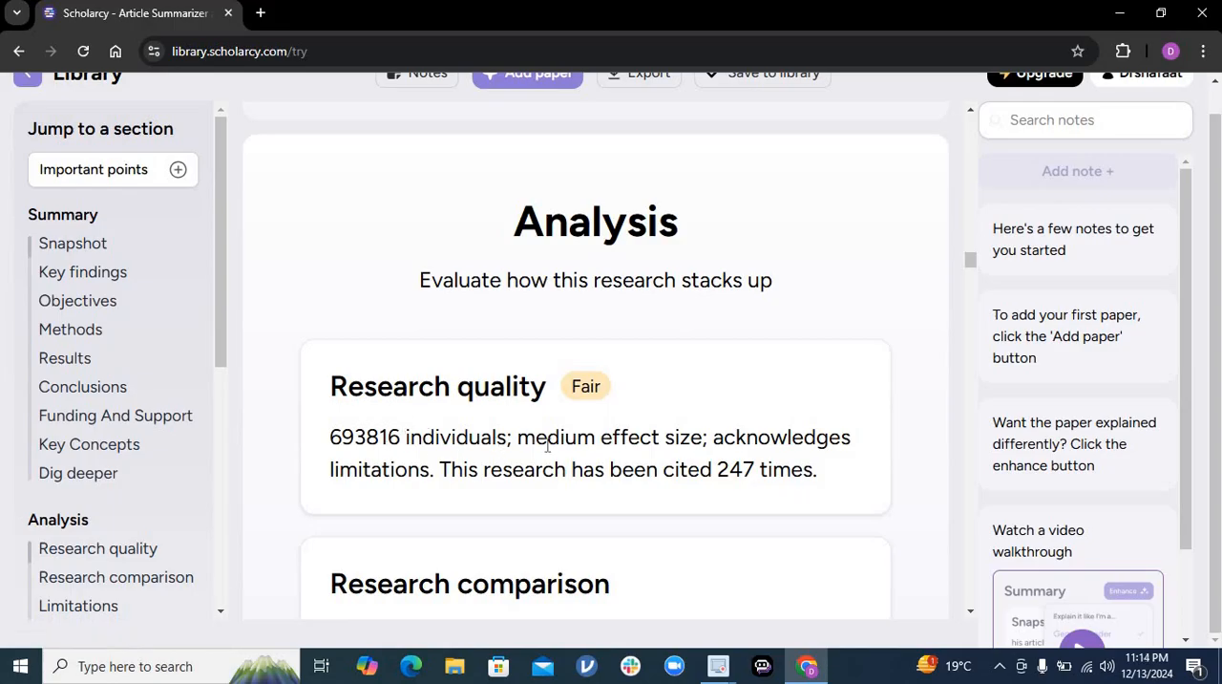
{"action": "mouse_move", "coordinate": [730, 474]}
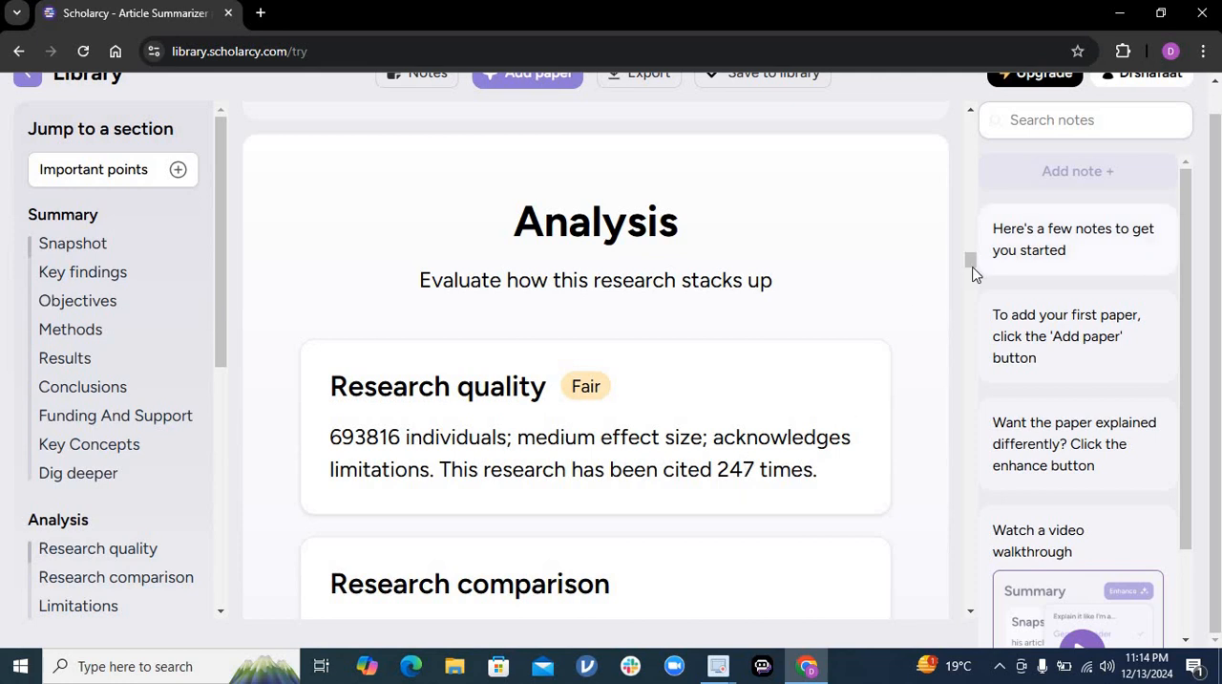
{"action": "scroll", "scroll_direction": "down", "scroll_amount": 3}
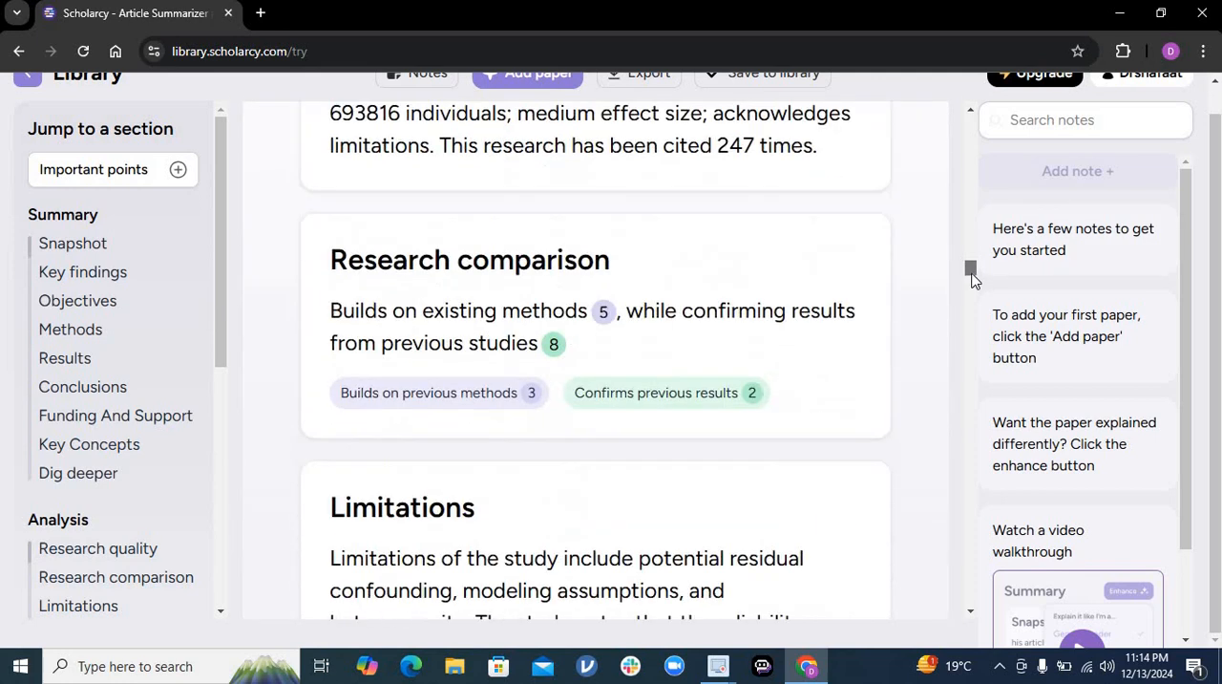
{"action": "scroll", "scroll_direction": "down", "scroll_amount": 3}
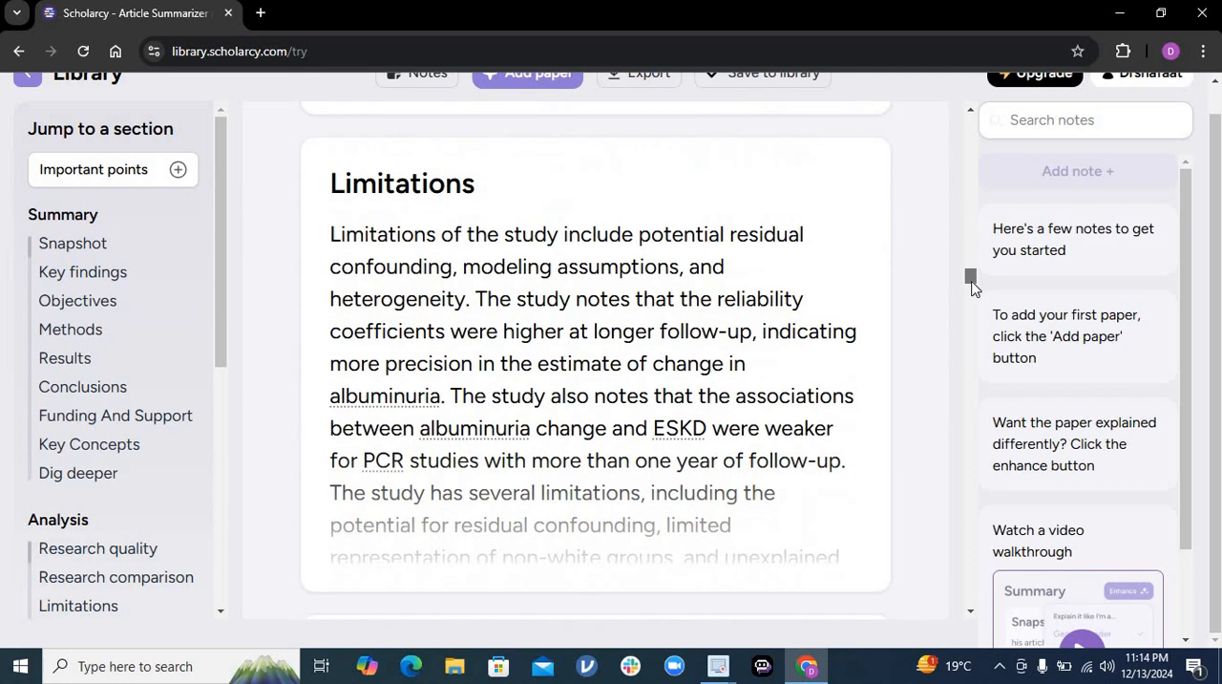
{"action": "scroll", "scroll_direction": "down", "scroll_amount": 3}
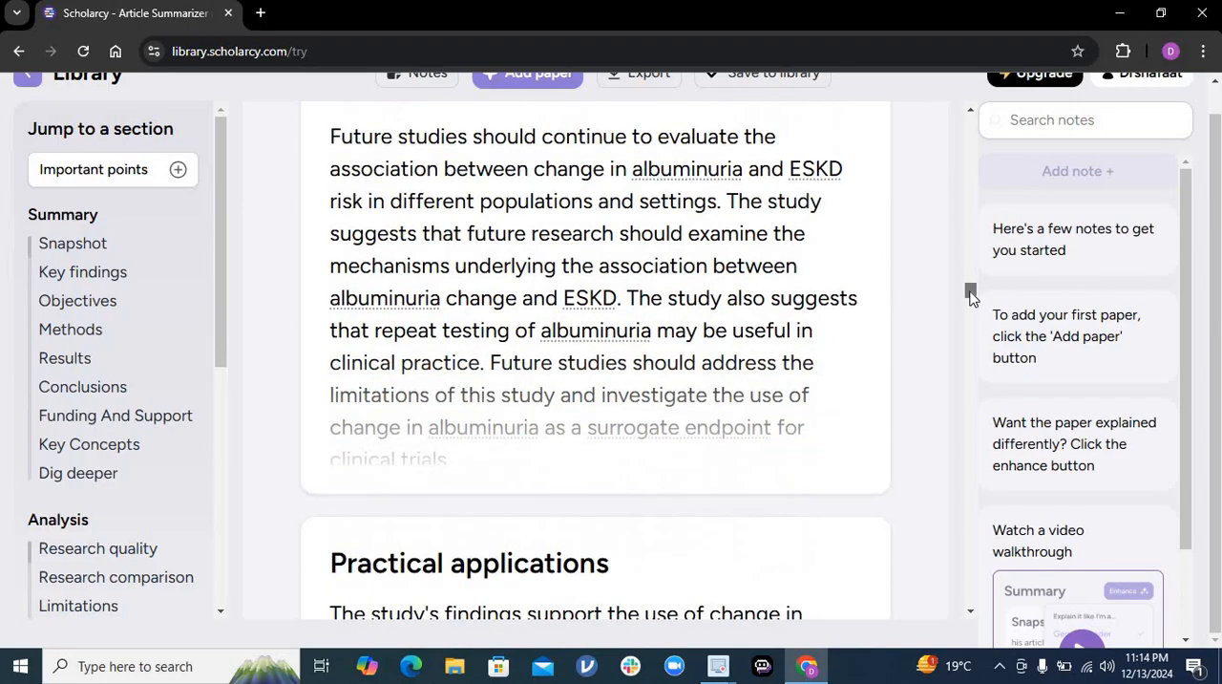
{"action": "scroll", "scroll_direction": "up", "scroll_amount": 3}
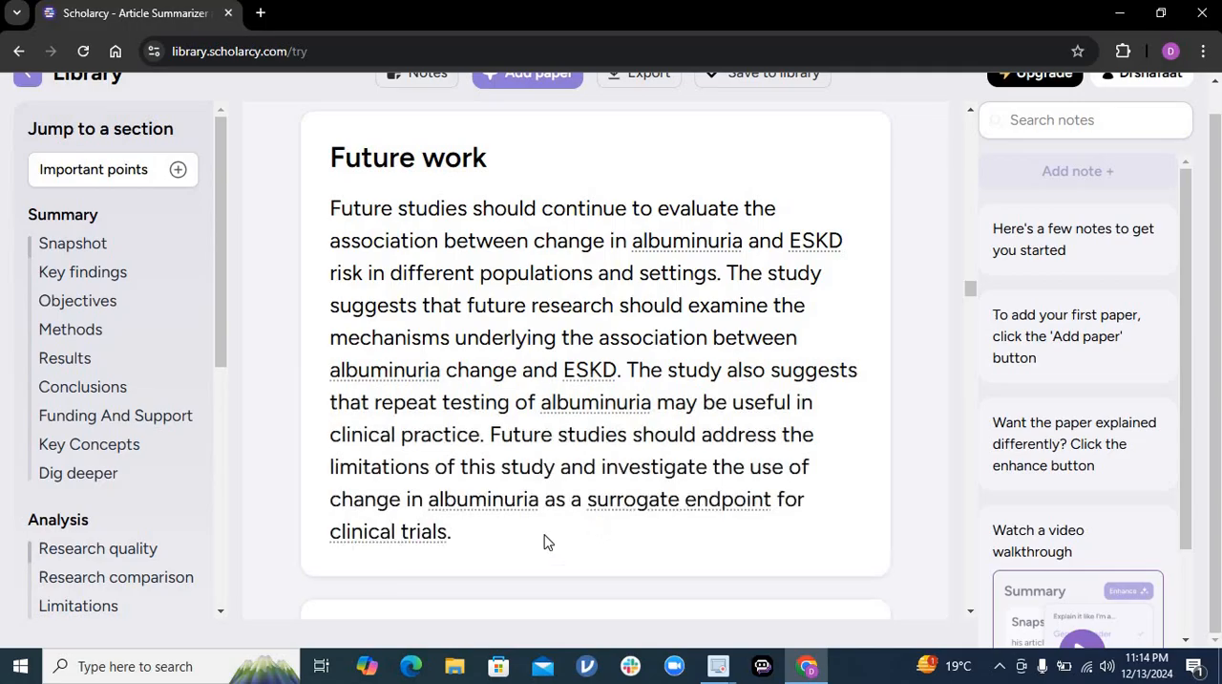
{"action": "scroll", "scroll_direction": "down", "scroll_amount": 3}
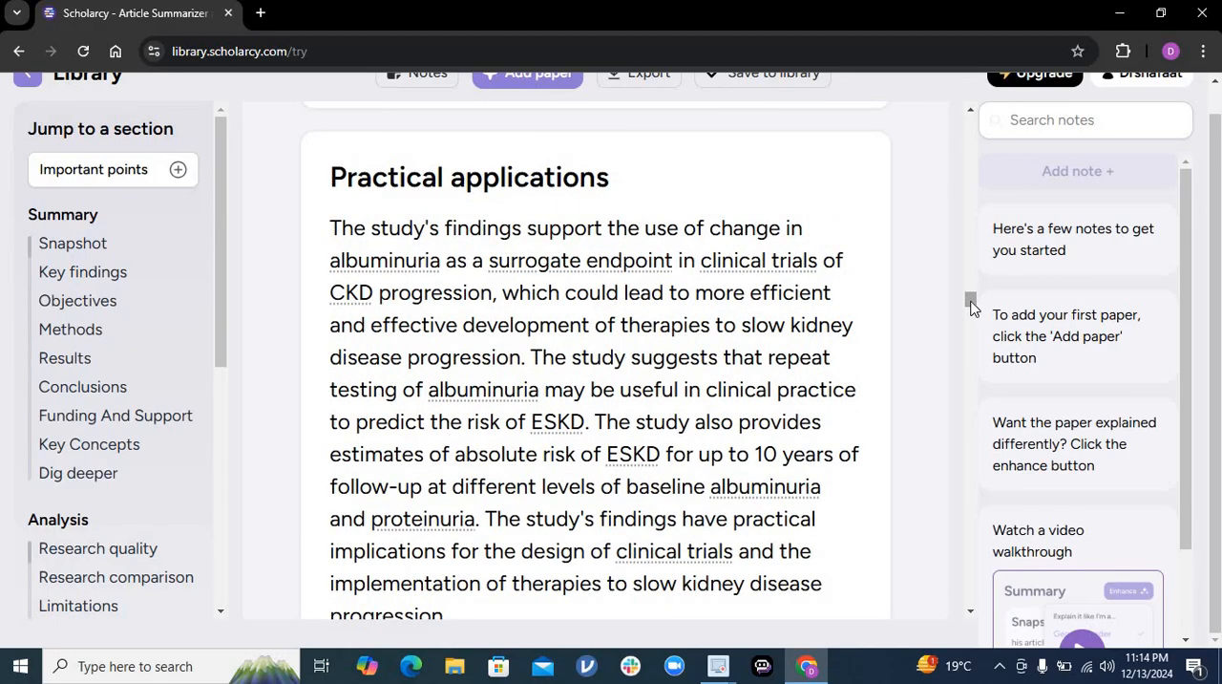
{"action": "scroll", "scroll_direction": "down", "scroll_amount": 3}
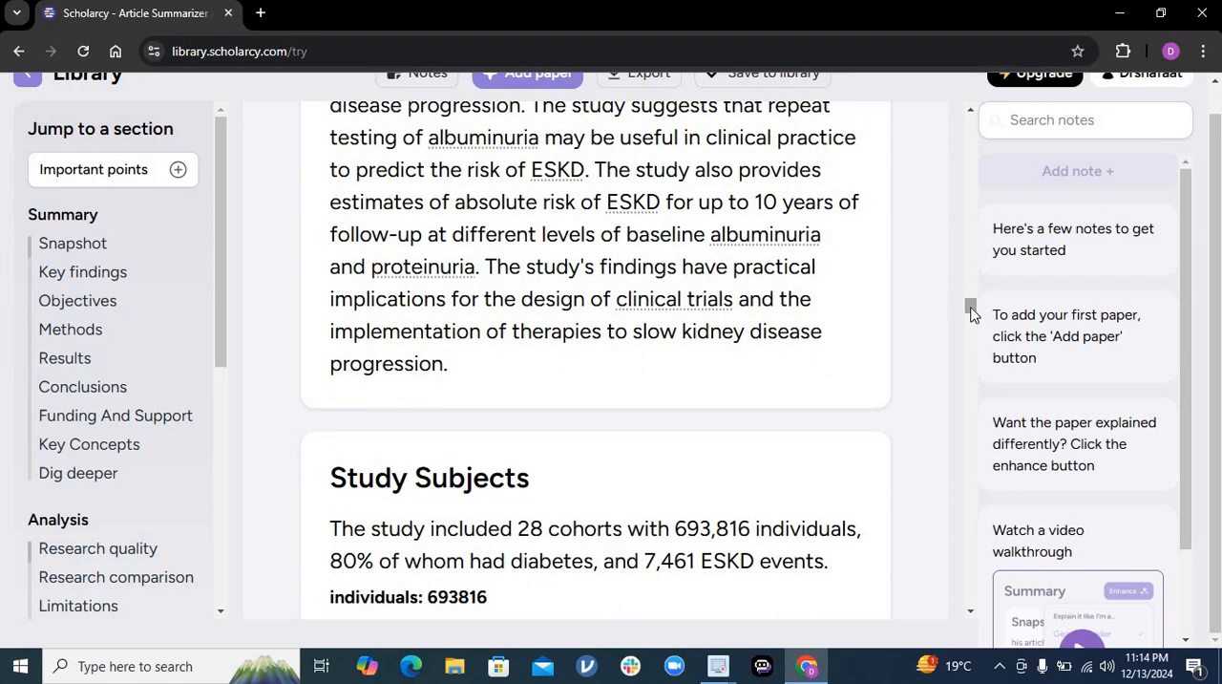
{"action": "scroll", "scroll_direction": "down", "scroll_amount": 3}
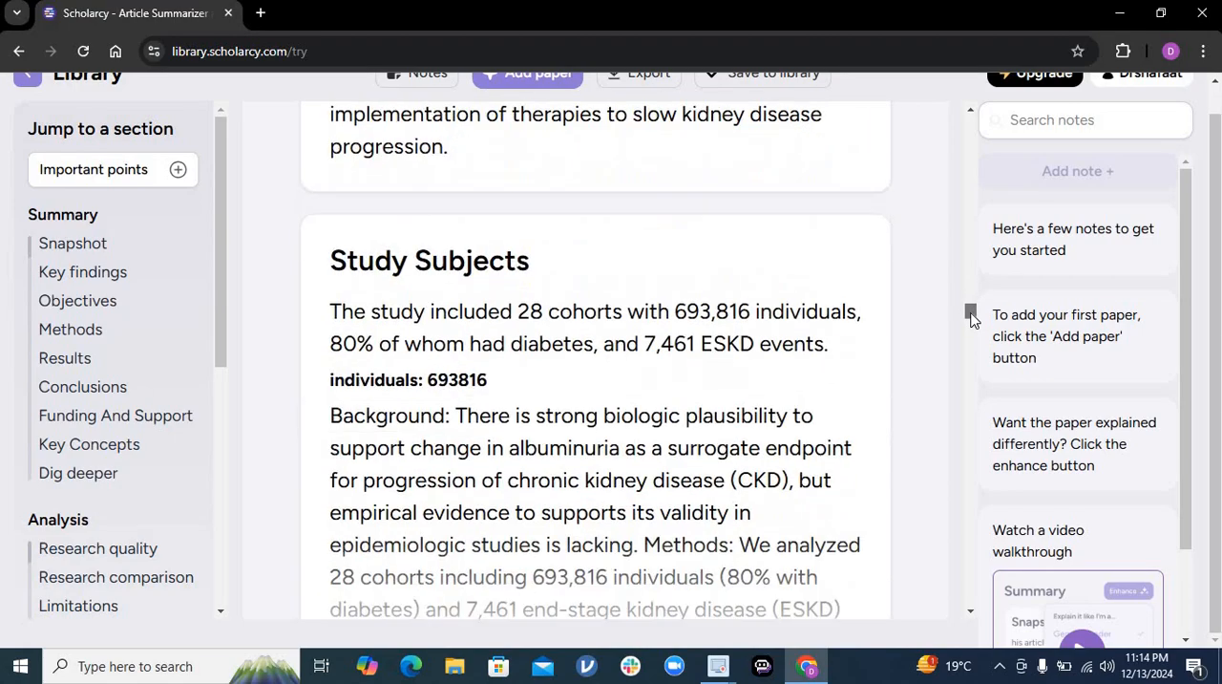
{"action": "scroll", "scroll_direction": "up", "scroll_amount": 3}
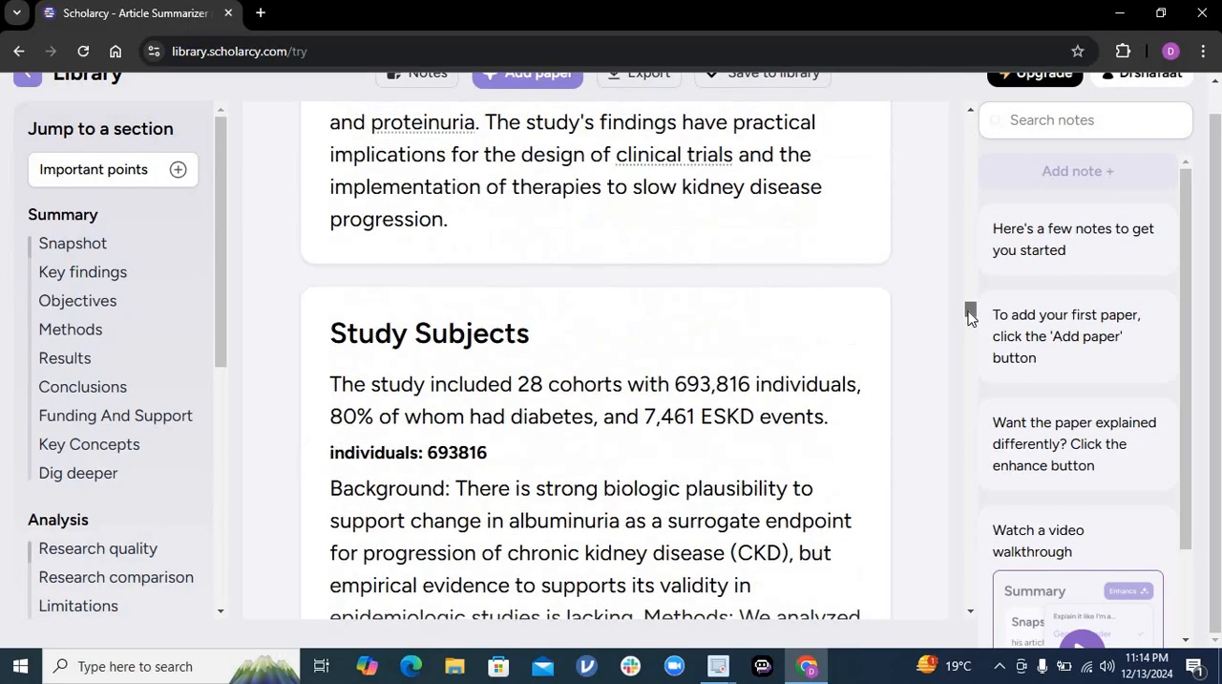
{"action": "scroll", "scroll_direction": "down", "scroll_amount": 3}
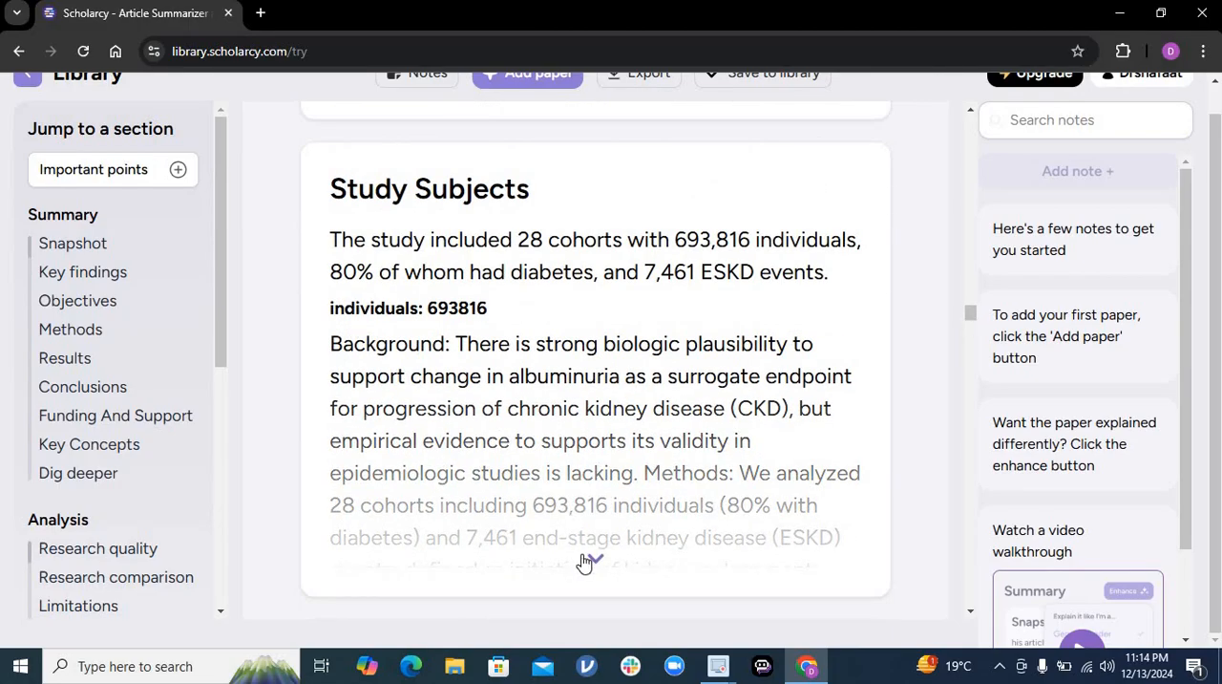
{"action": "scroll", "scroll_direction": "down", "scroll_amount": 3}
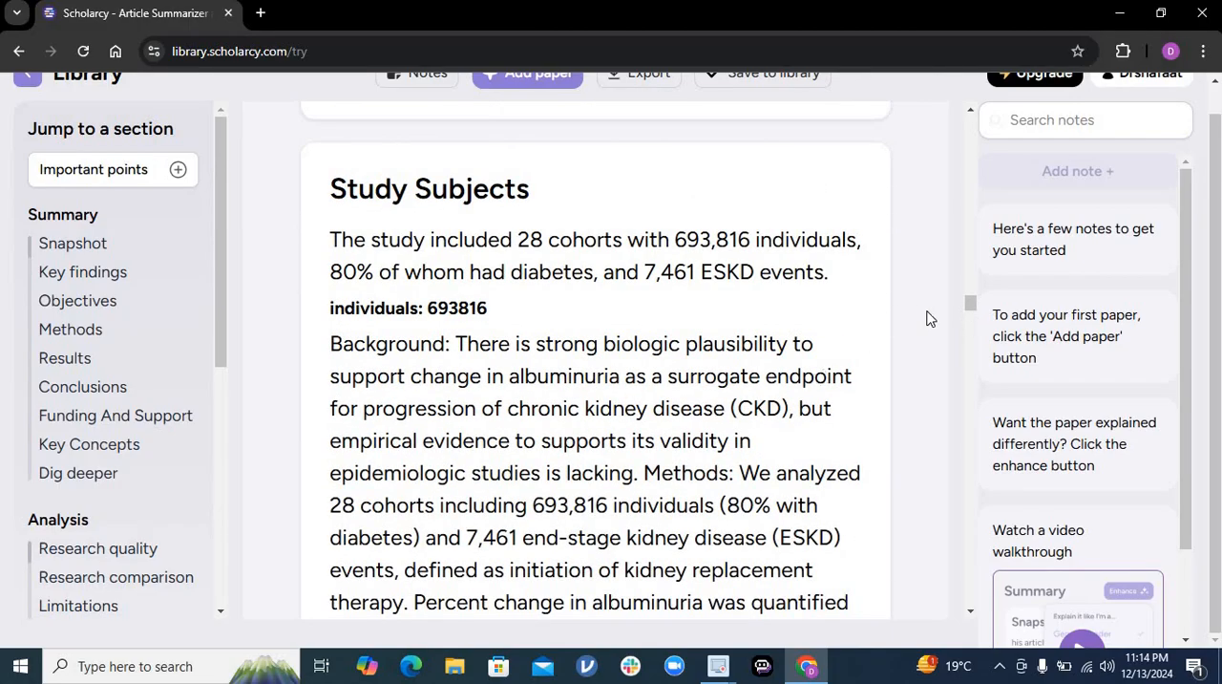
{"action": "scroll", "scroll_direction": "down", "scroll_amount": 3}
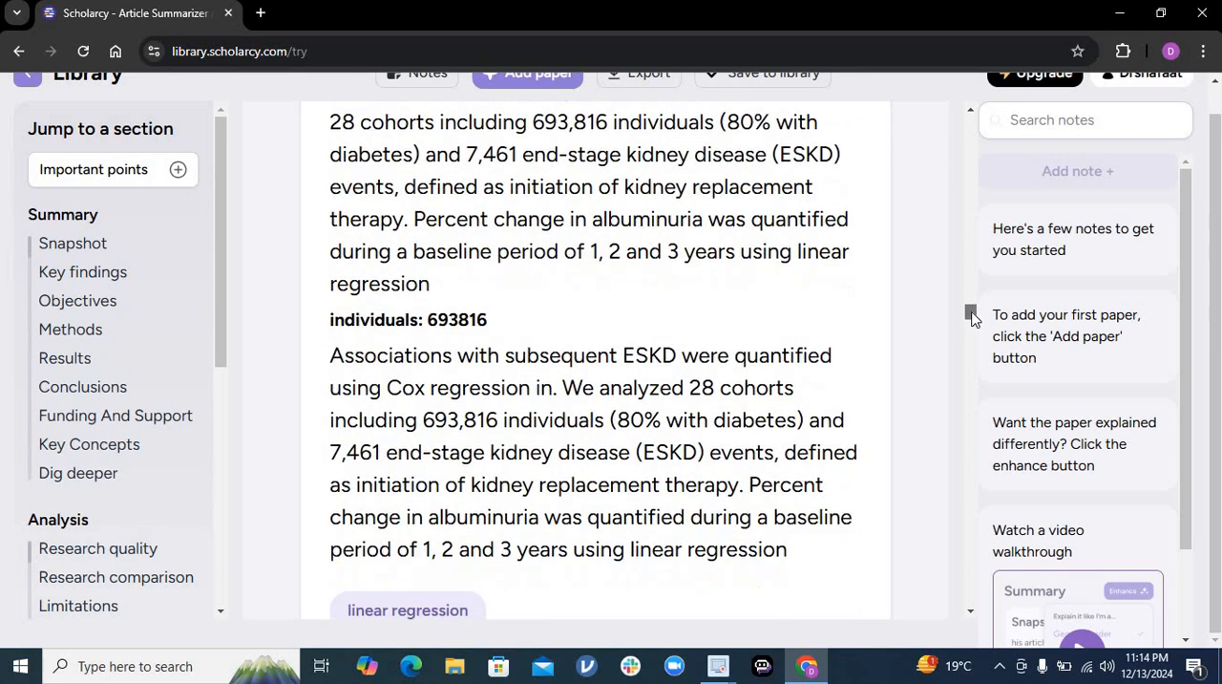
{"action": "scroll", "scroll_direction": "down", "scroll_amount": 3}
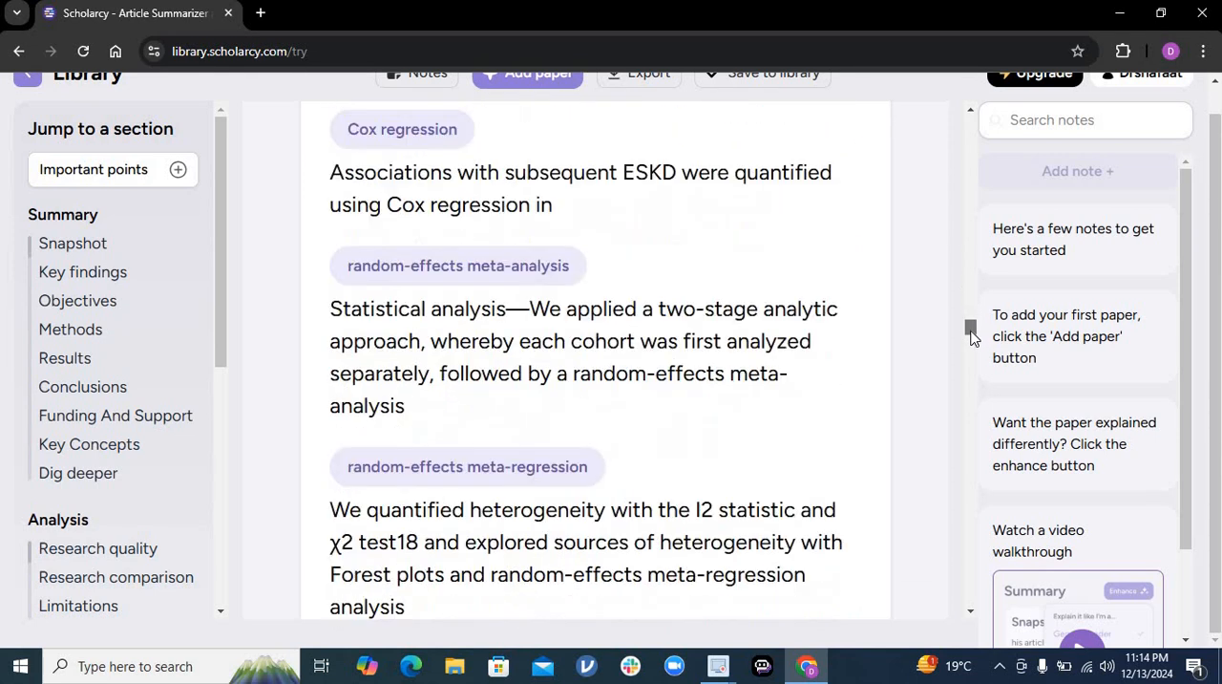
{"action": "scroll", "scroll_direction": "up", "scroll_amount": 3}
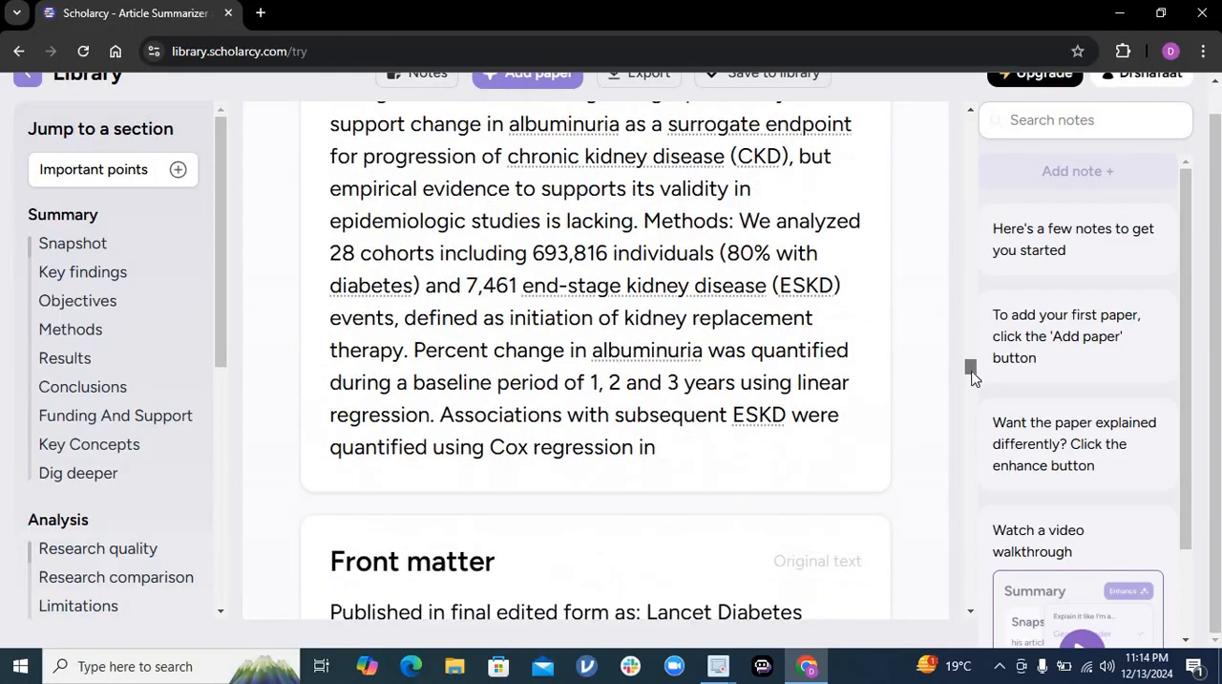
{"action": "scroll", "scroll_direction": "up", "scroll_amount": 3}
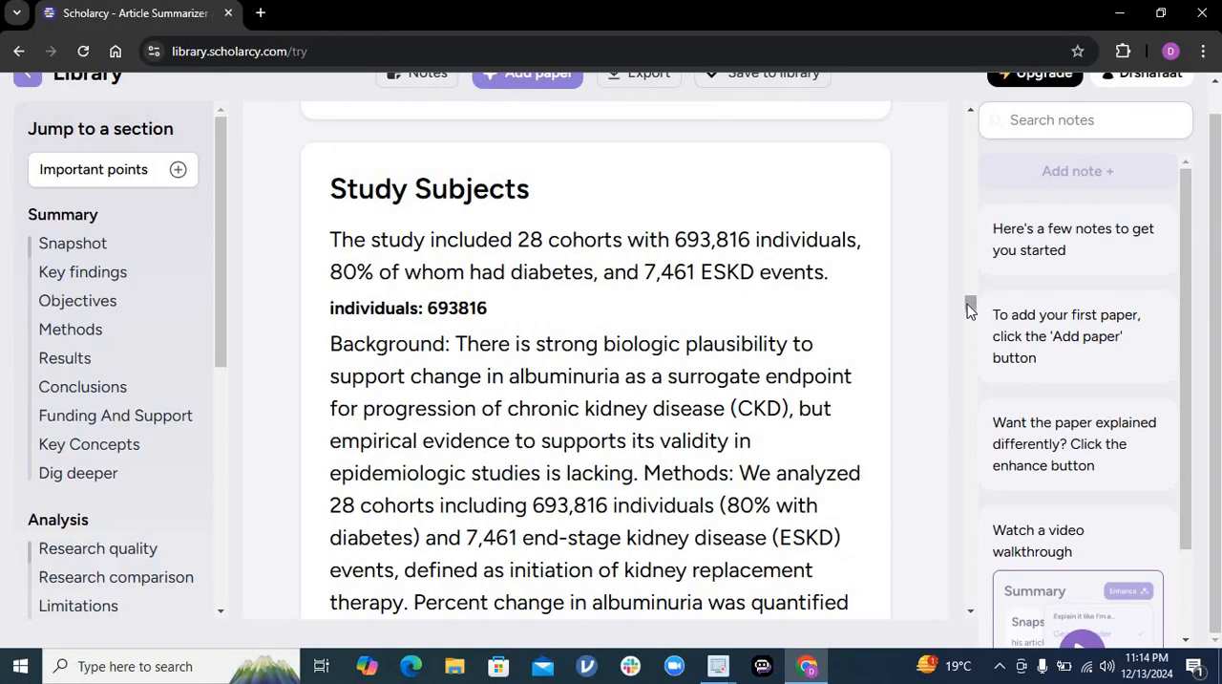
{"action": "scroll", "scroll_direction": "down", "scroll_amount": 3}
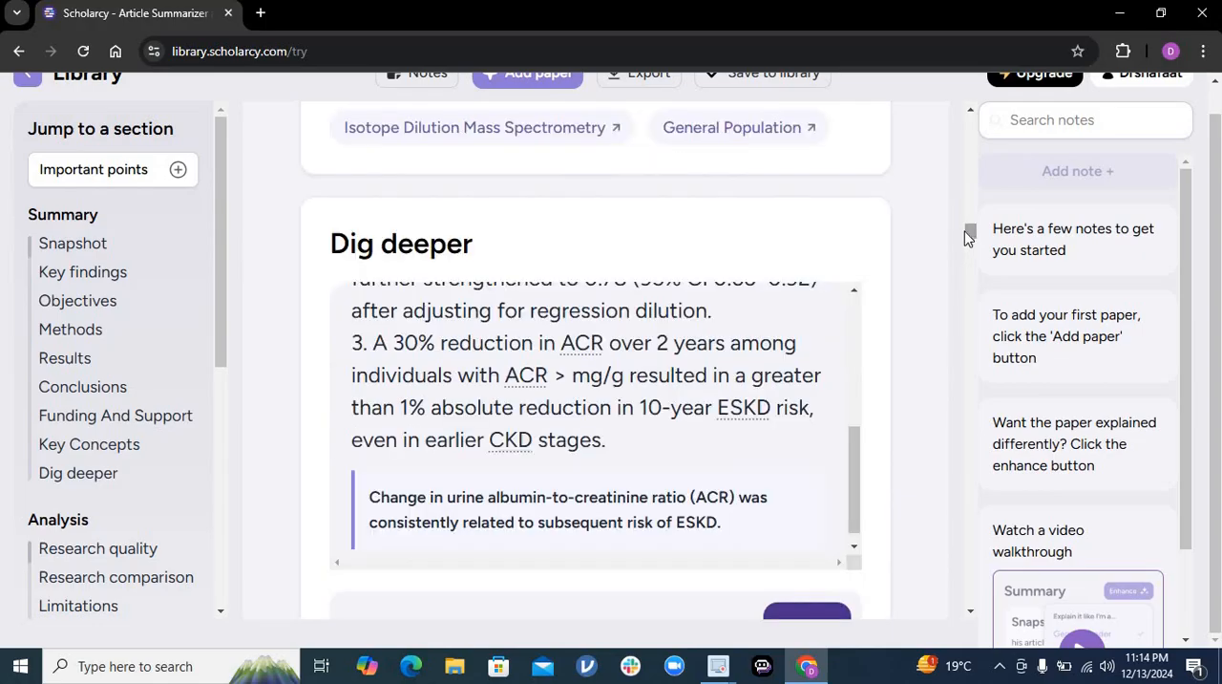
{"action": "scroll", "scroll_direction": "up", "scroll_amount": 3}
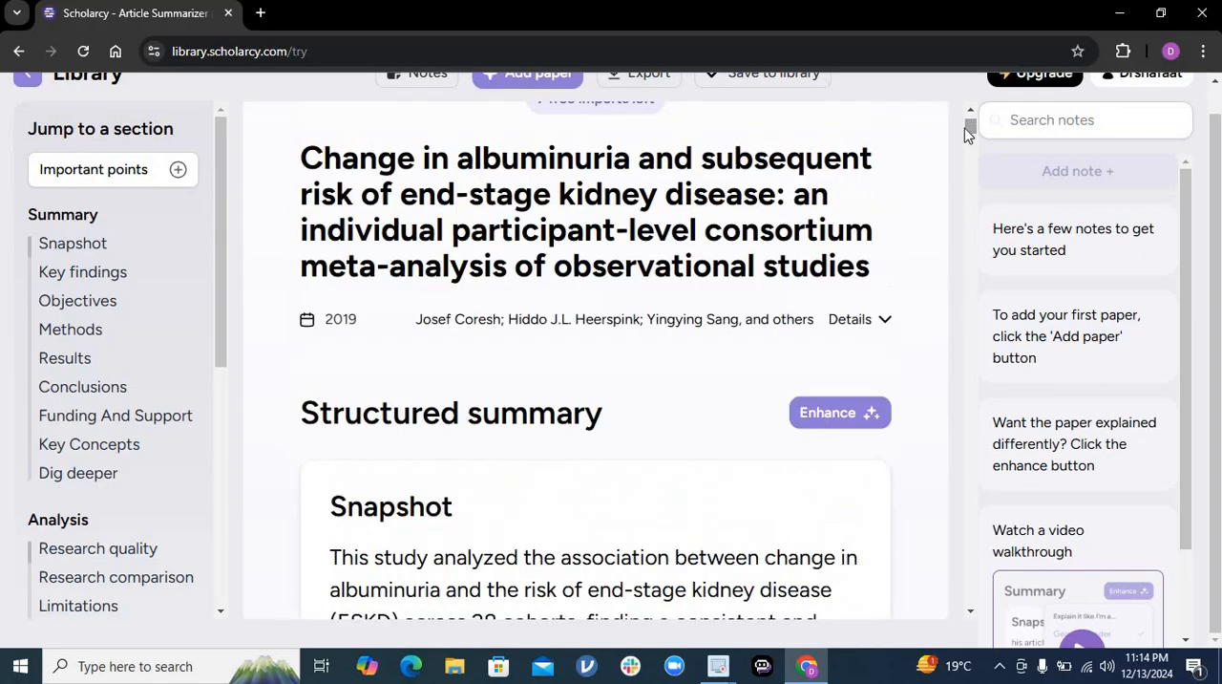
{"action": "mouse_move", "coordinate": [1218, 214]}
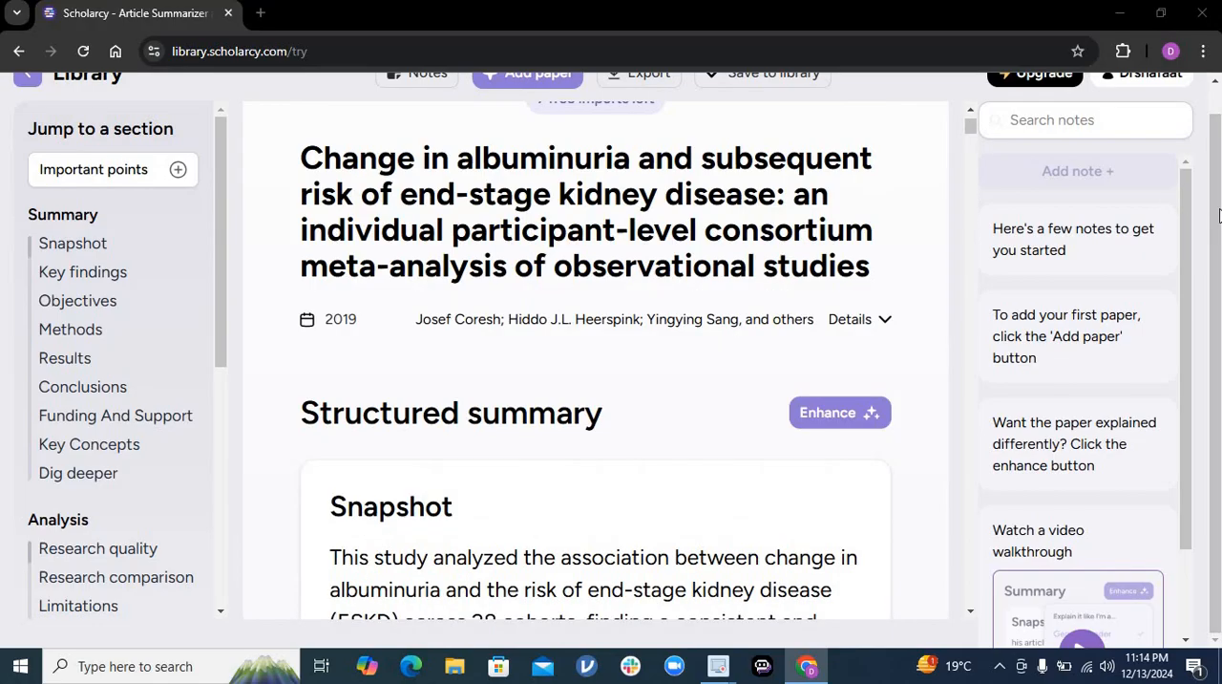
{"action": "scroll", "scroll_direction": "up", "scroll_amount": 3}
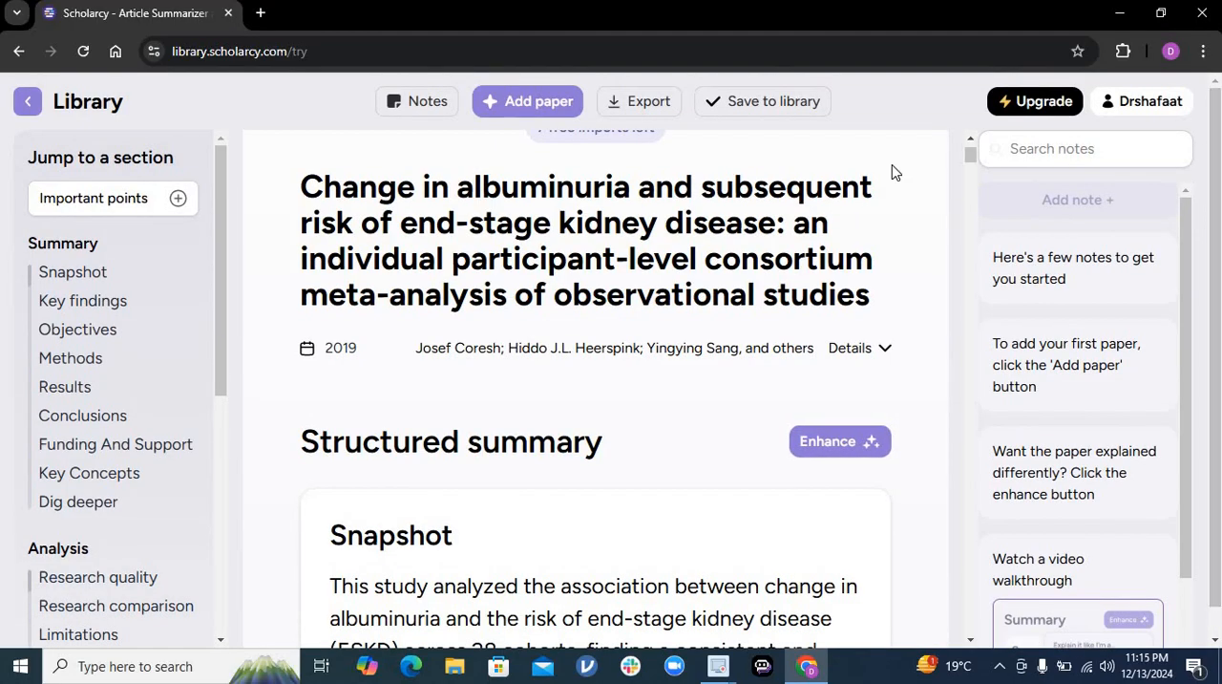
{"action": "mouse_move", "coordinate": [676, 107]}
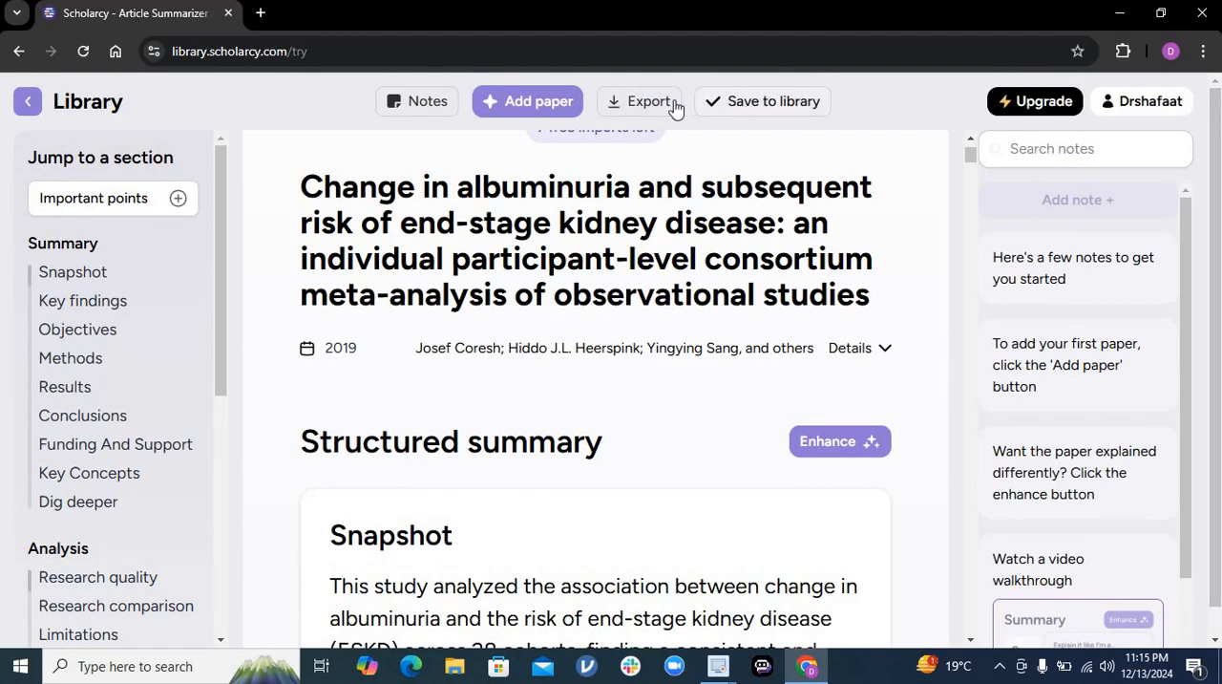
{"action": "mouse_move", "coordinate": [646, 105]}
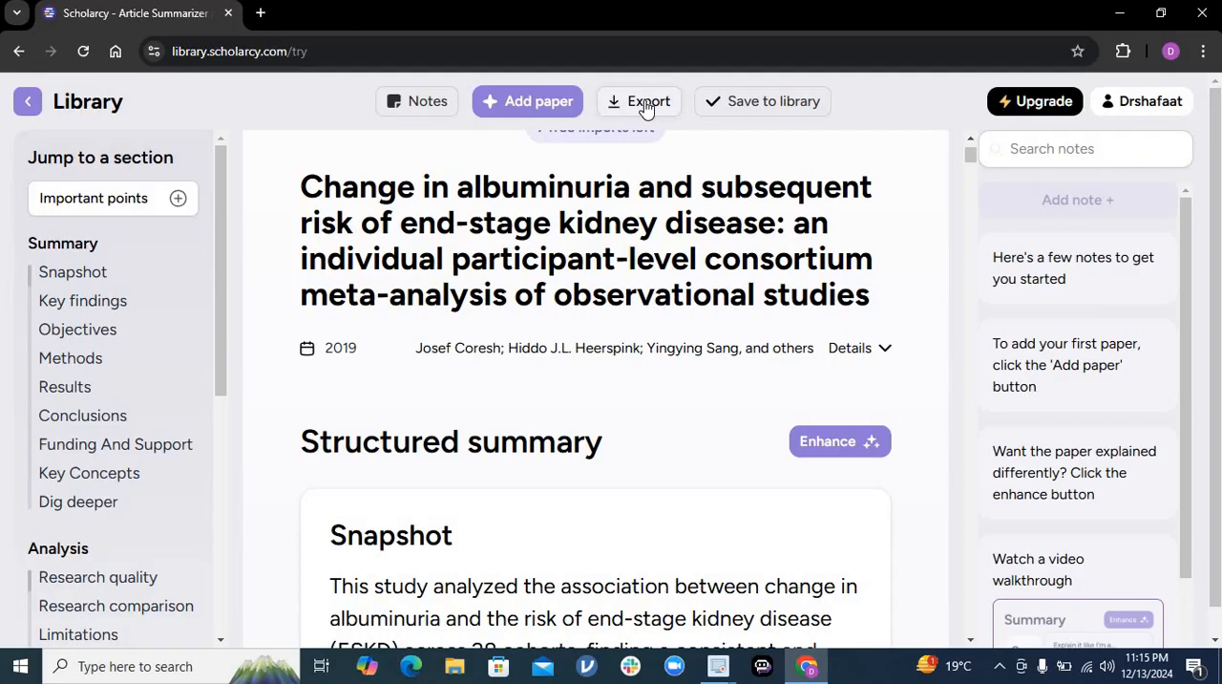
Export the albuminuria summary as a PowerPoint deck and open the downloaded .pptx.
{"action": "left_click", "coordinate": [648, 102]}
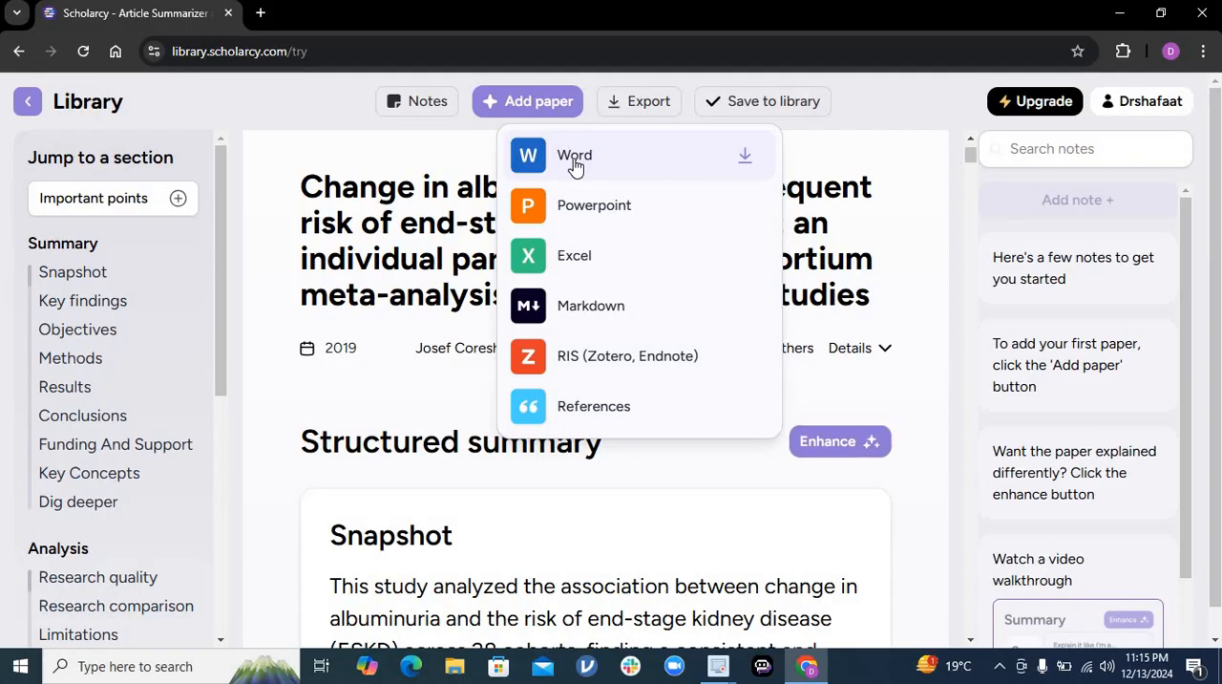
{"action": "mouse_move", "coordinate": [583, 282]}
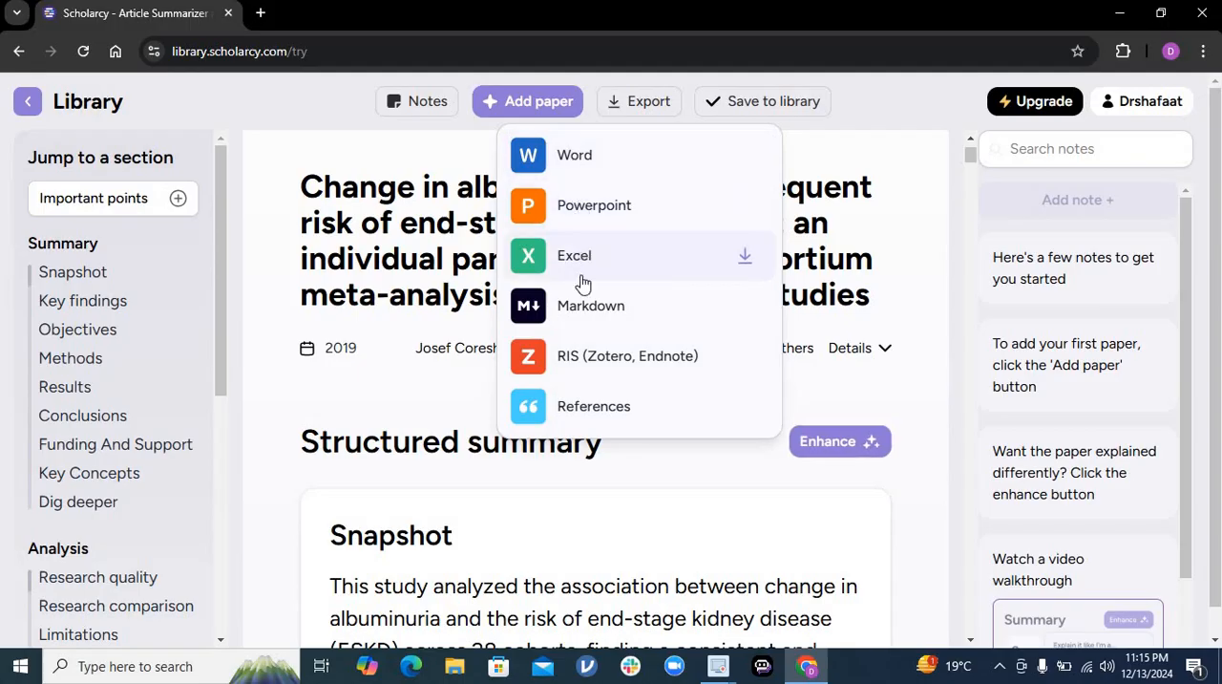
{"action": "mouse_move", "coordinate": [592, 370]}
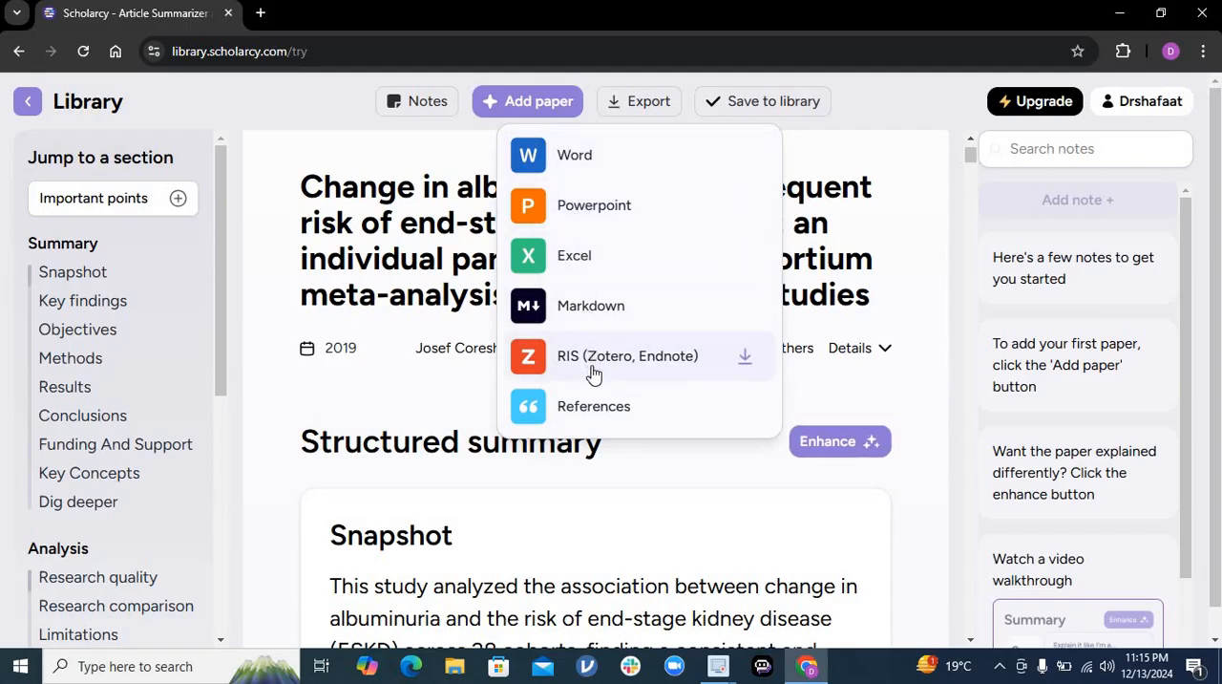
{"action": "mouse_move", "coordinate": [585, 296]}
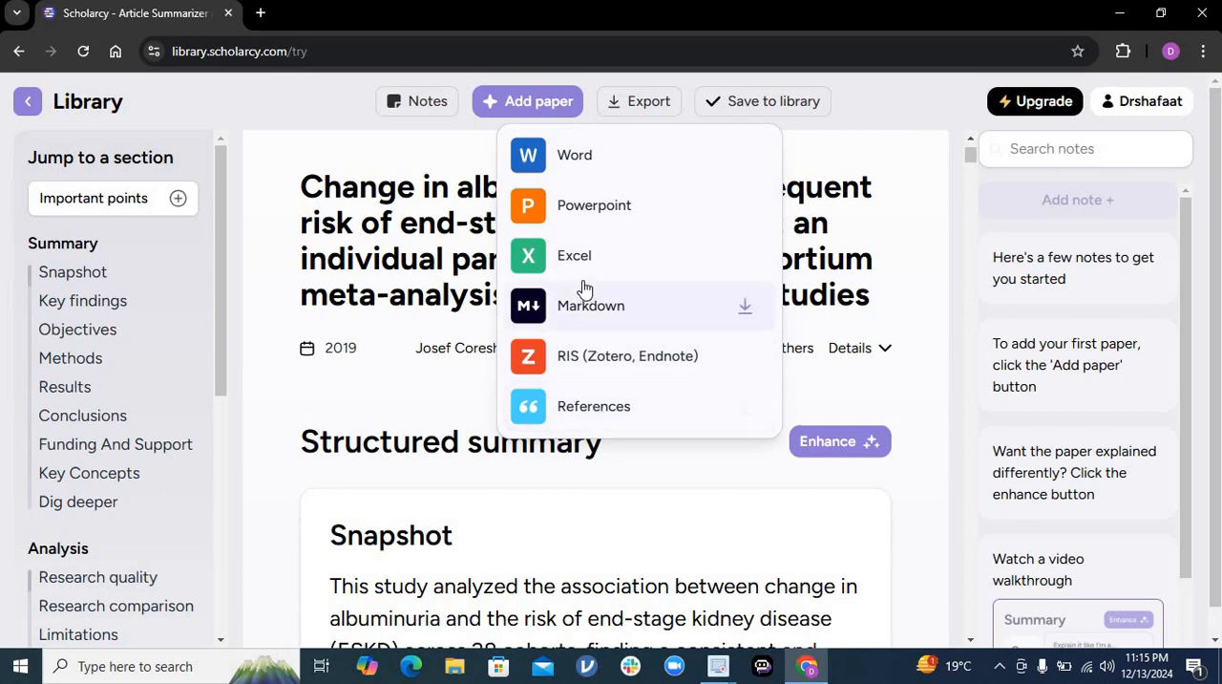
{"action": "mouse_move", "coordinate": [594, 206]}
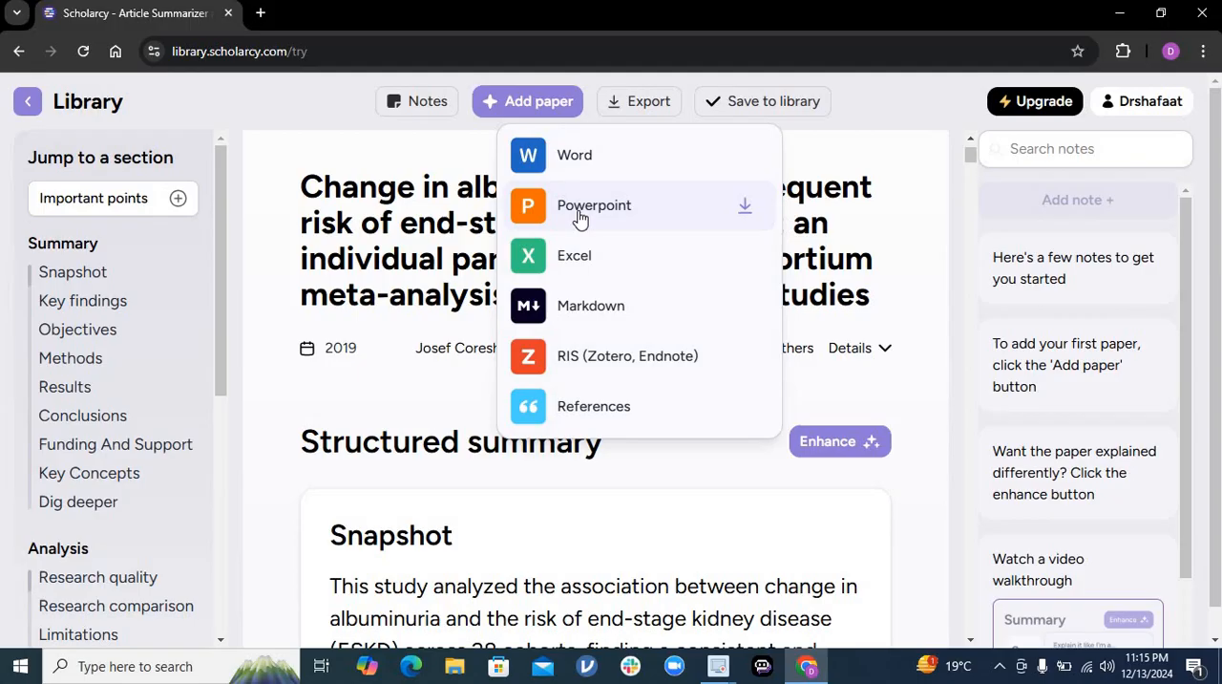
{"action": "left_click", "coordinate": [594, 204]}
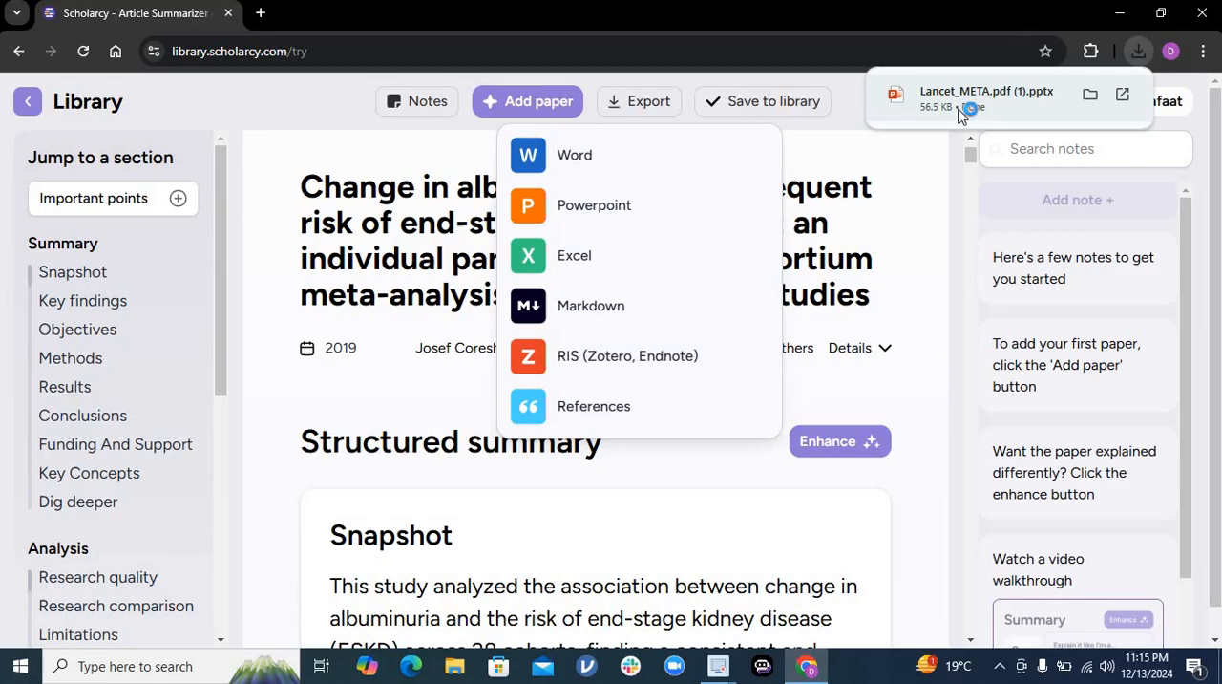
{"action": "left_click", "coordinate": [594, 205]}
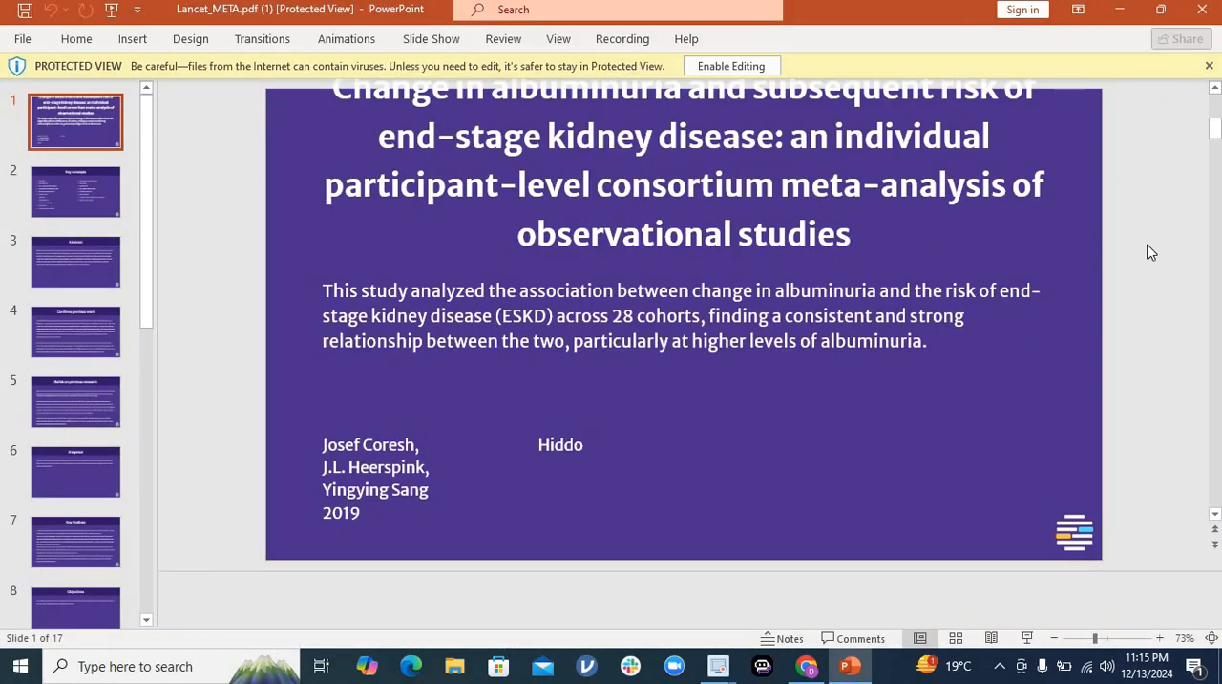
{"action": "mouse_move", "coordinate": [1215, 105]}
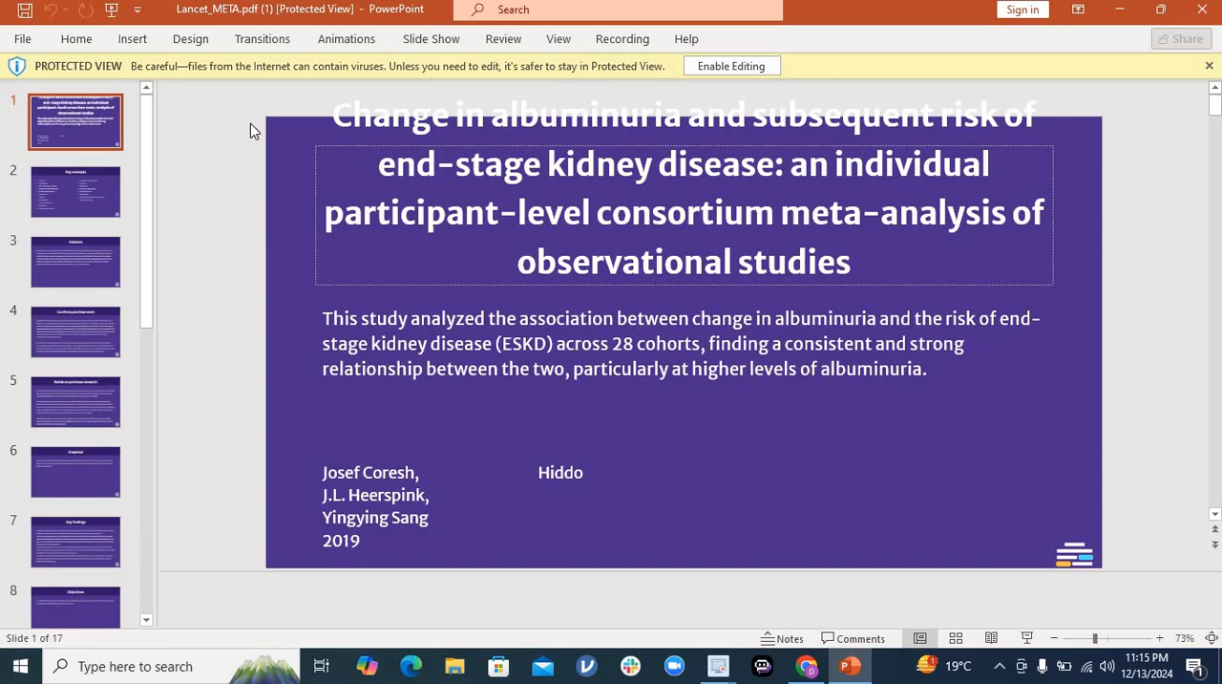
Browse slides 17 to 12: Practical applications, Future work, Study limitations, Study subjects, Funding And Support.
{"action": "scroll", "scroll_direction": "down", "scroll_amount": 3}
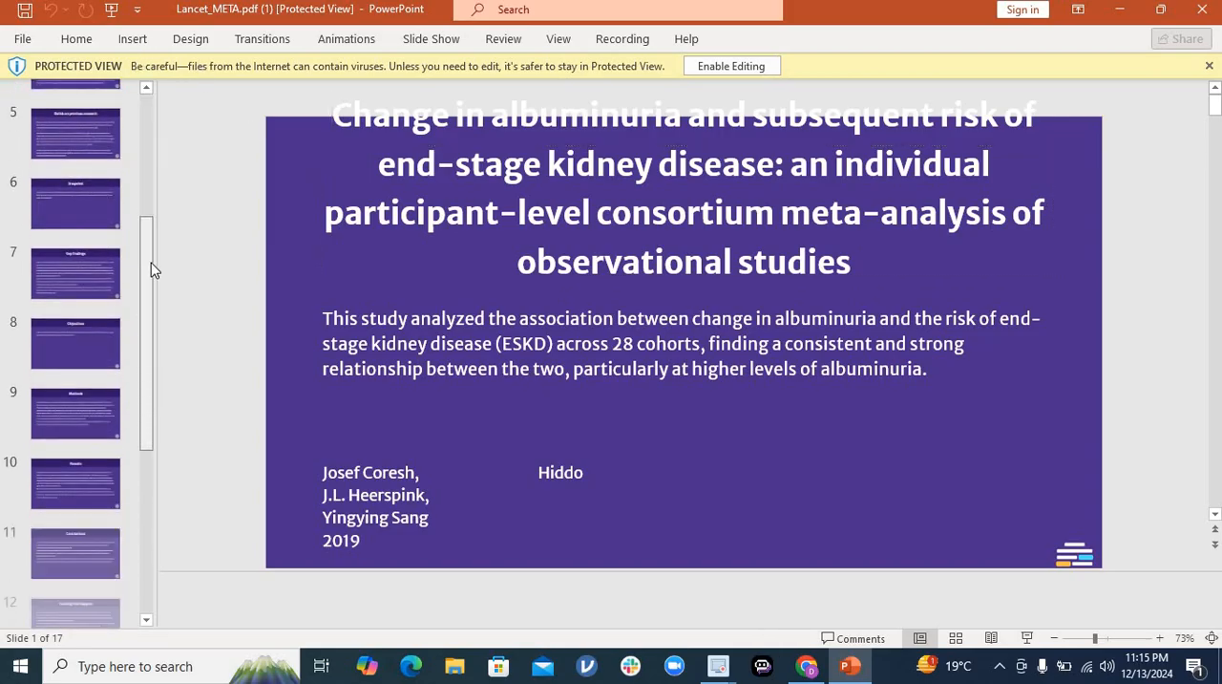
{"action": "scroll", "scroll_direction": "down", "scroll_amount": 3}
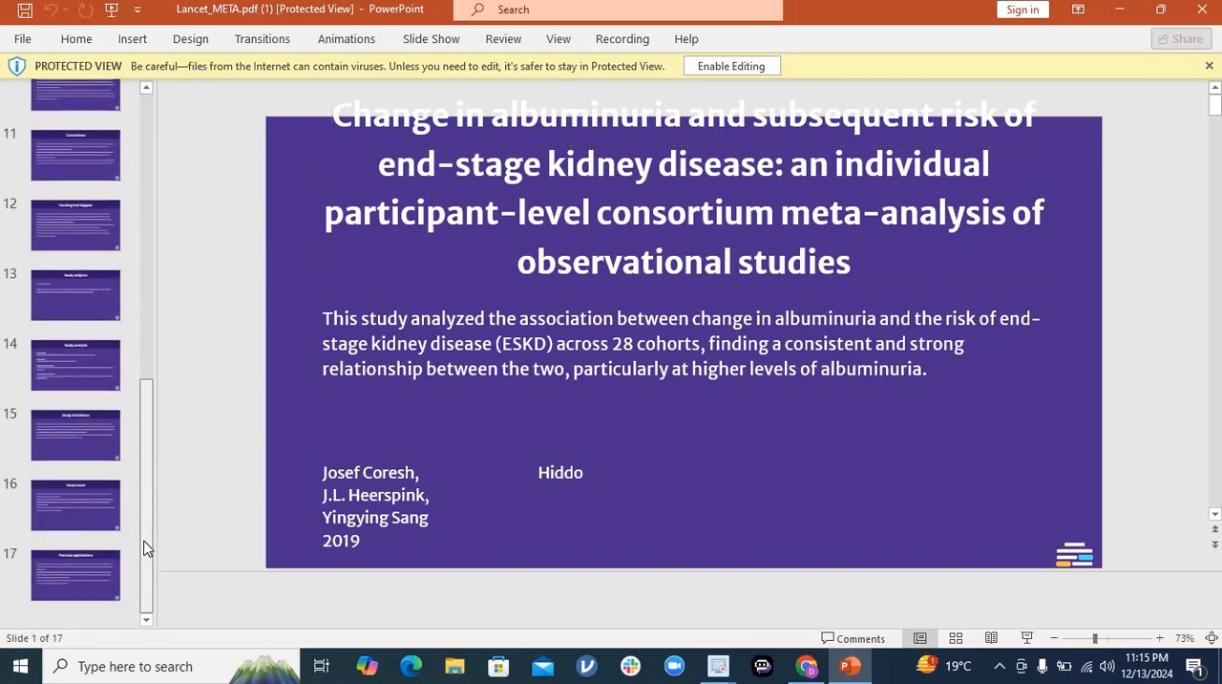
{"action": "left_click", "coordinate": [76, 573]}
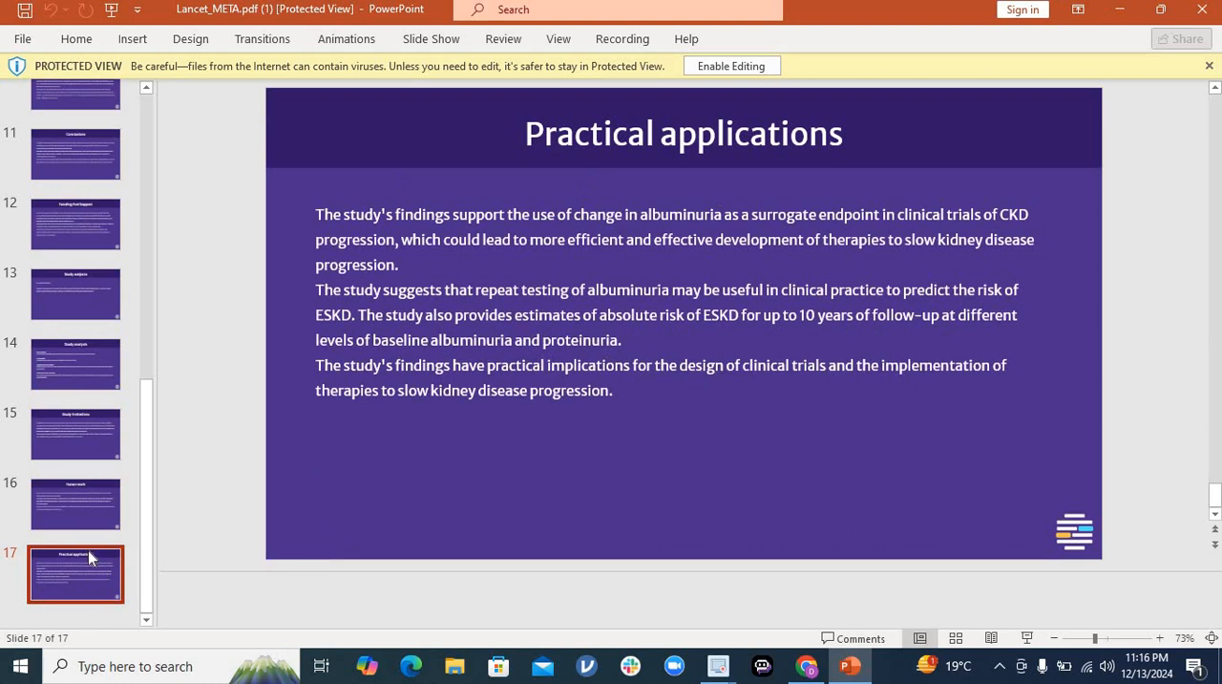
{"action": "left_click", "coordinate": [76, 504]}
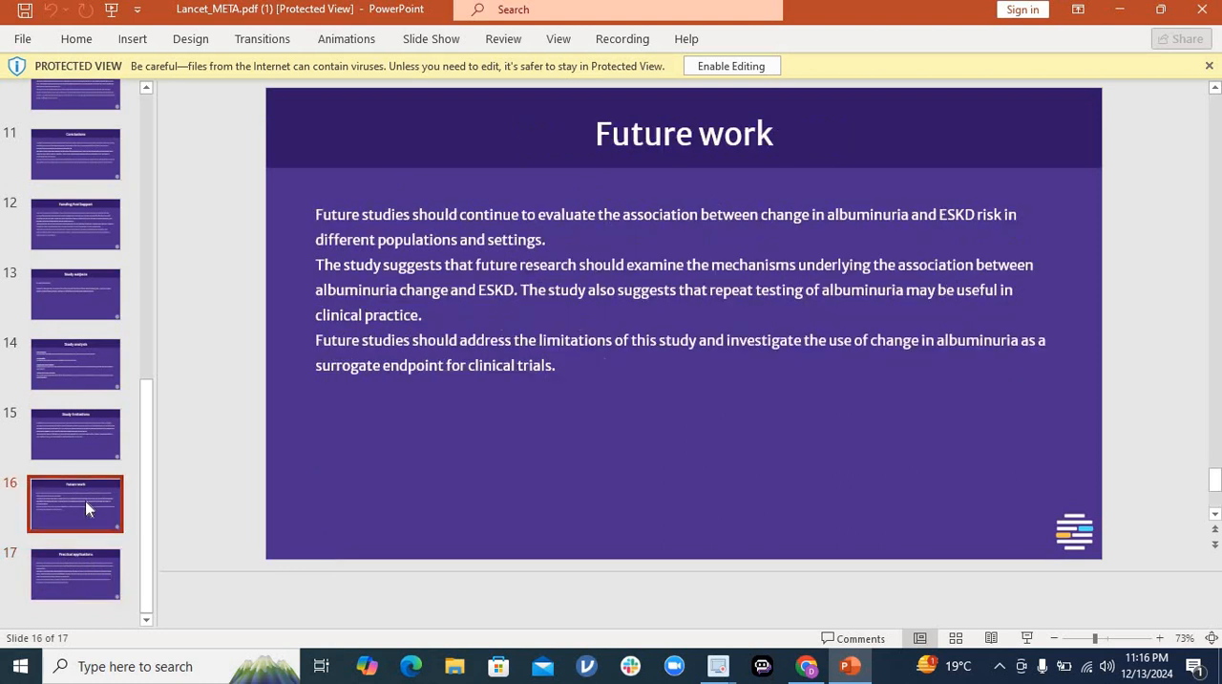
{"action": "left_click", "coordinate": [76, 434]}
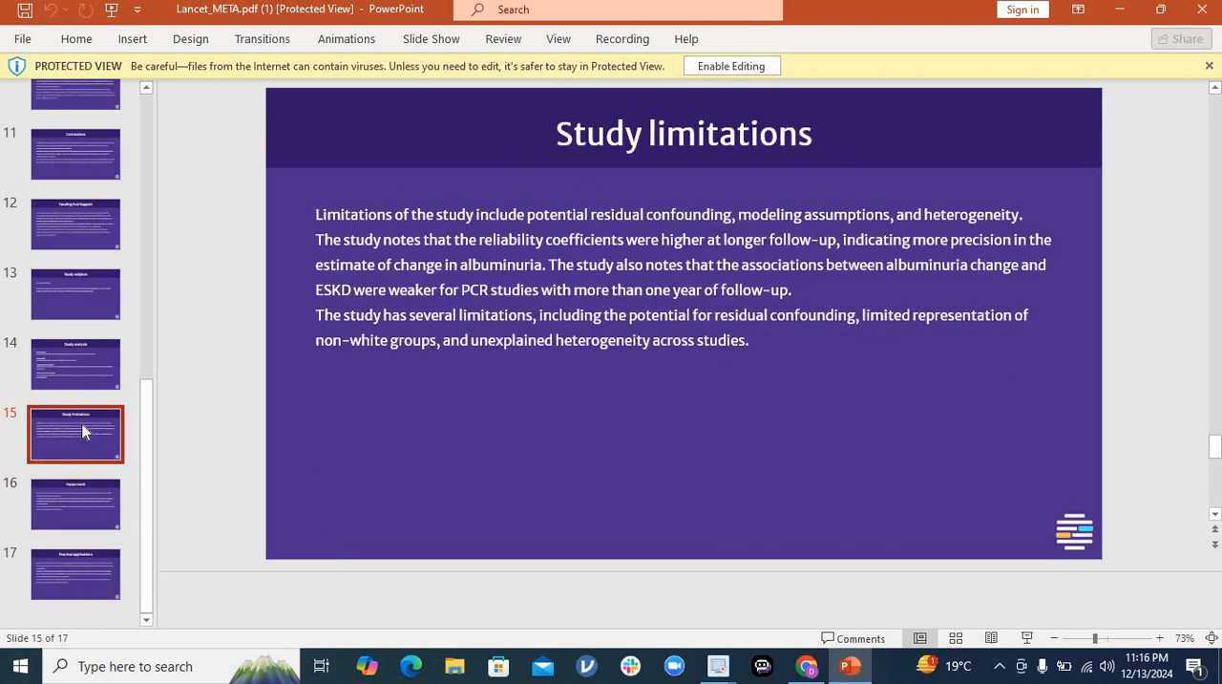
{"action": "left_click", "coordinate": [77, 294]}
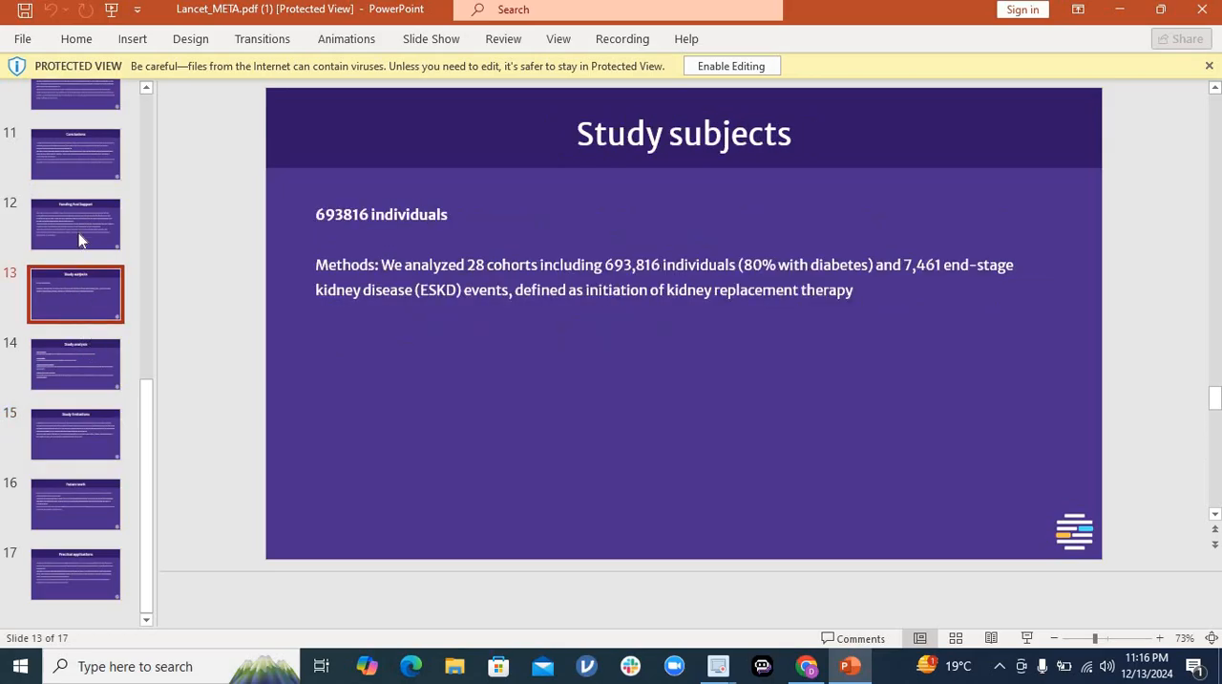
{"action": "left_click", "coordinate": [76, 224]}
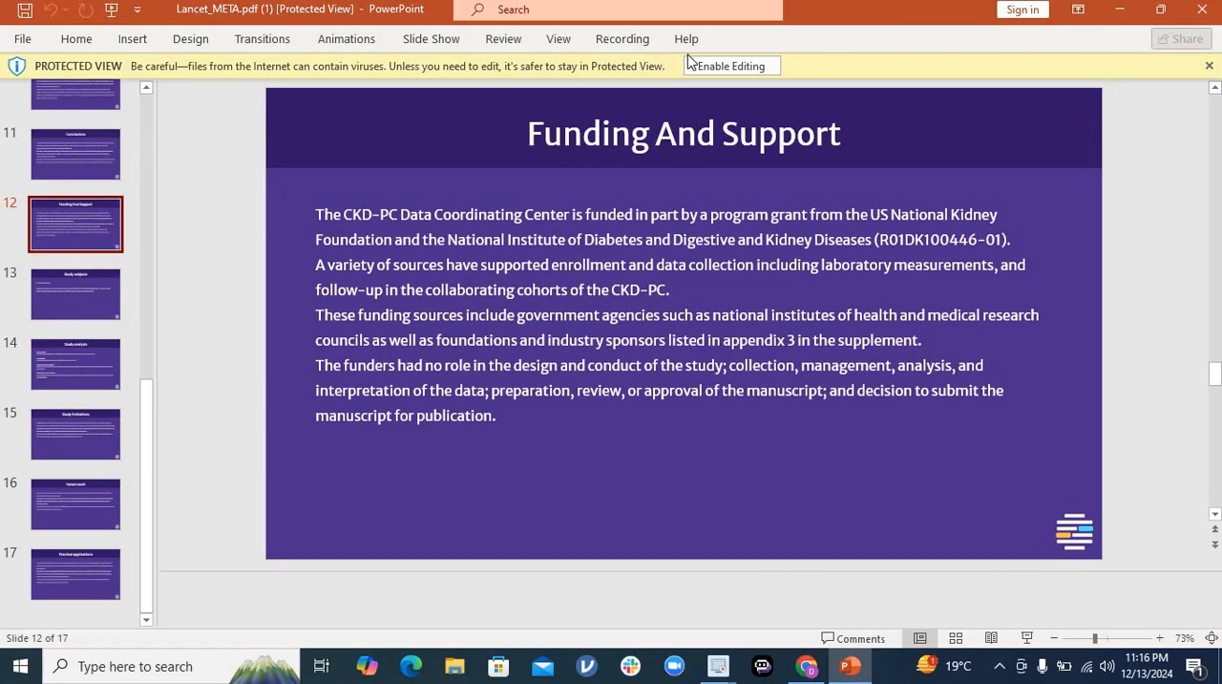
{"action": "mouse_move", "coordinate": [1203, 12]}
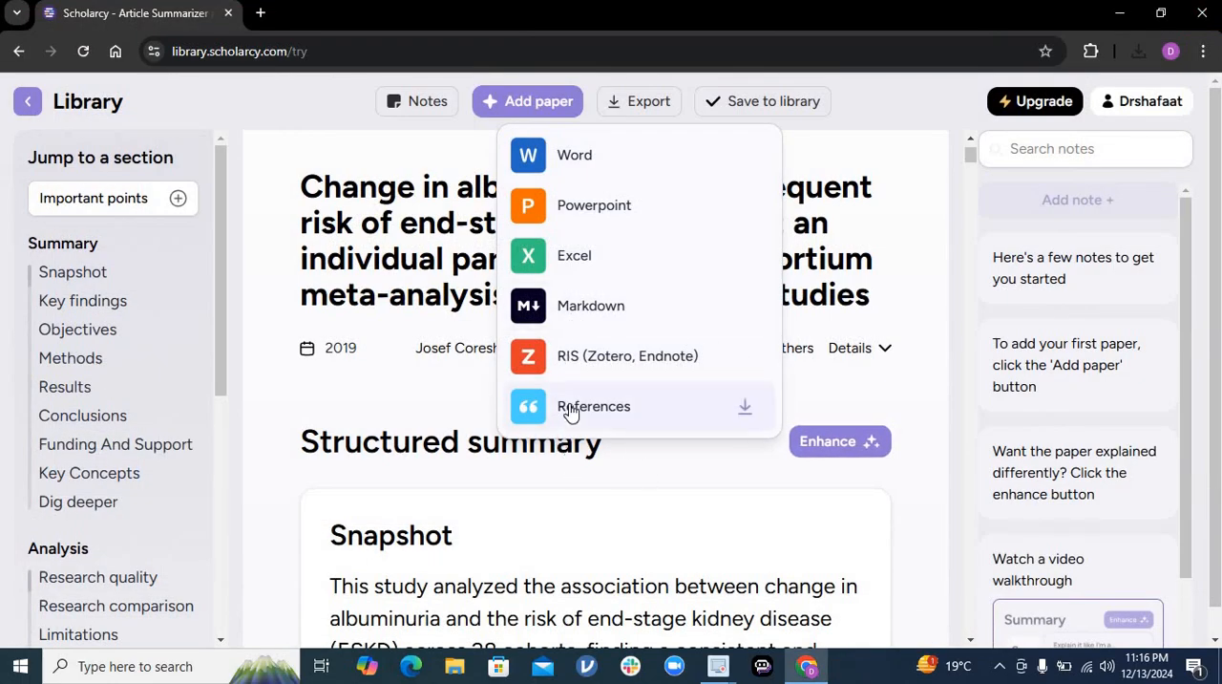
{"action": "mouse_move", "coordinate": [699, 420]}
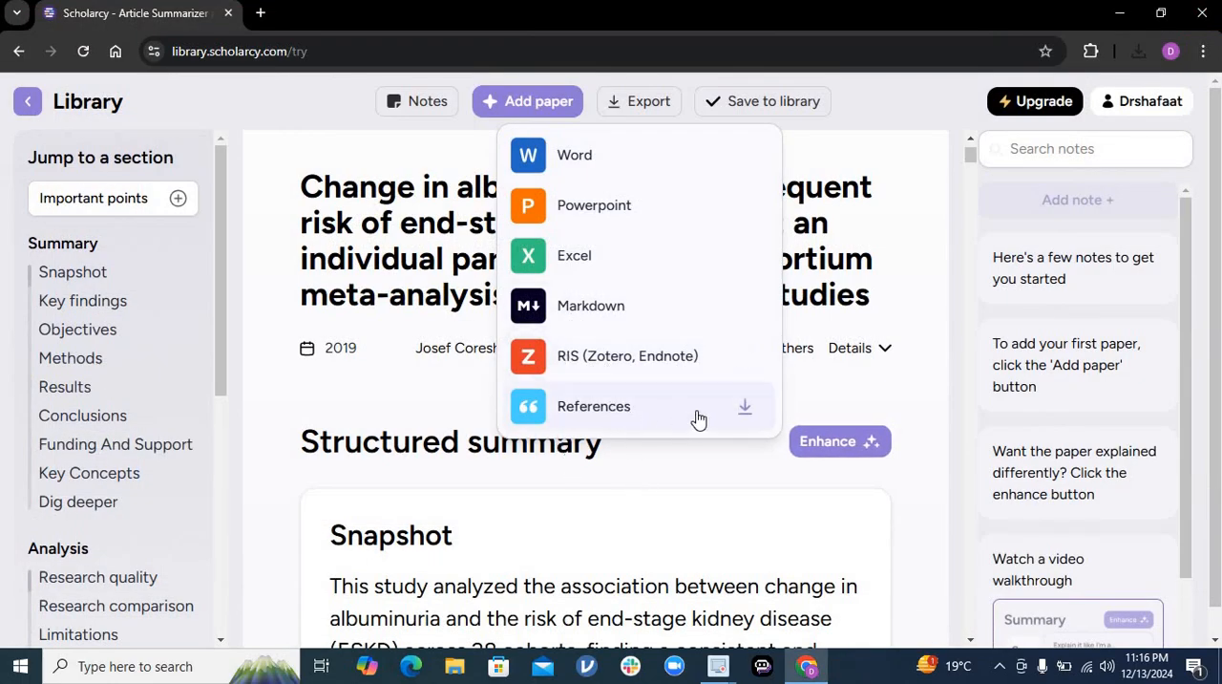
Dismiss the Export dropdown to show the albuminuria paper's structured summary again.
{"action": "left_click", "coordinate": [906, 396]}
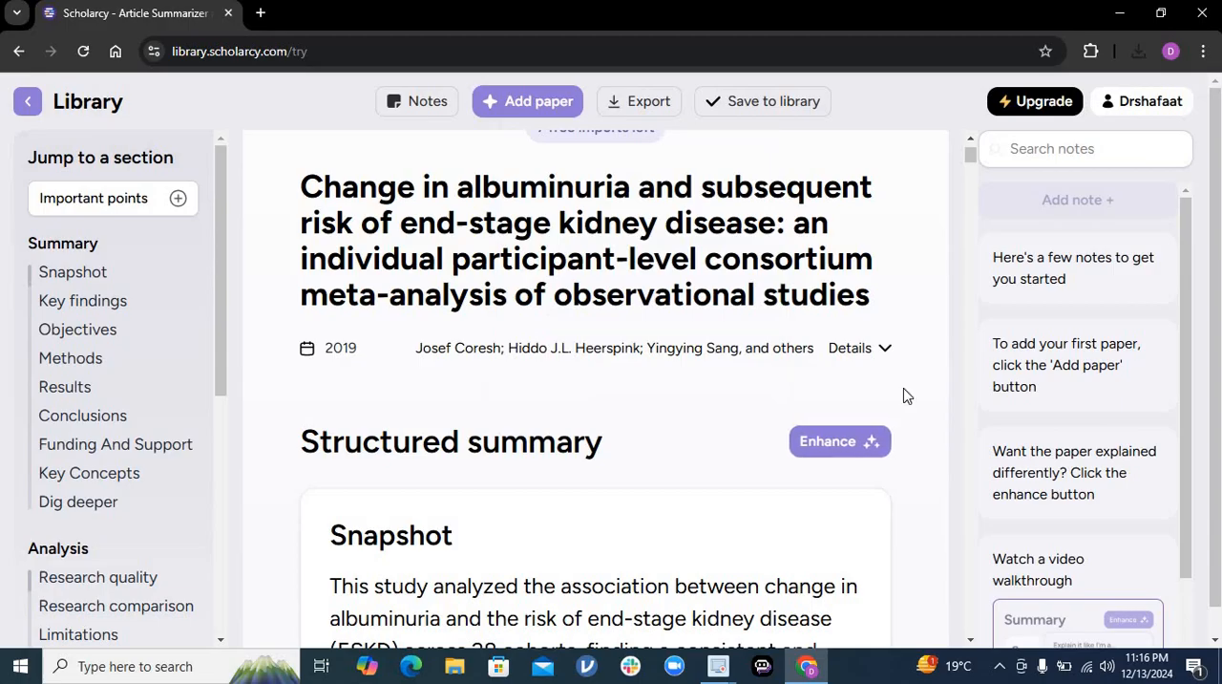